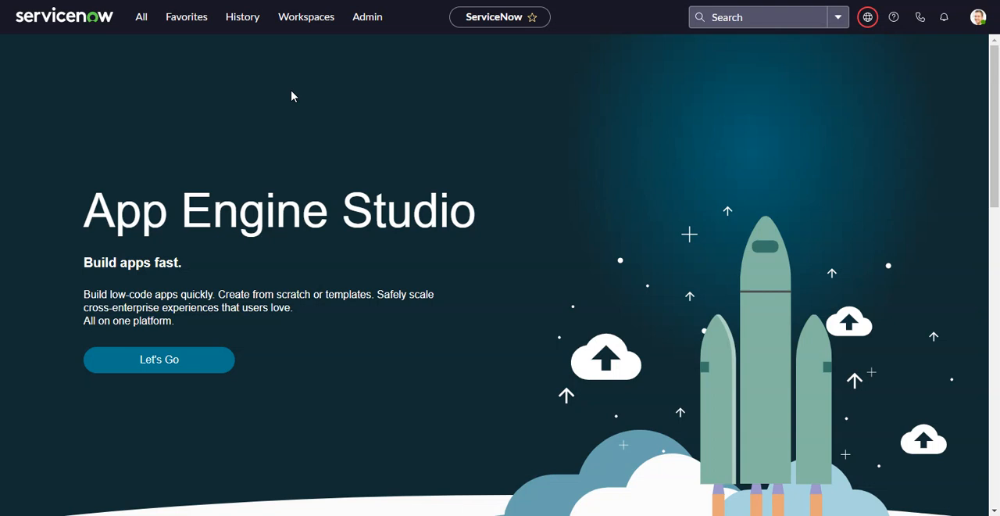
mouse_move(290, 88)
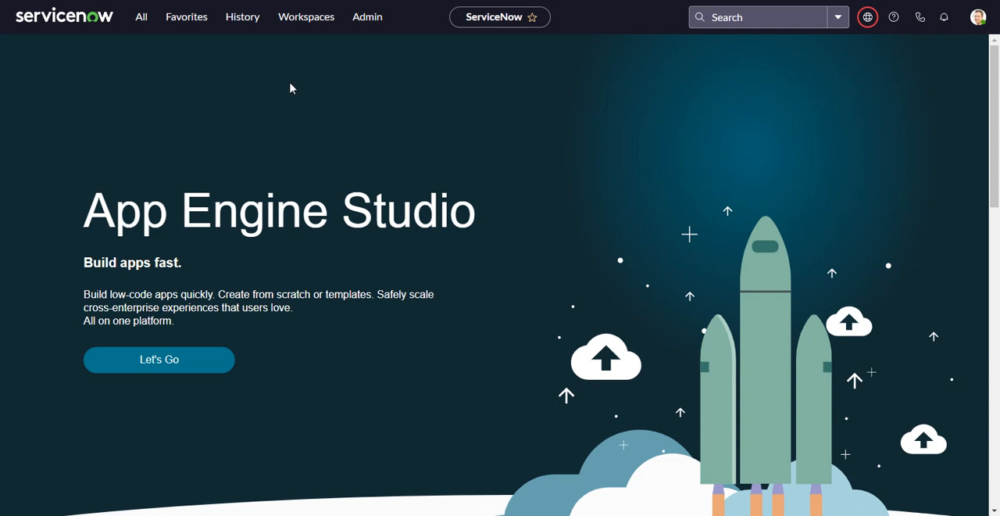
Step: Search globally for 'email' and view all 28 results grouped by source
left_click(754, 16)
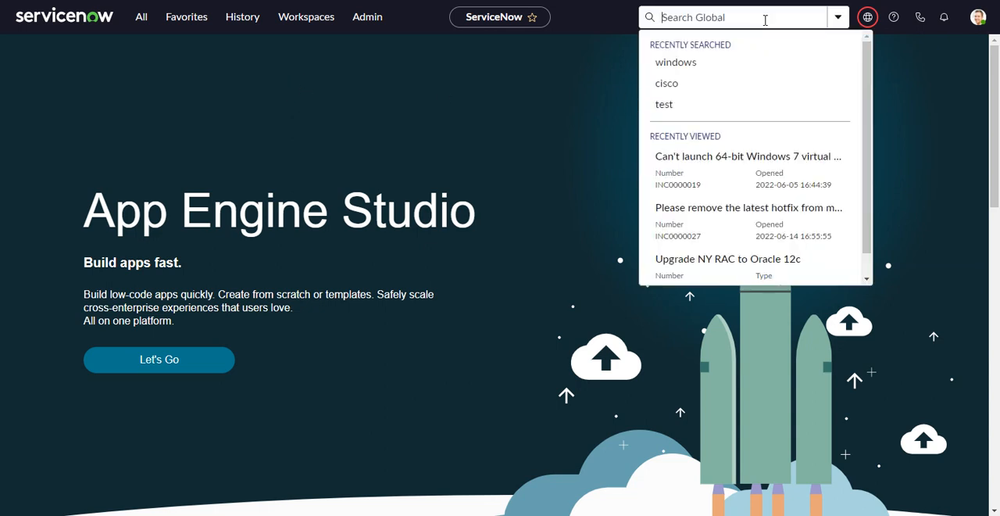
type("email")
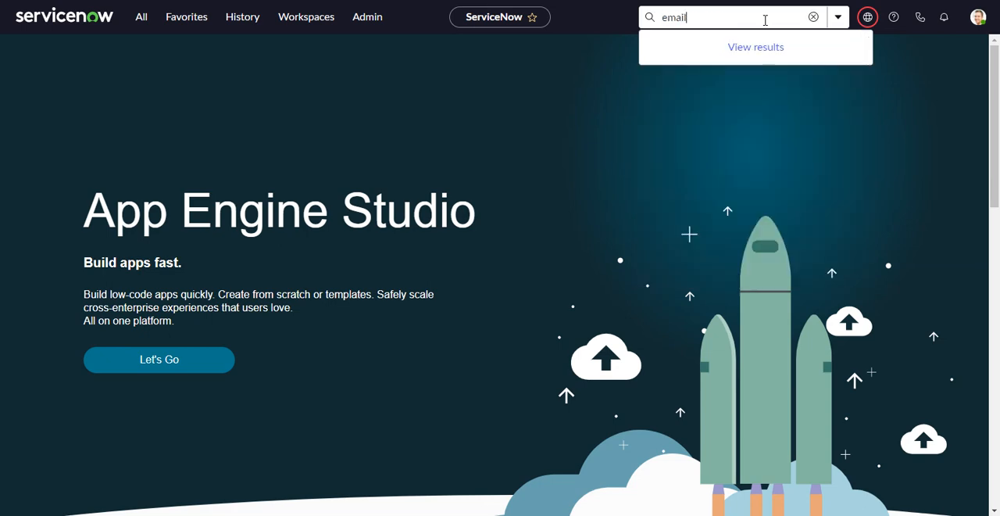
left_click(755, 47)
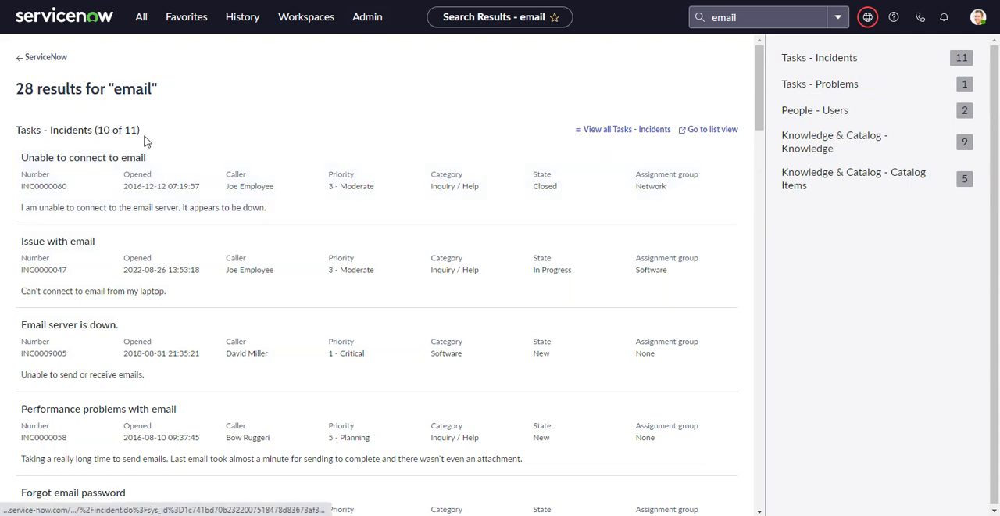
mouse_move(164, 150)
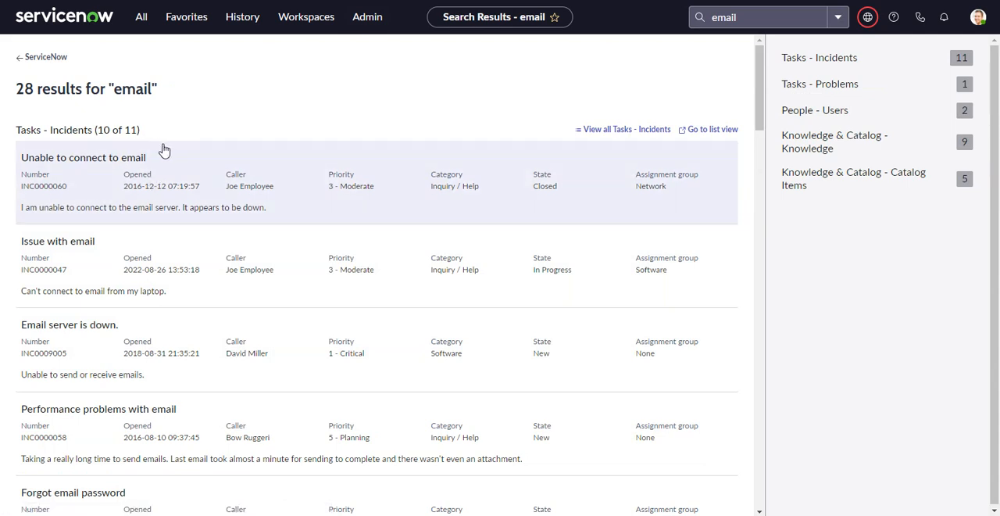
mouse_move(180, 133)
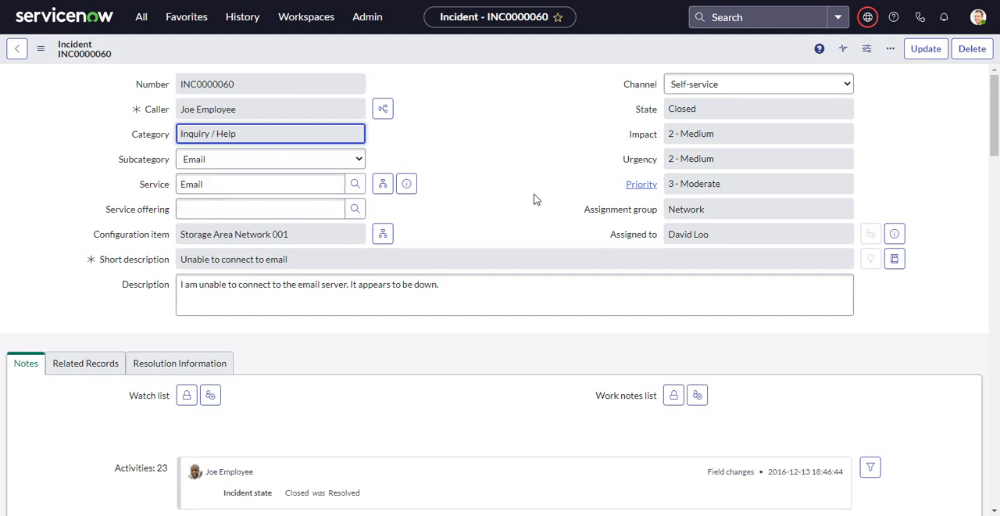
mouse_move(554, 197)
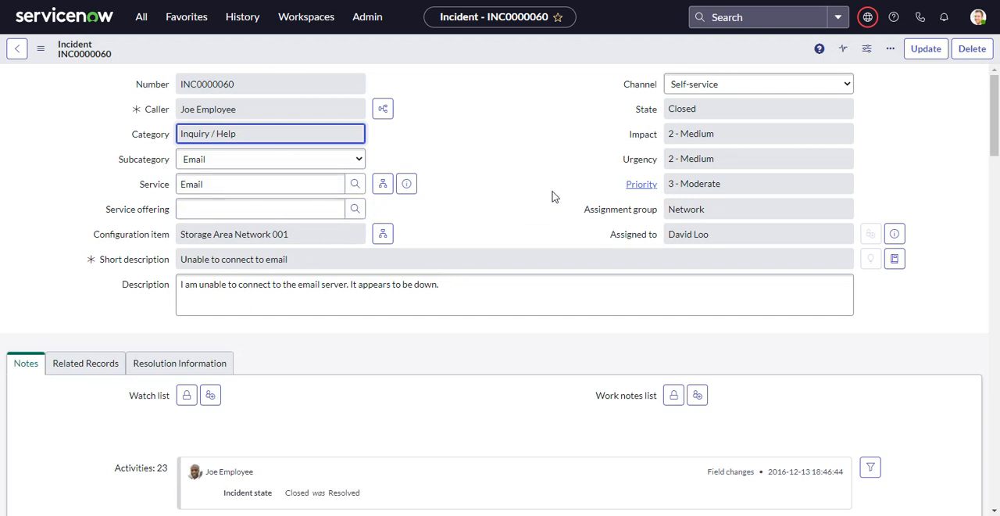
mouse_move(542, 234)
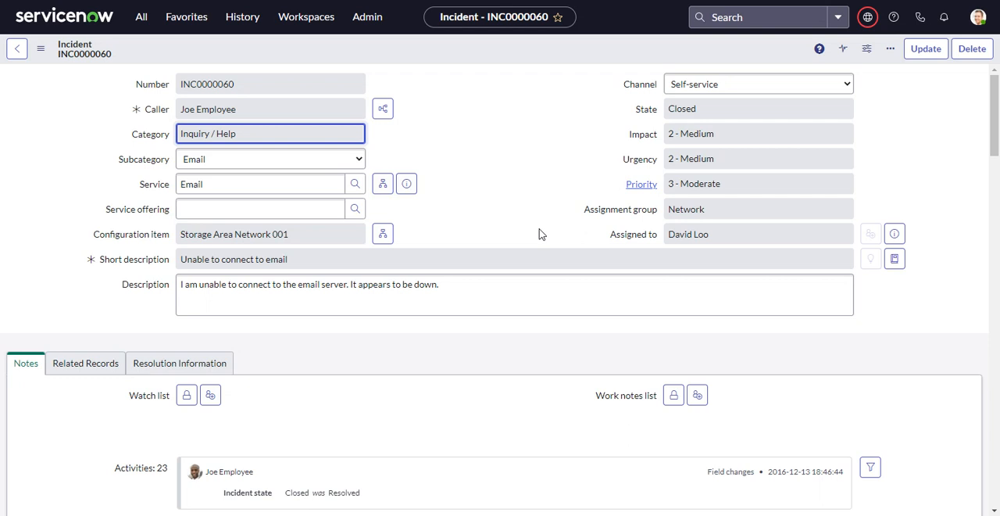
mouse_move(523, 219)
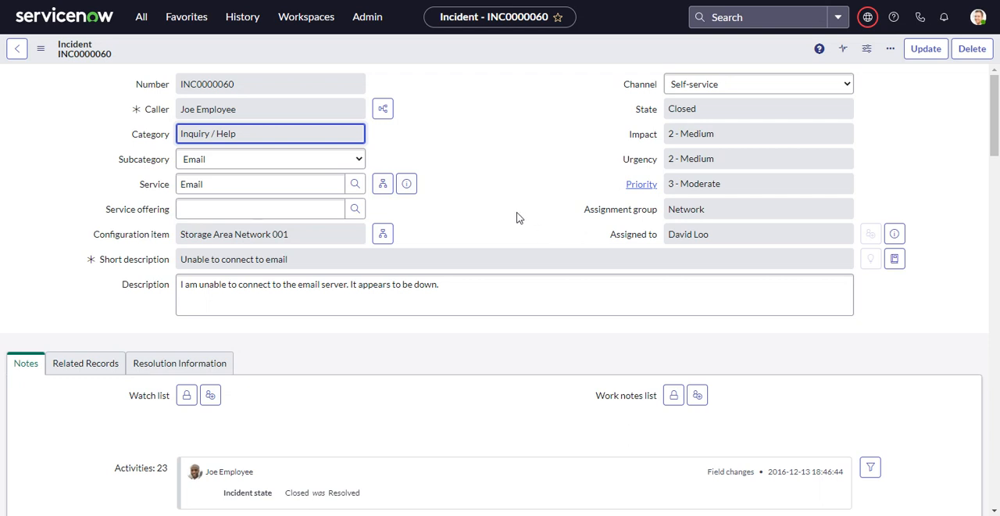
mouse_move(414, 139)
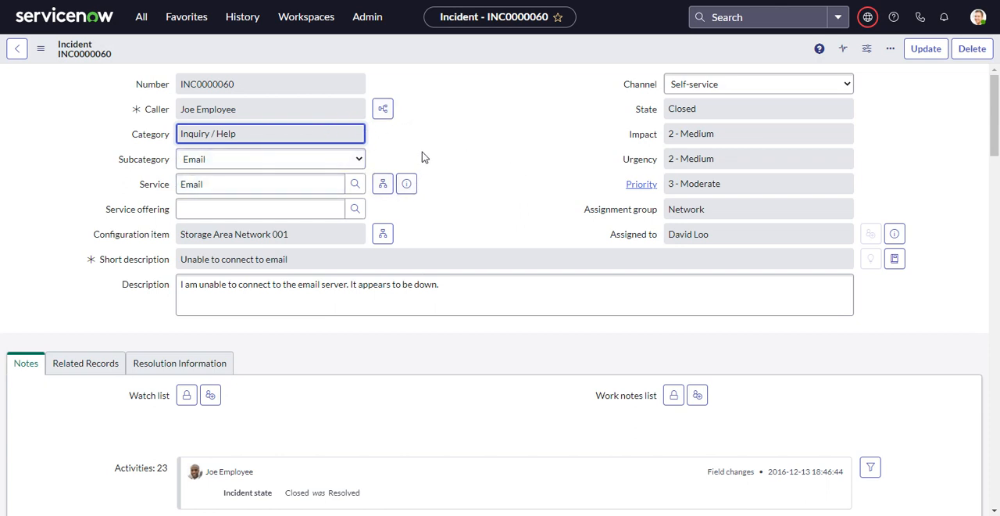
mouse_move(467, 76)
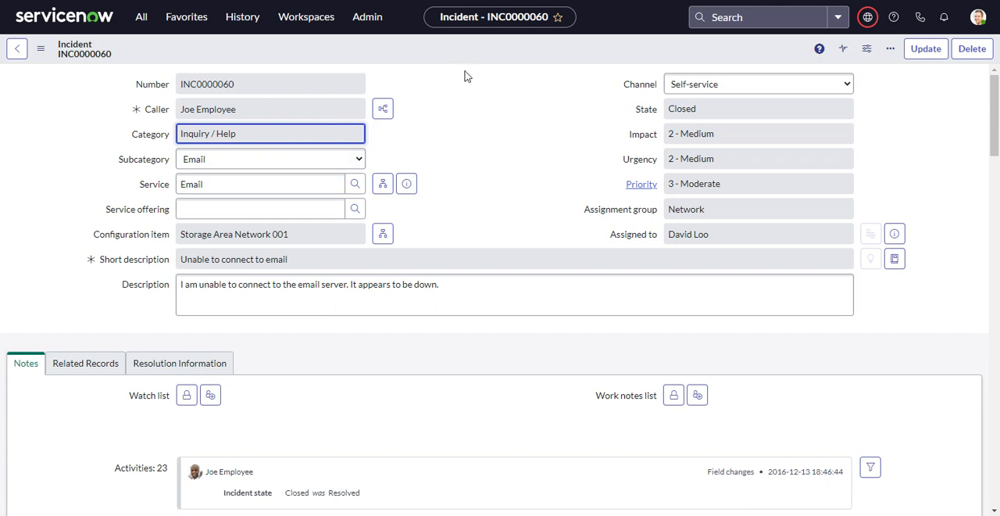
mouse_move(773, 61)
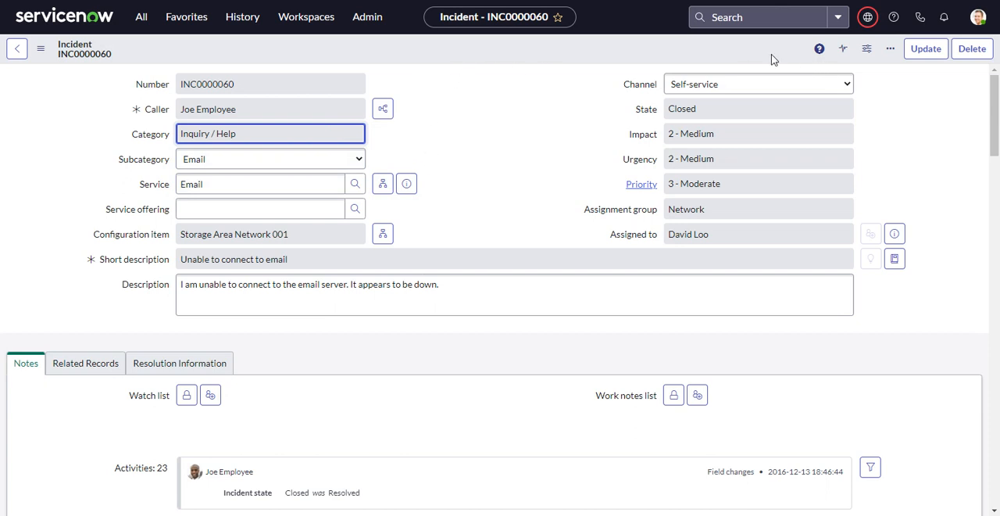
mouse_move(305, 17)
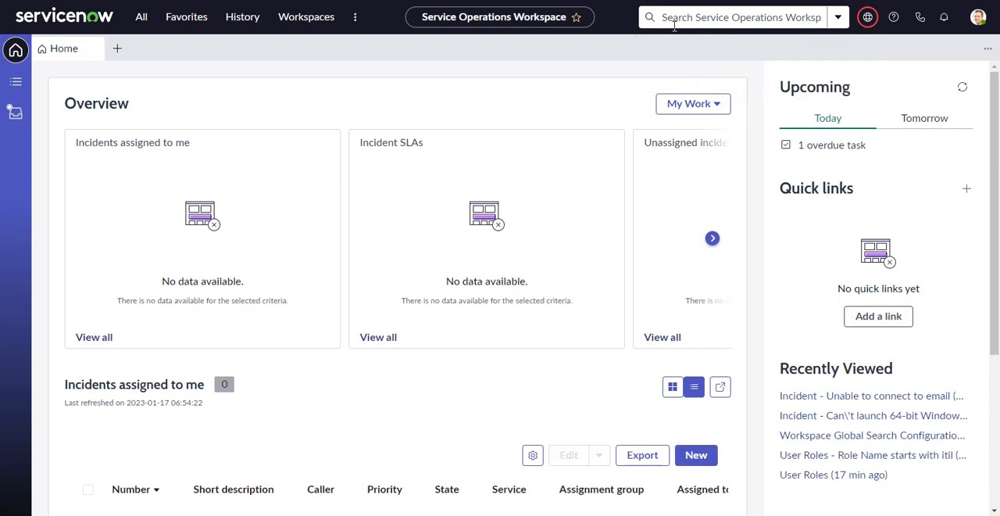
mouse_move(731, 17)
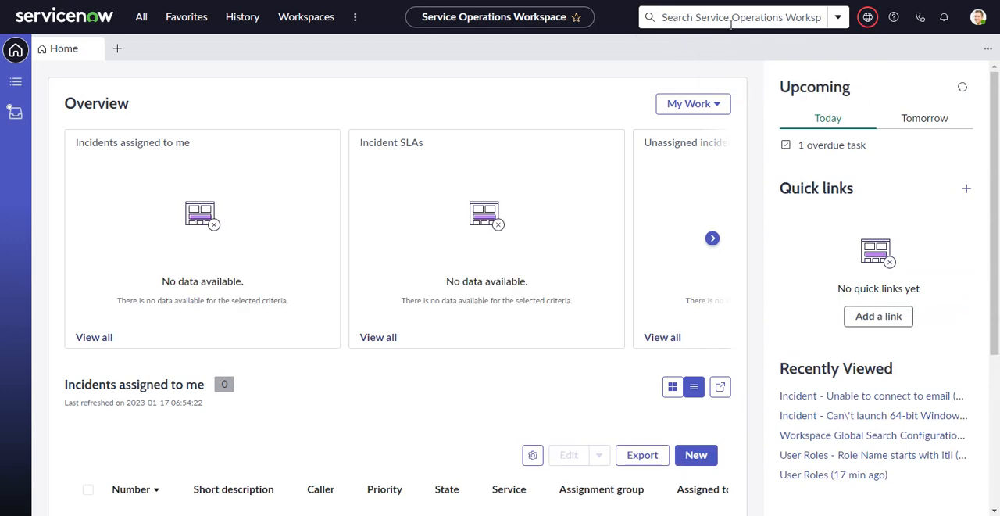
Step: Search 'email' in Service Operations Workspace, open the 'Unable to connect to email' incident, and return
left_click(836, 16)
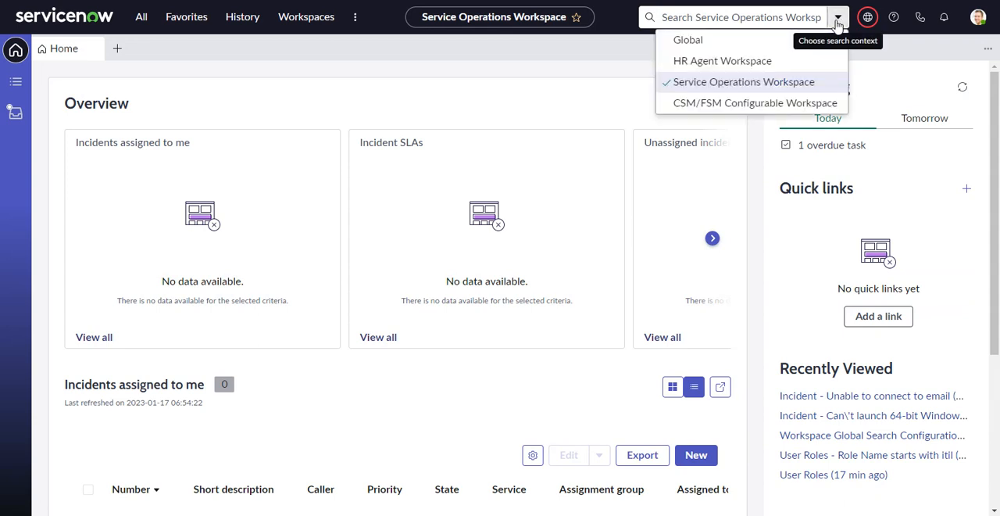
mouse_move(762, 46)
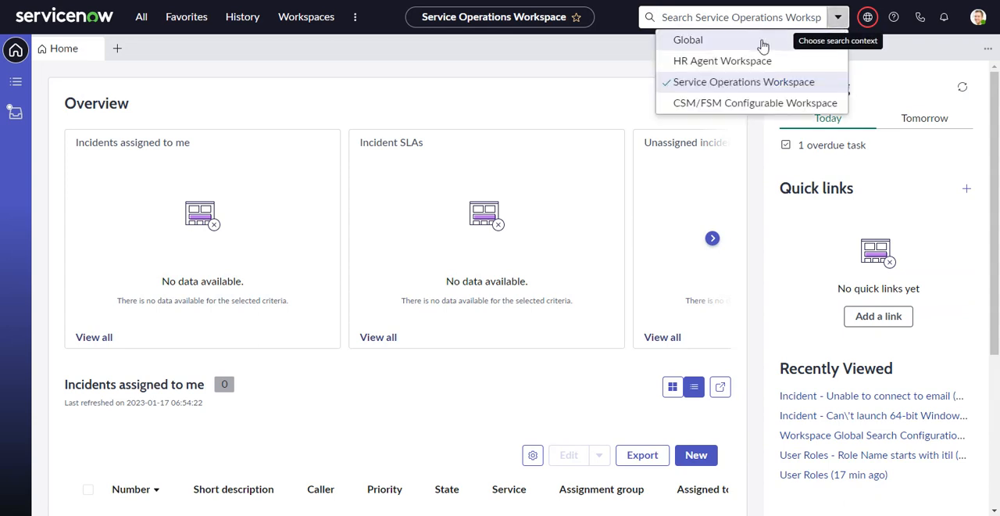
mouse_move(688, 39)
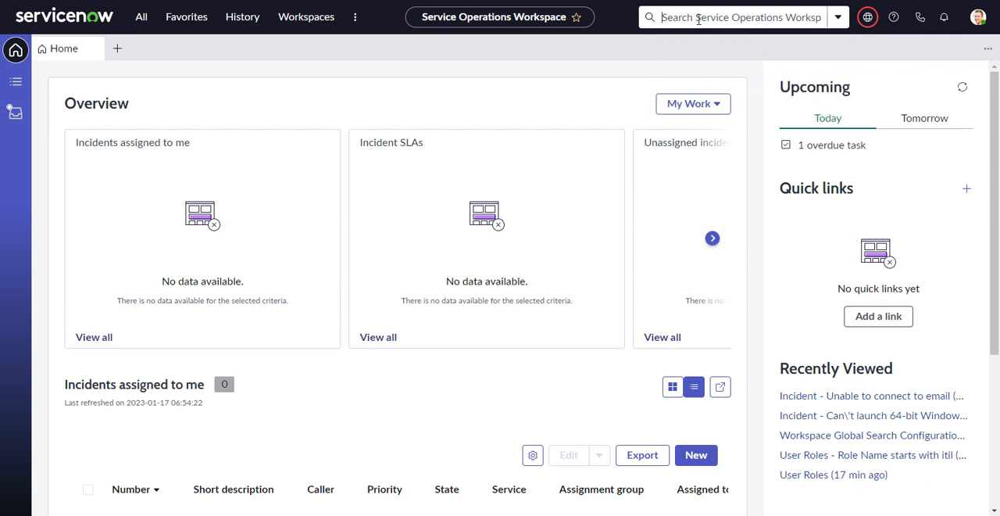
type("email")
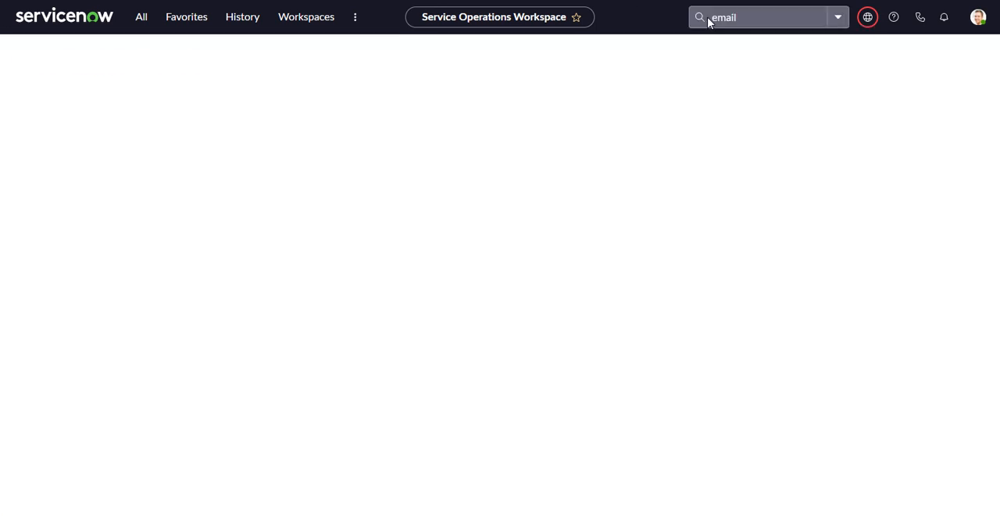
key("Return")
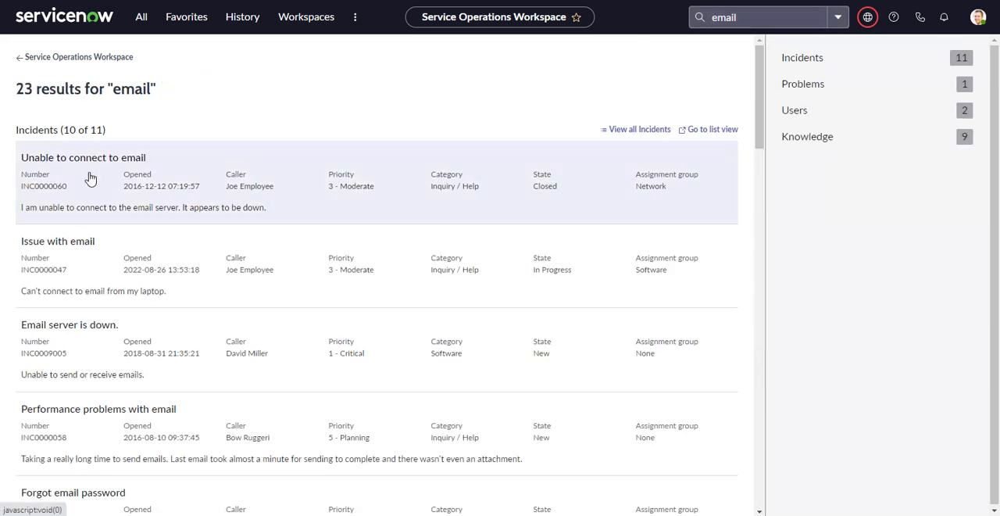
mouse_move(96, 193)
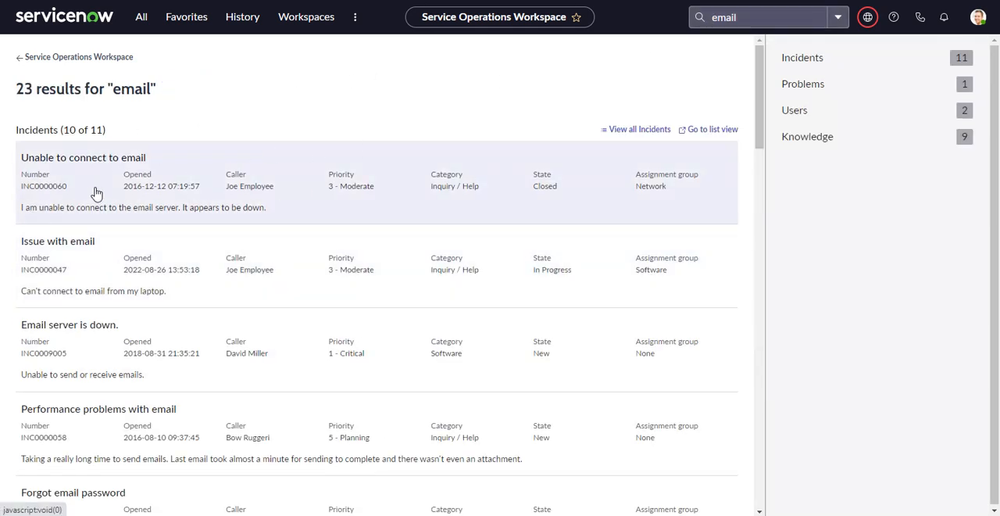
left_click(83, 157)
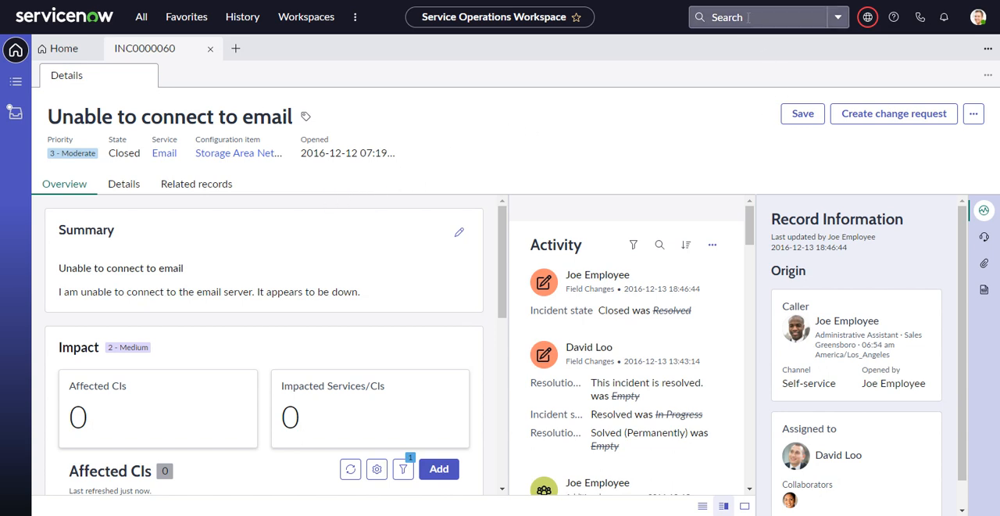
type("email")
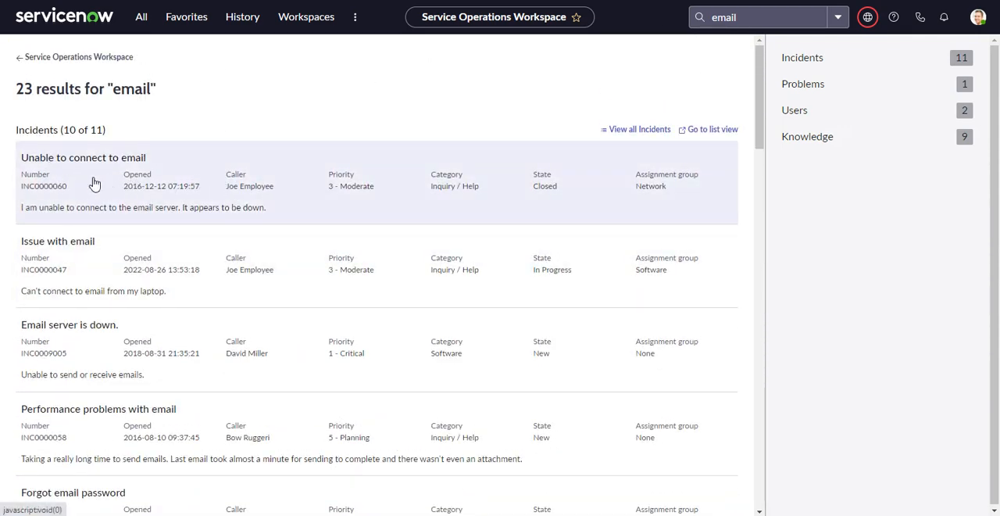
mouse_move(162, 149)
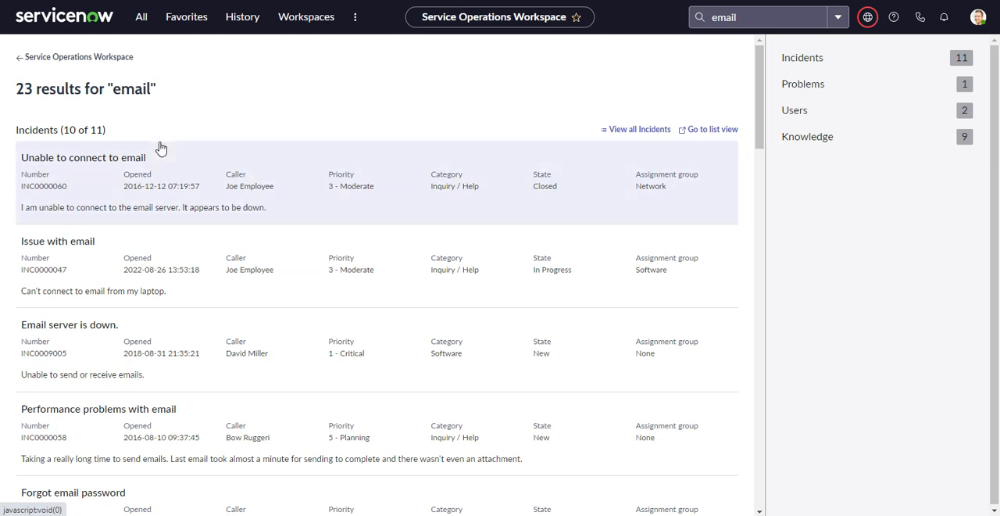
mouse_move(492, 109)
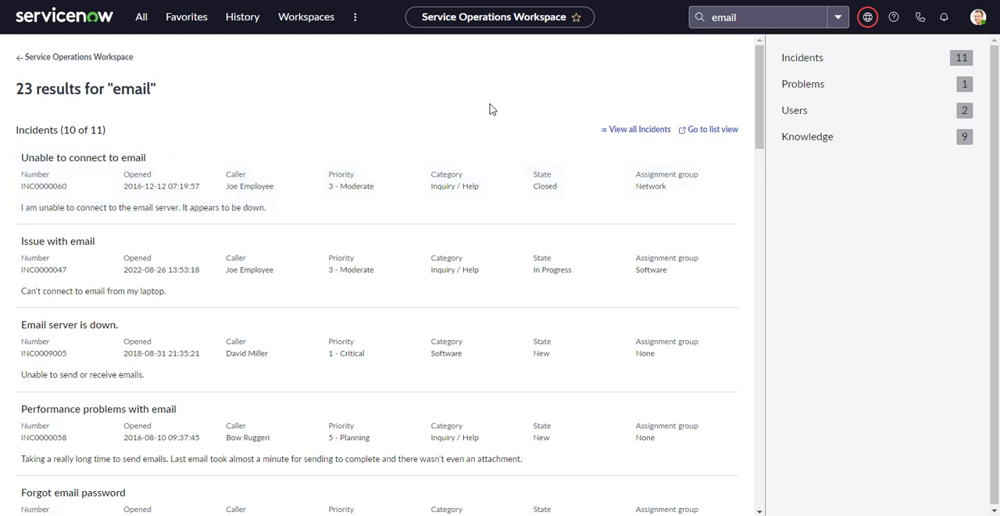
mouse_move(332, 80)
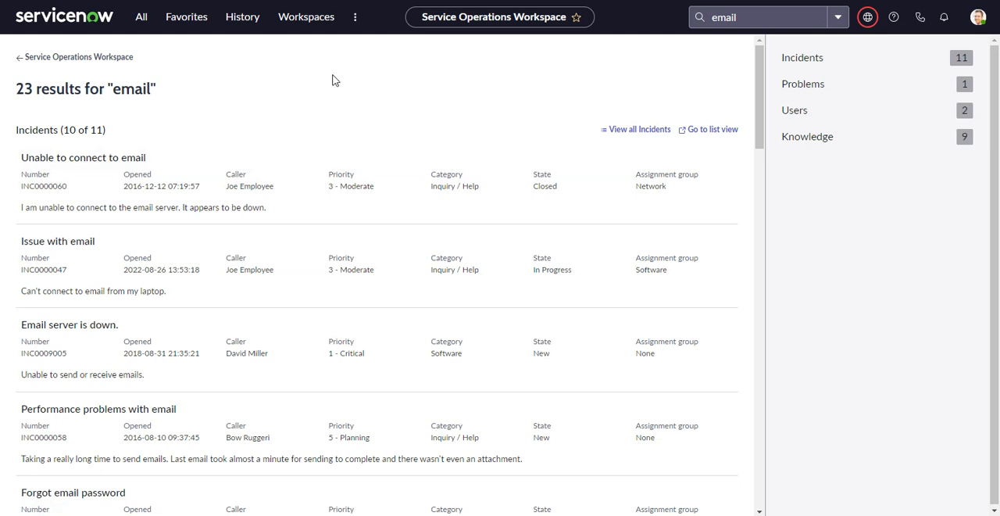
Step: Filter the All menu for 'search app' and open AI Search > Search Experience > Search Applications
left_click(140, 16)
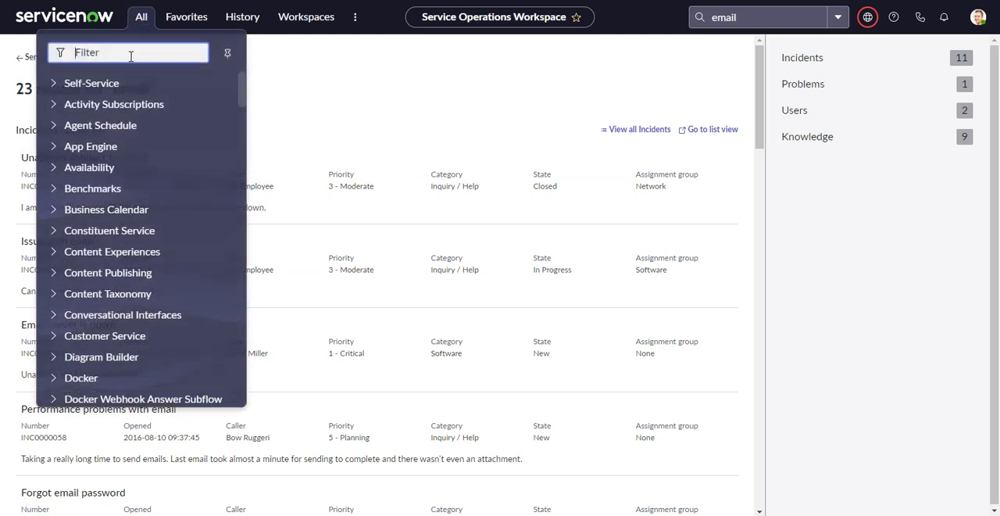
type("s")
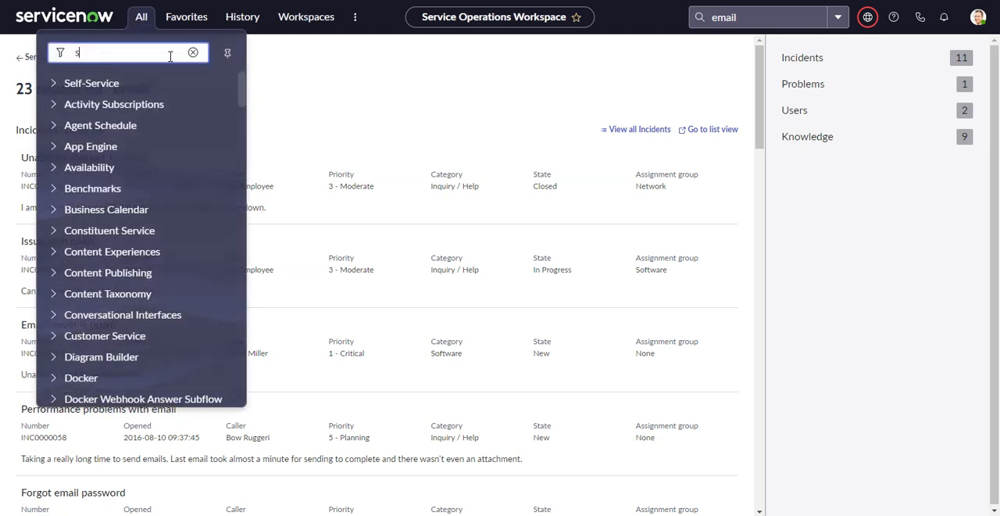
type("earch app")
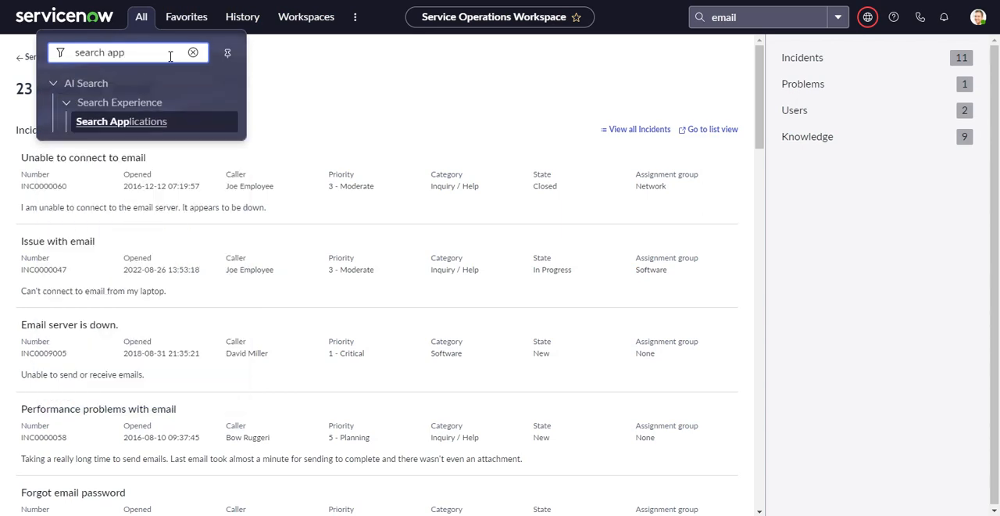
mouse_move(121, 121)
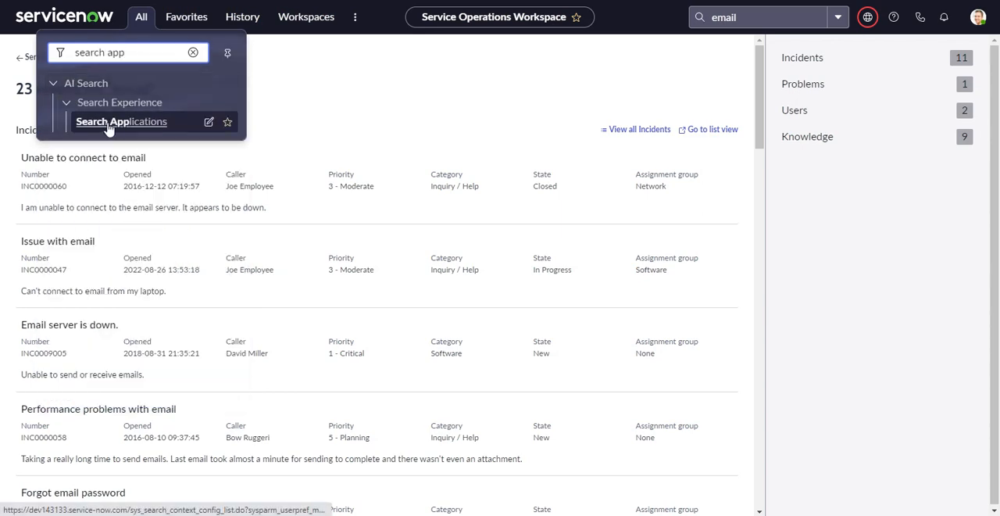
left_click(121, 122)
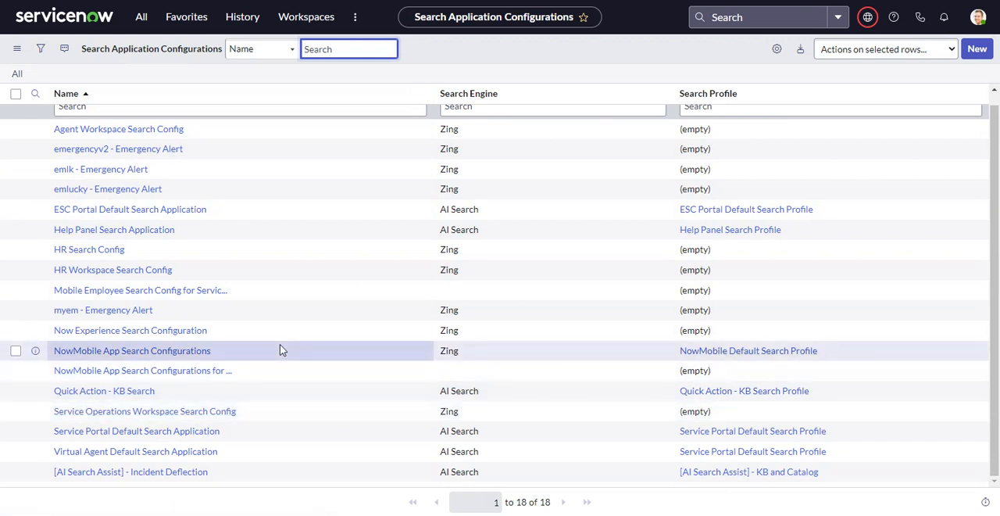
mouse_move(296, 330)
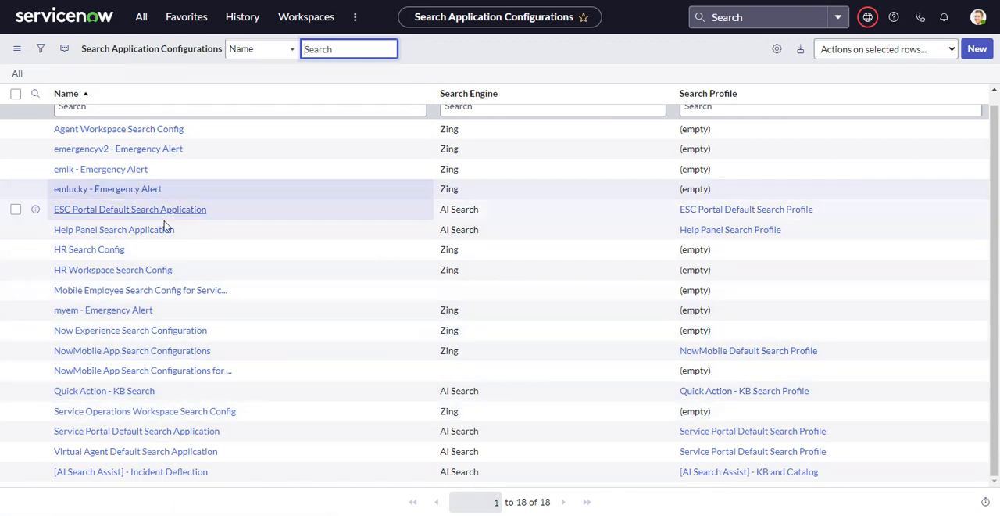
mouse_move(152, 422)
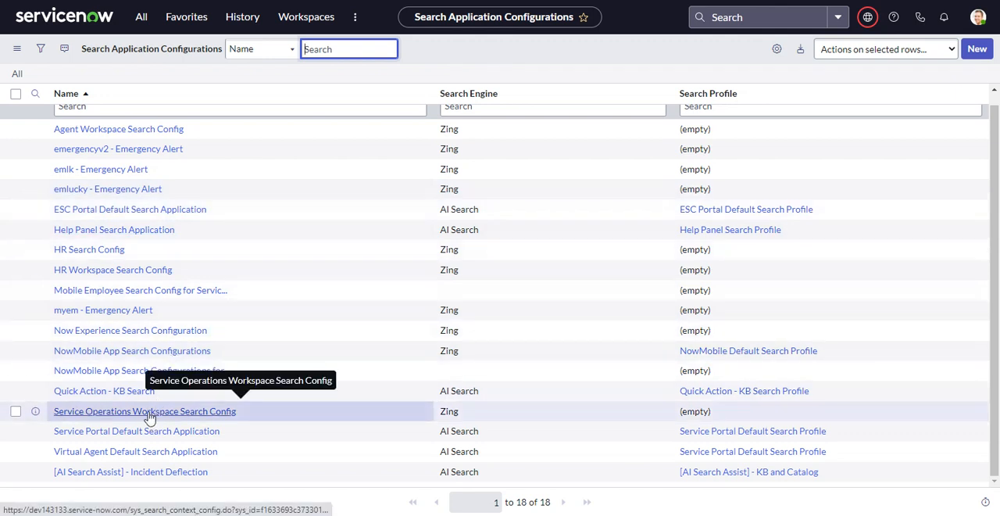
Step: Open the Service Operations Workspace Search Config record from the list
left_click(144, 411)
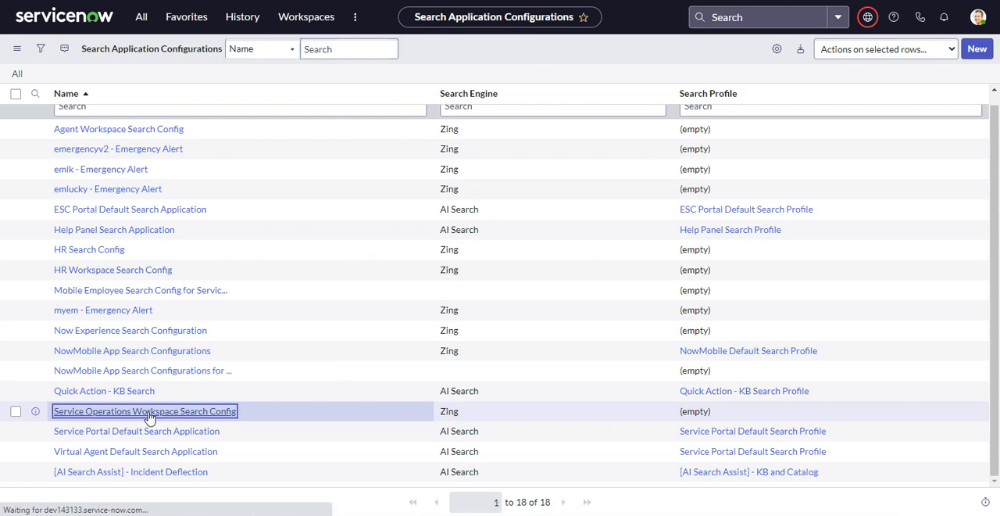
left_click(144, 410)
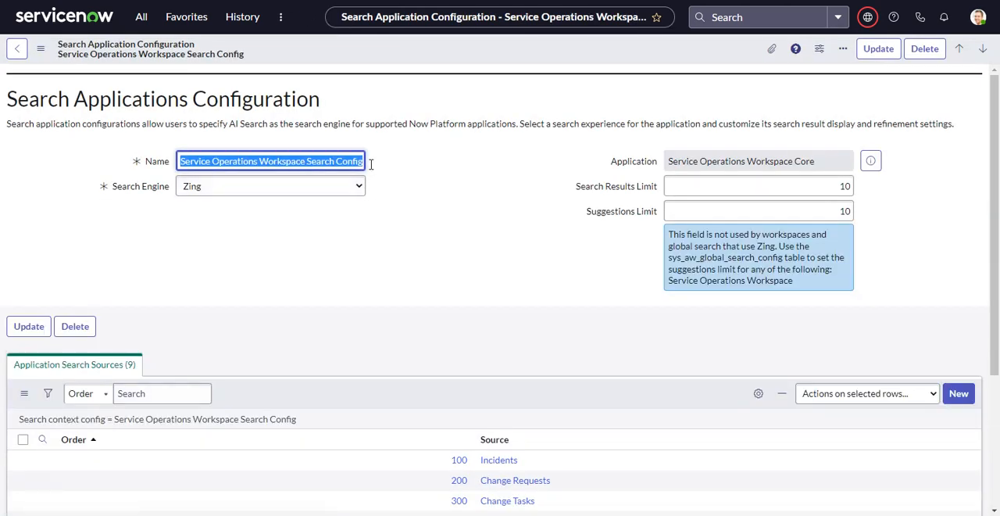
mouse_move(614, 240)
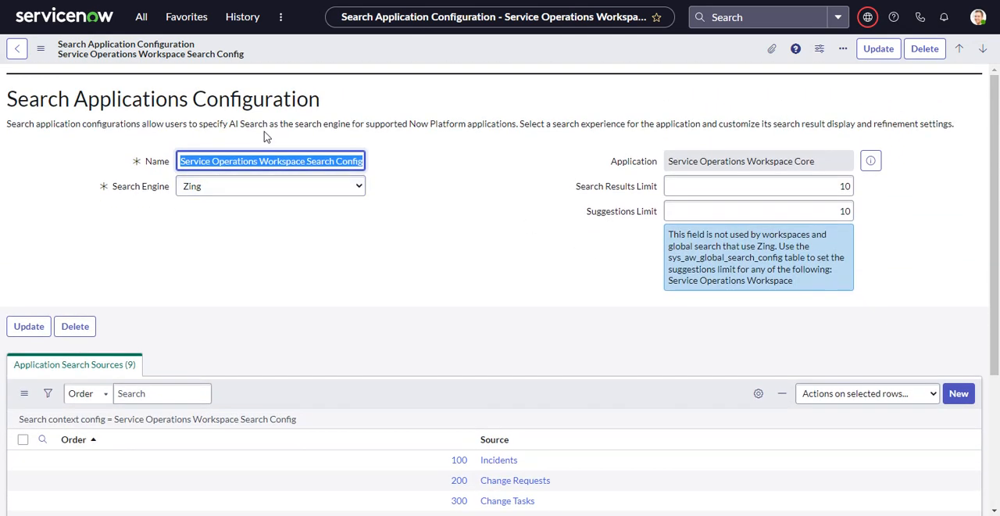
mouse_move(145, 121)
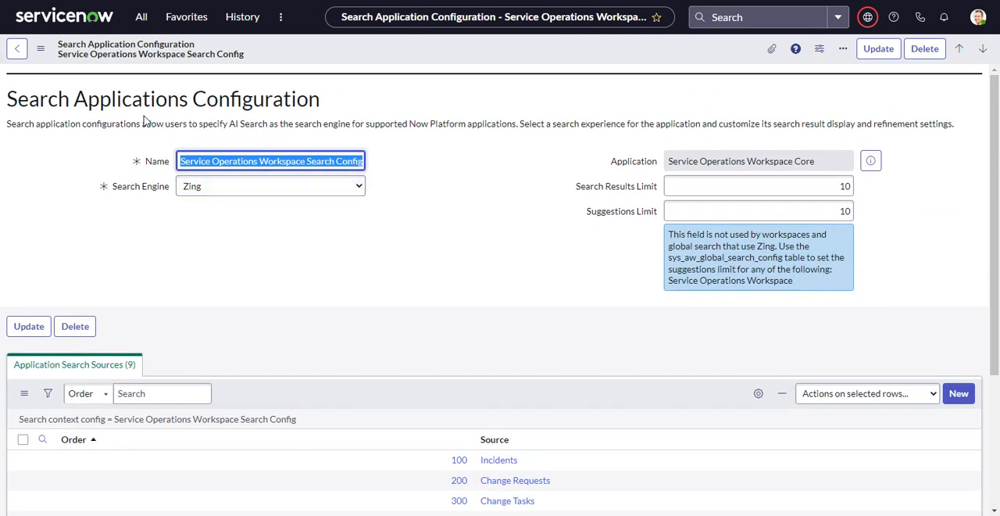
mouse_move(174, 187)
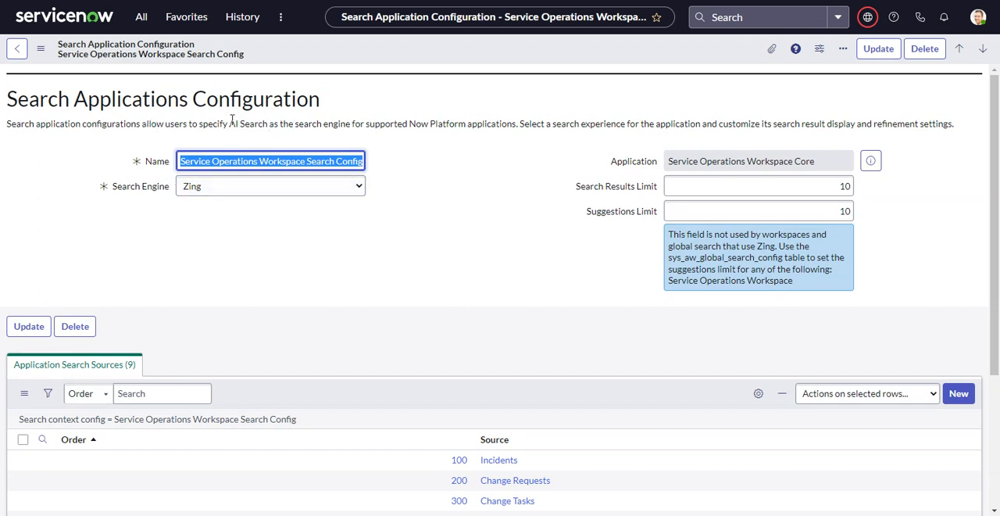
mouse_move(196, 217)
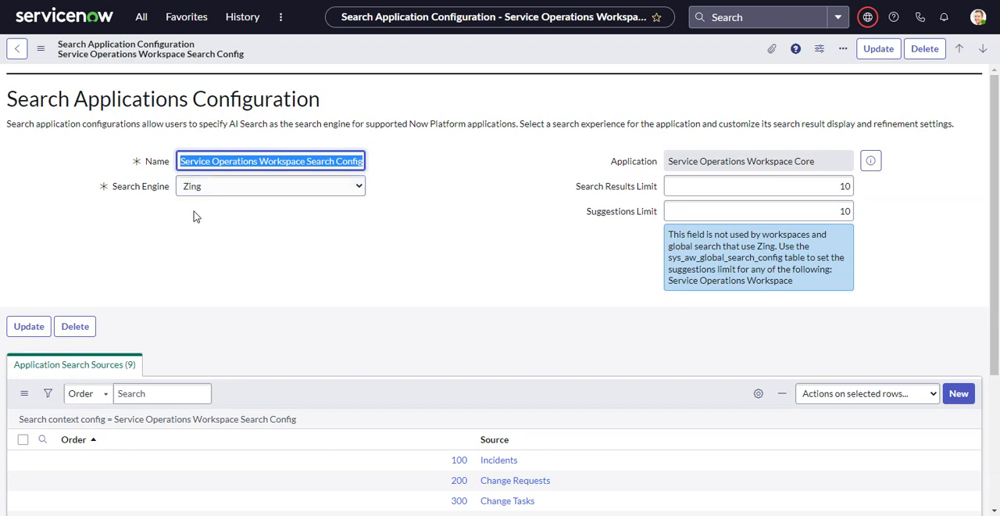
mouse_move(206, 122)
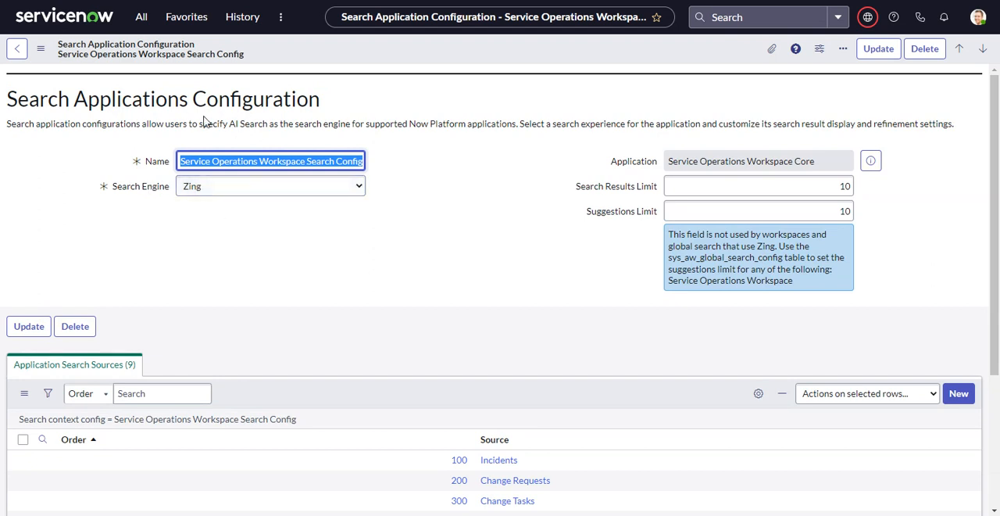
mouse_move(240, 168)
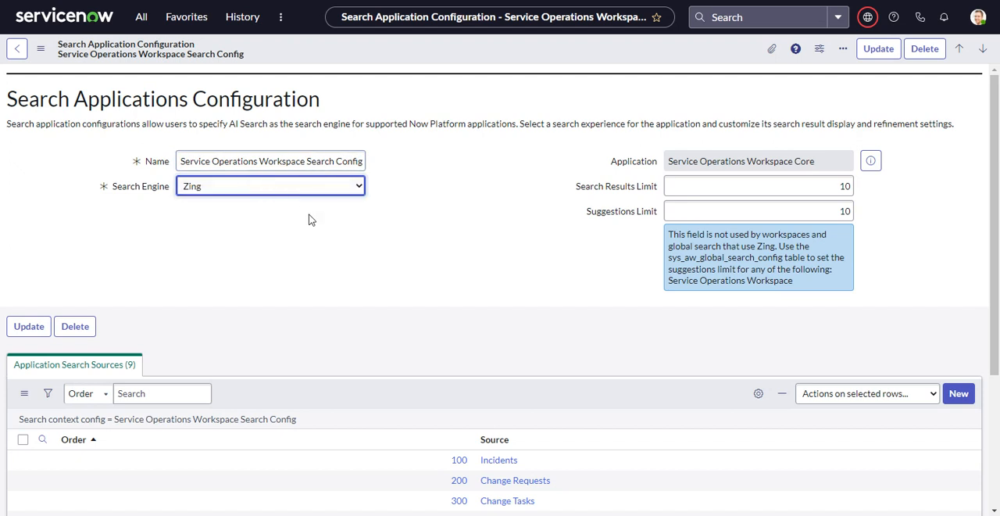
mouse_move(402, 269)
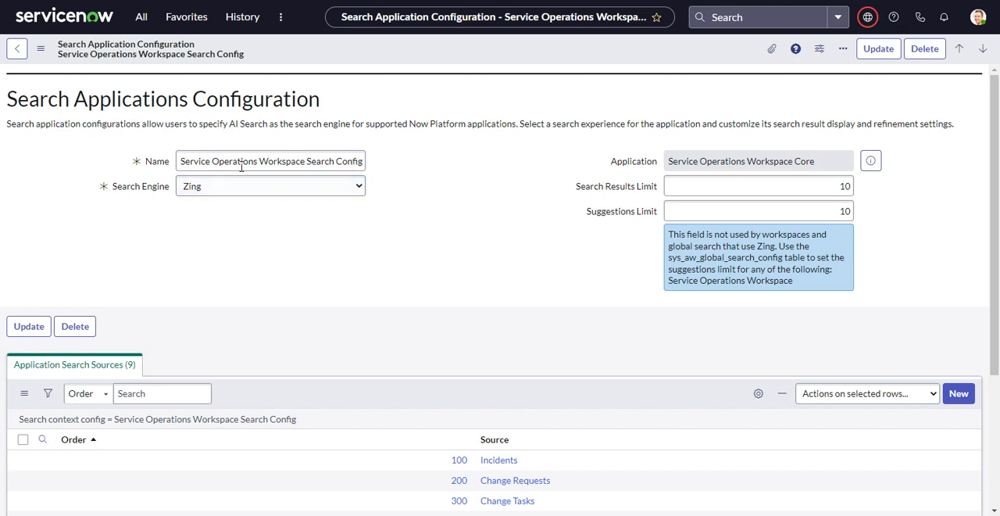
mouse_move(172, 223)
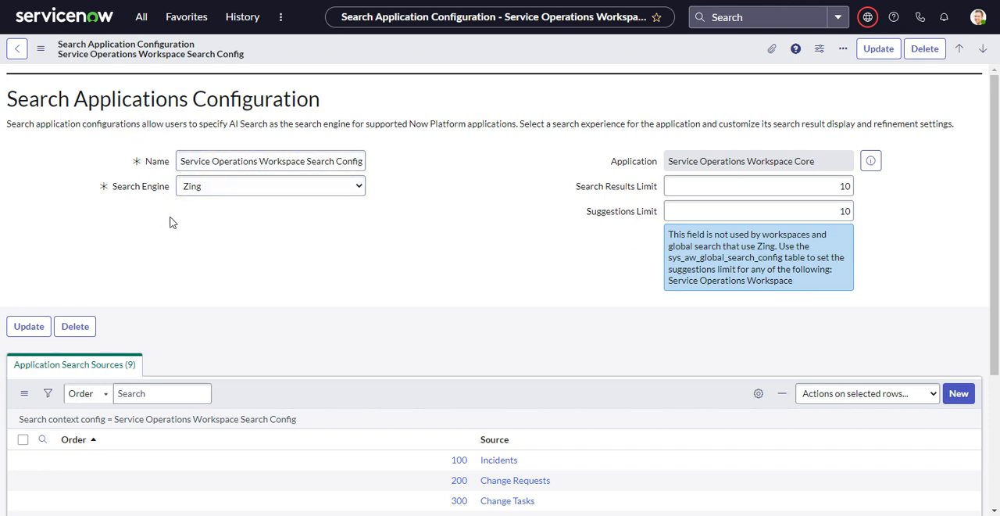
mouse_move(228, 244)
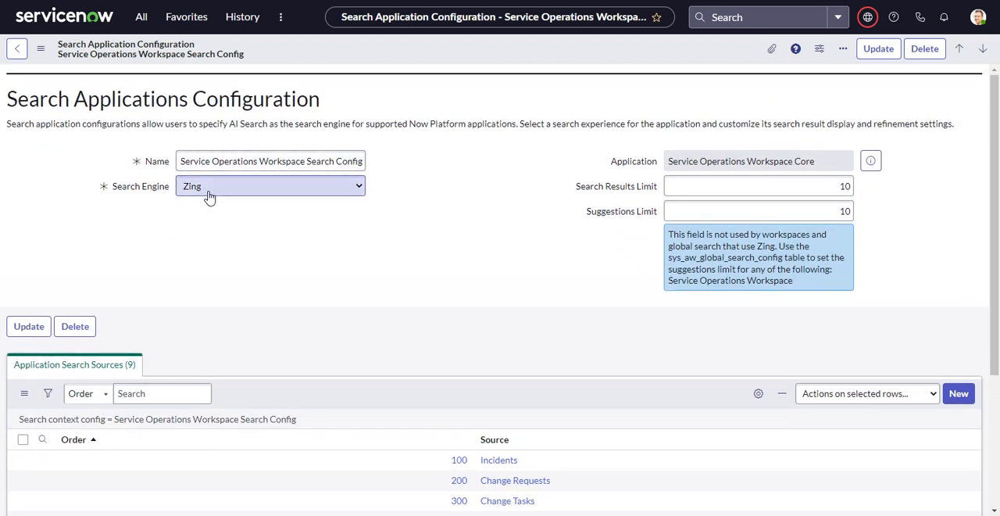
mouse_move(220, 204)
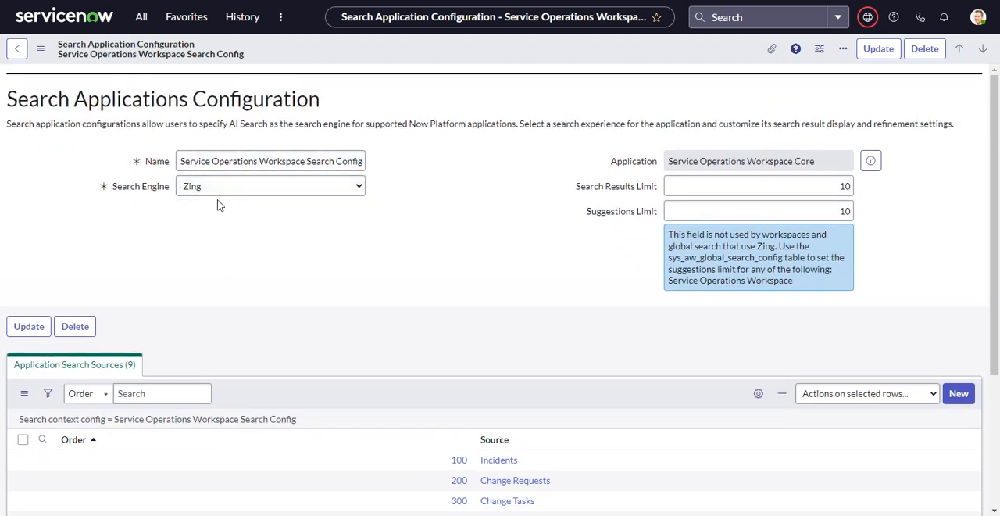
mouse_move(310, 274)
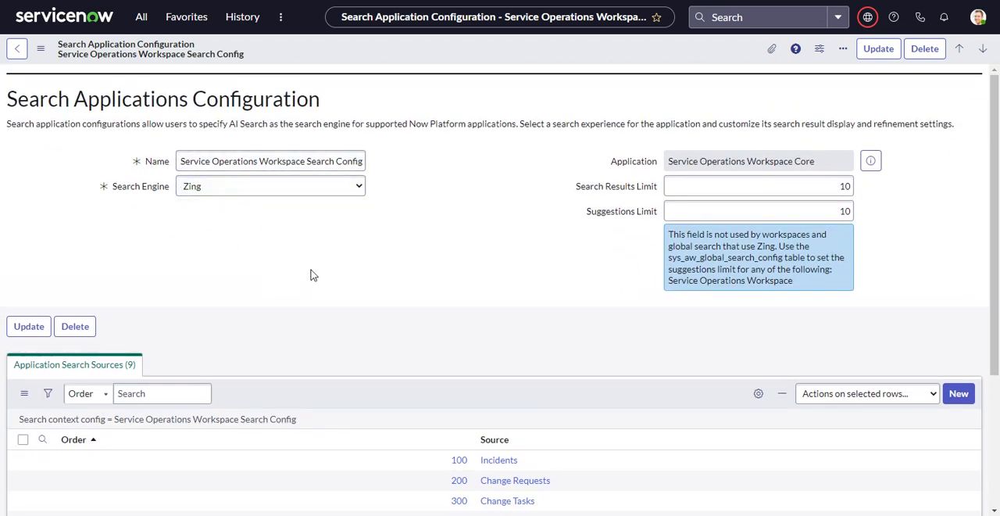
scroll("down", 3)
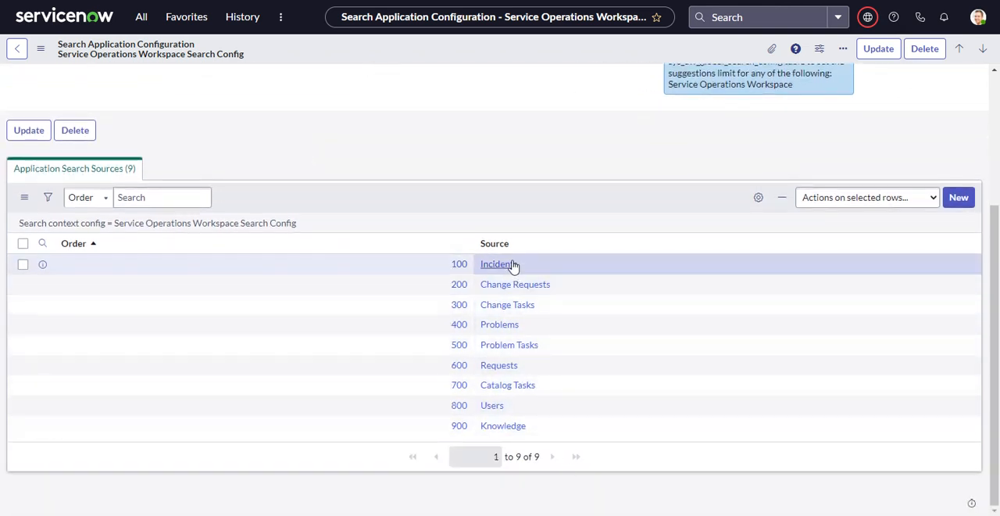
mouse_move(507, 283)
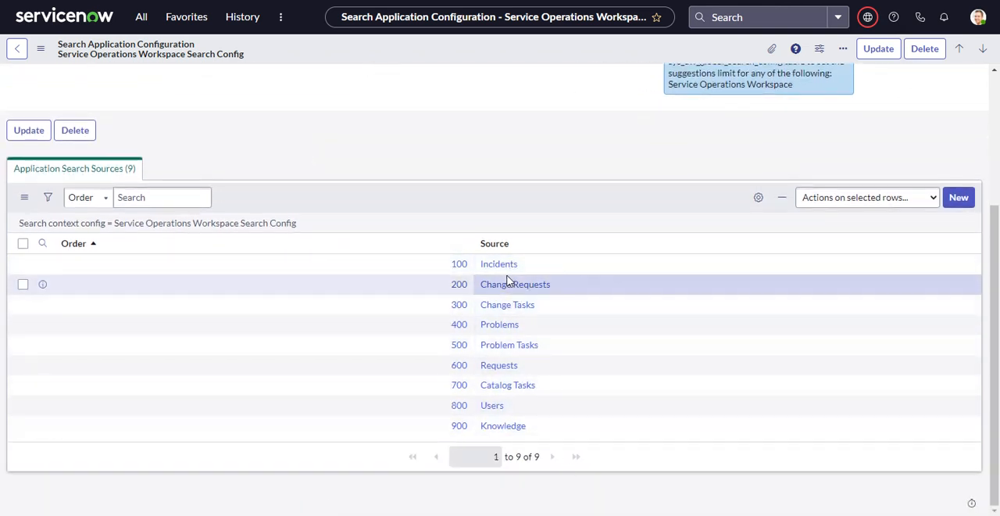
scroll("up", 3)
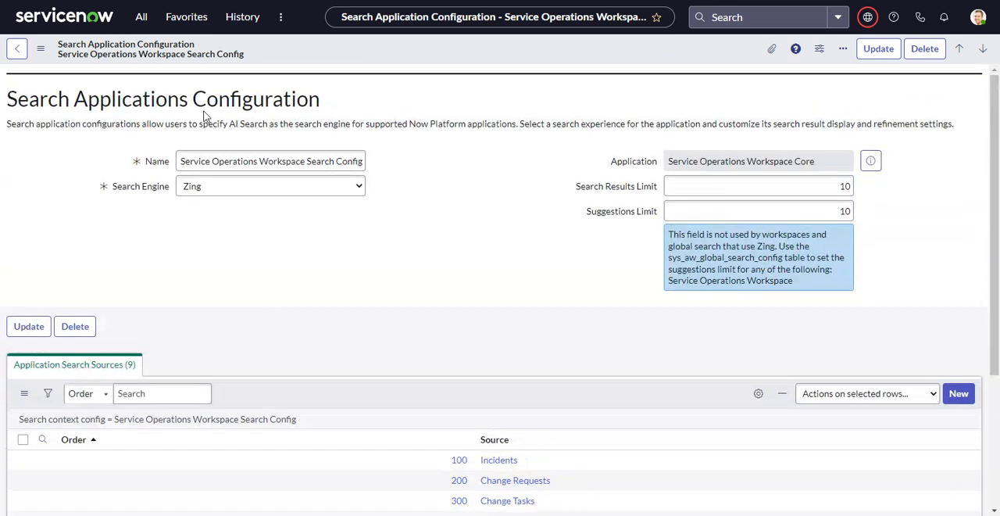
left_click(270, 161)
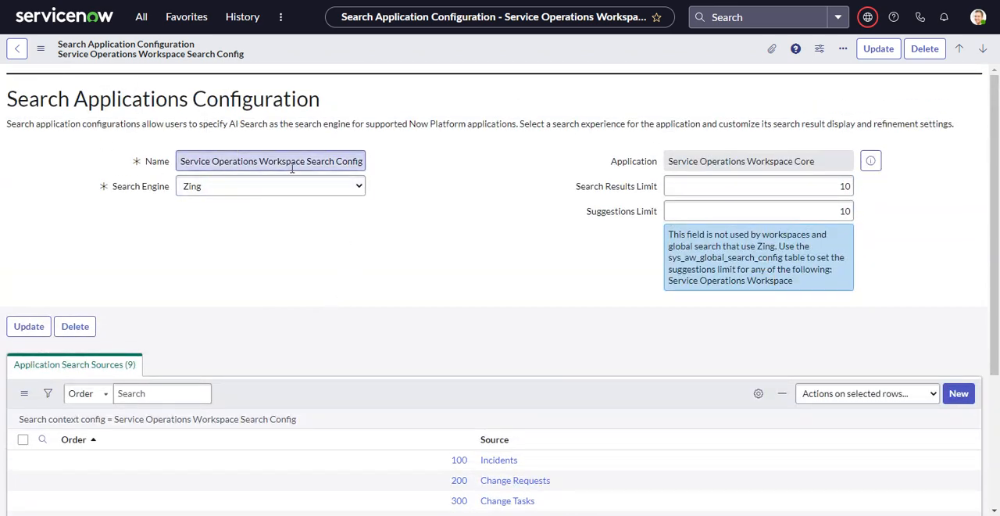
scroll("down", 3)
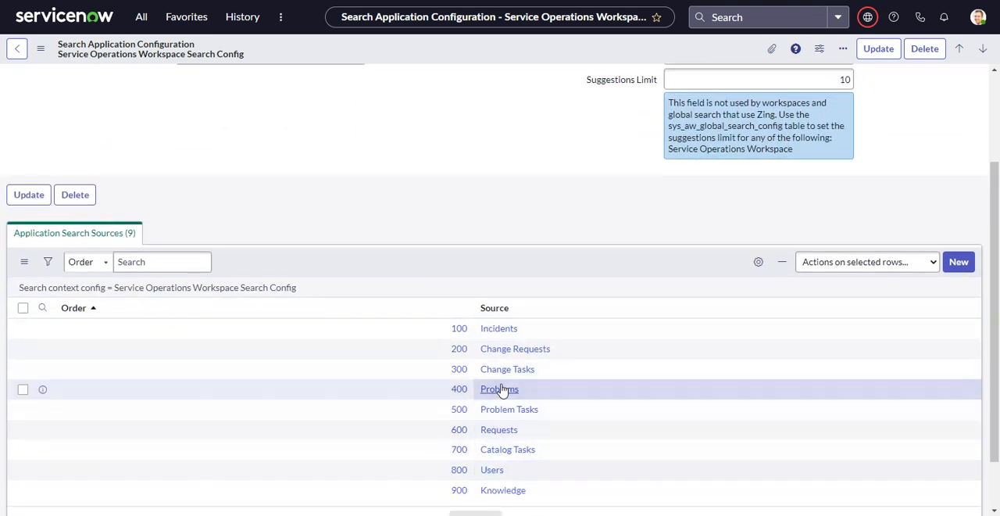
scroll("down", 3)
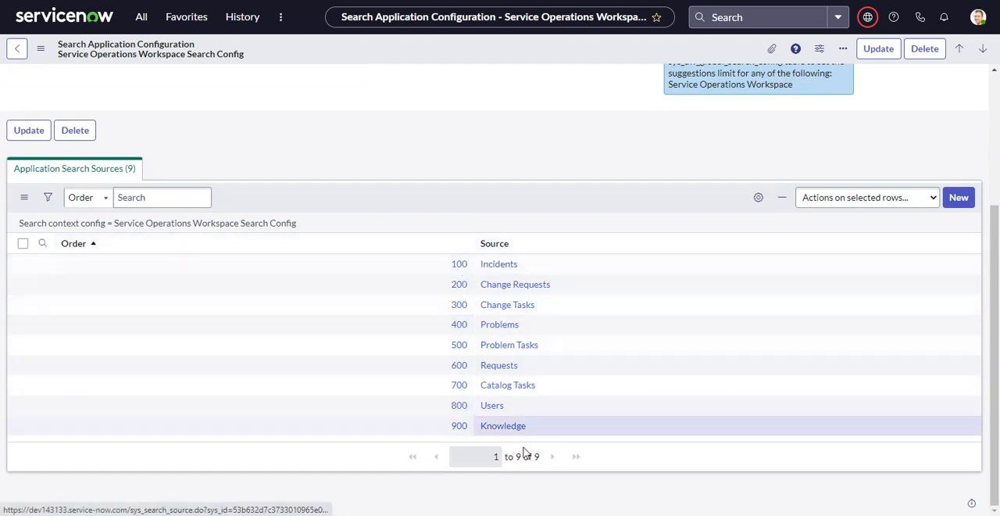
mouse_move(621, 252)
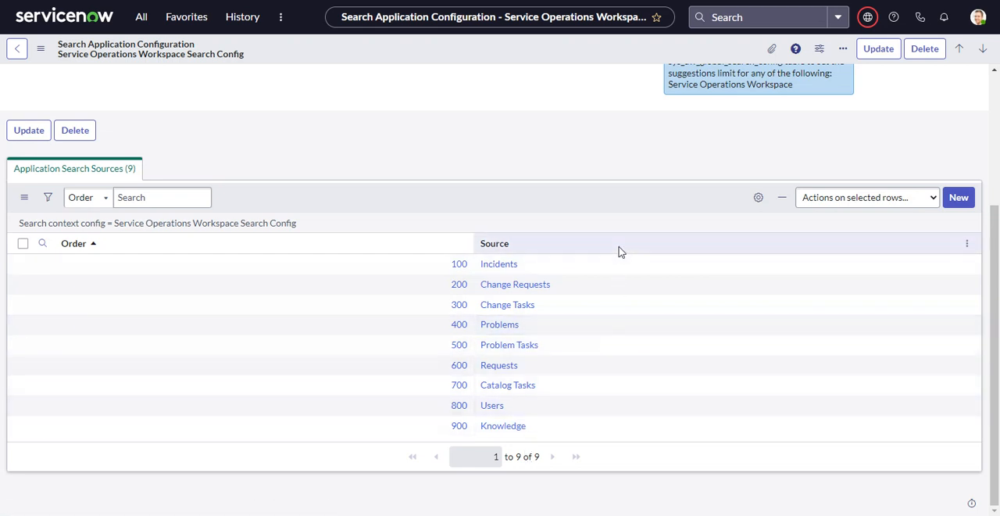
mouse_move(498, 254)
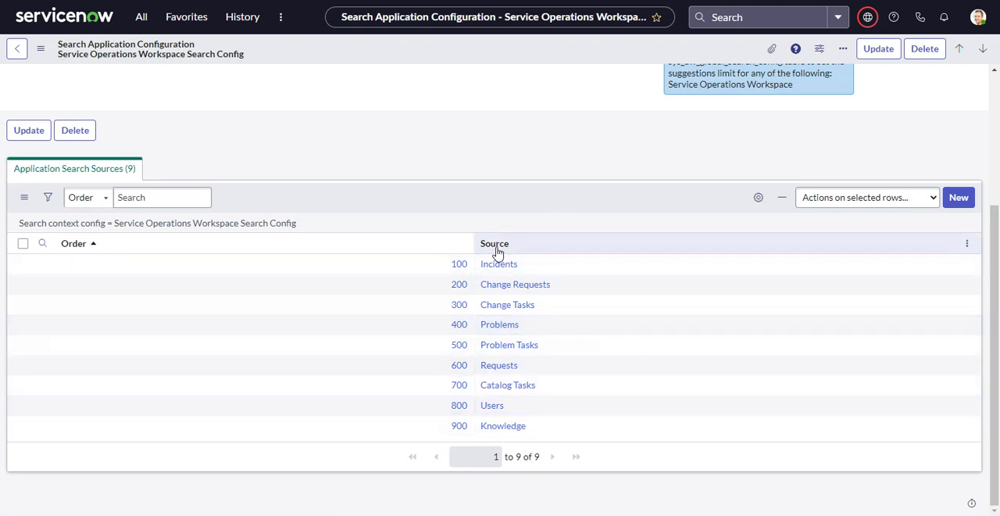
mouse_move(542, 243)
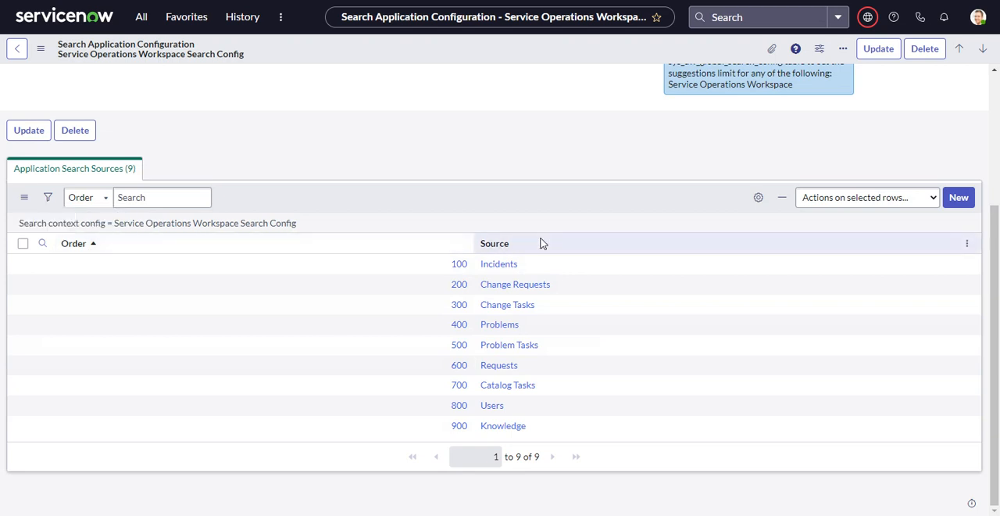
mouse_move(132, 263)
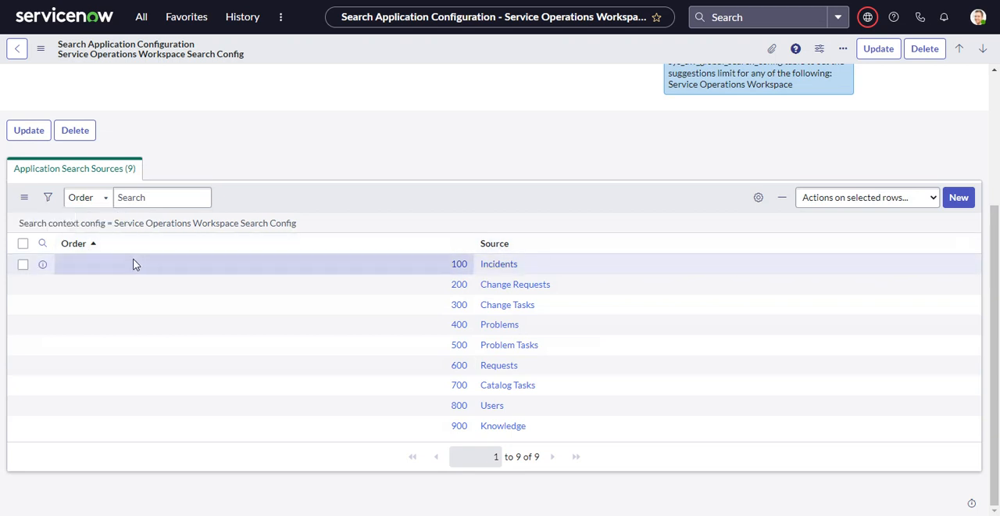
mouse_move(506, 248)
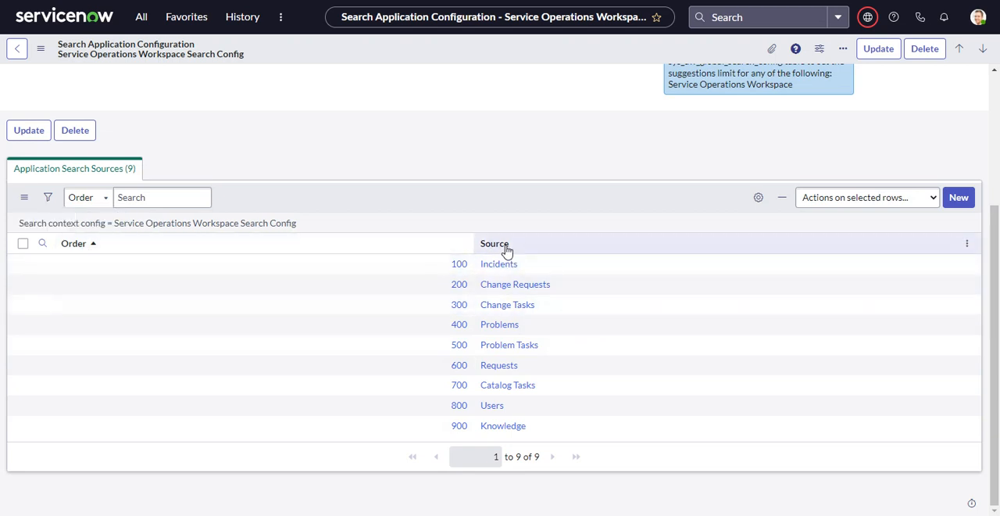
left_click(142, 17)
type("search sou")
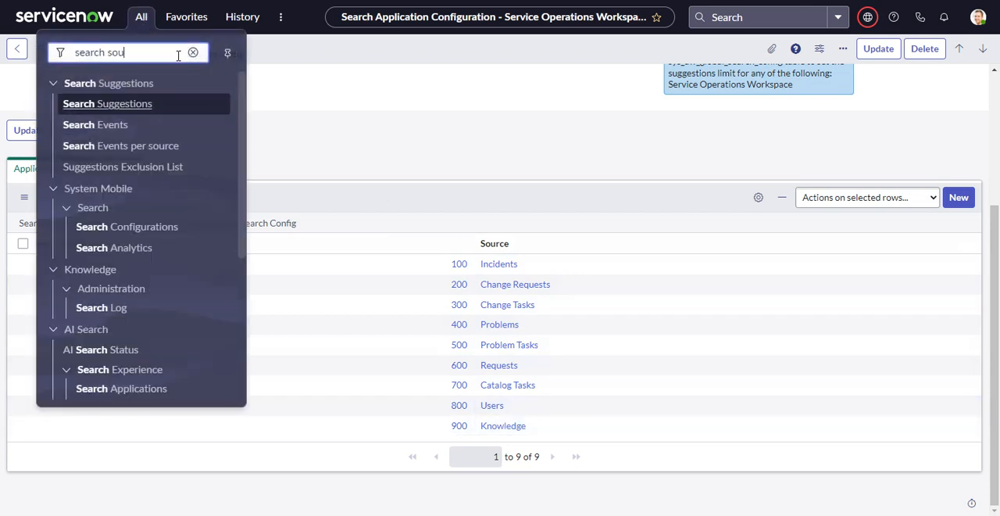
Step: Open the Incidents record from the Workspace Experience search sources and make it editable
type("r")
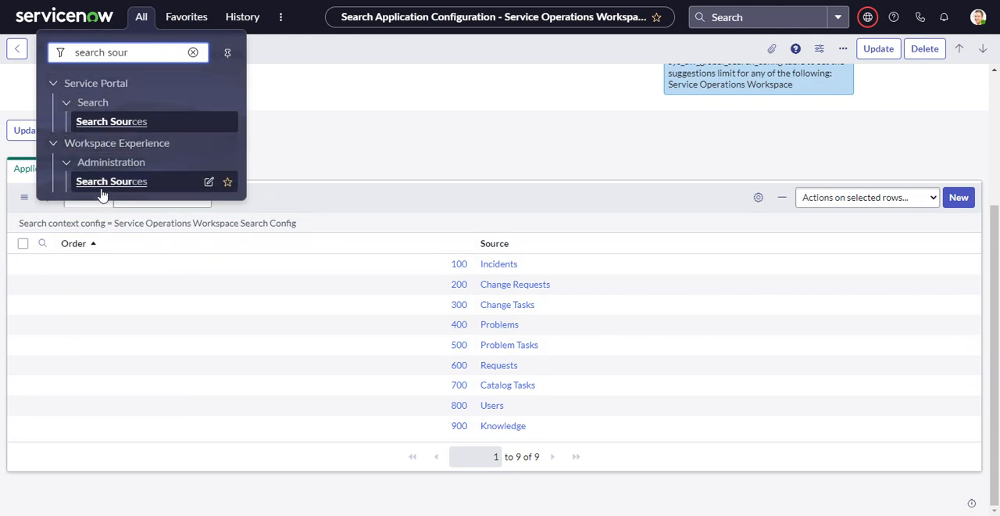
mouse_move(111, 181)
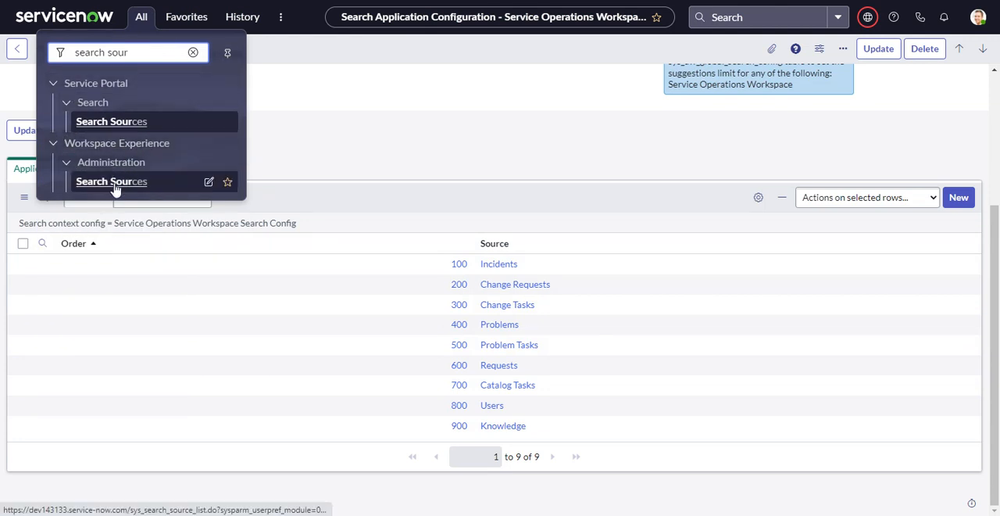
left_click(111, 180)
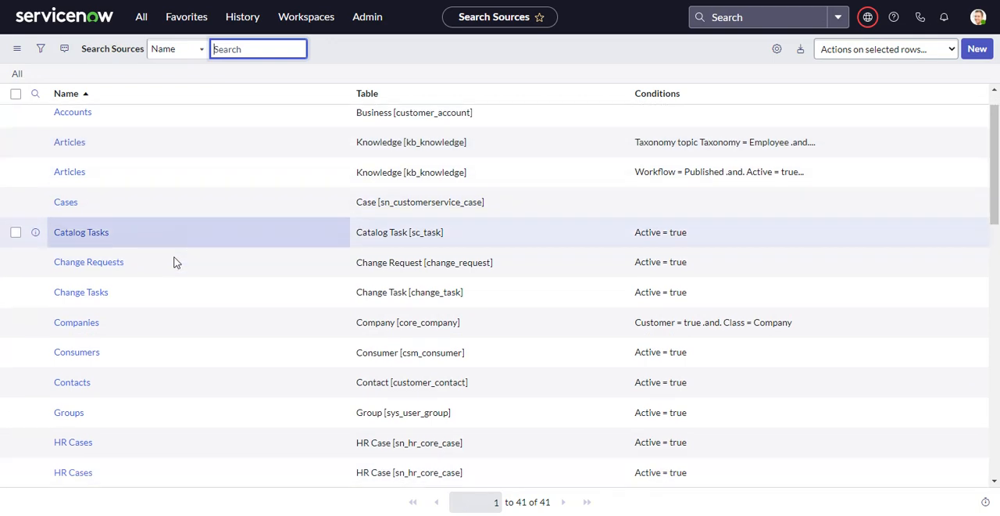
scroll("down", 3)
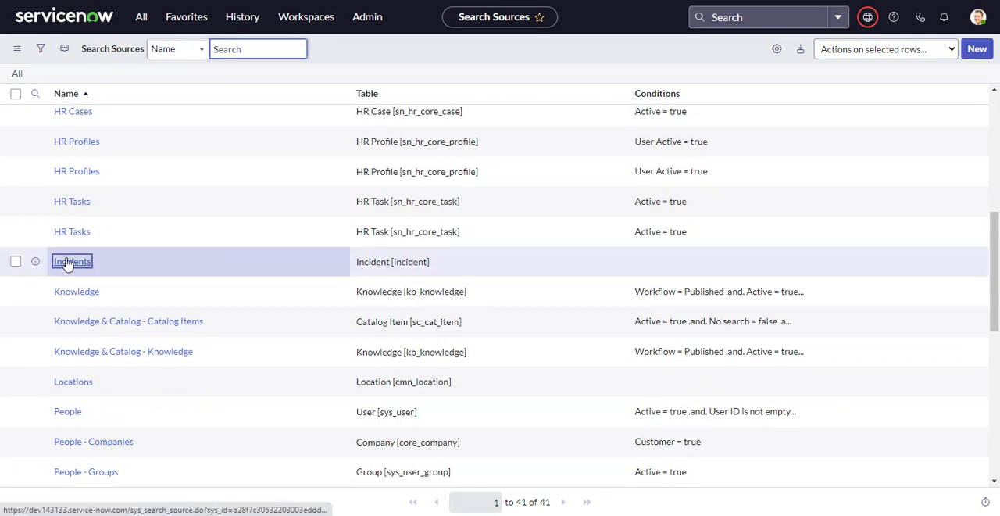
left_click(72, 261)
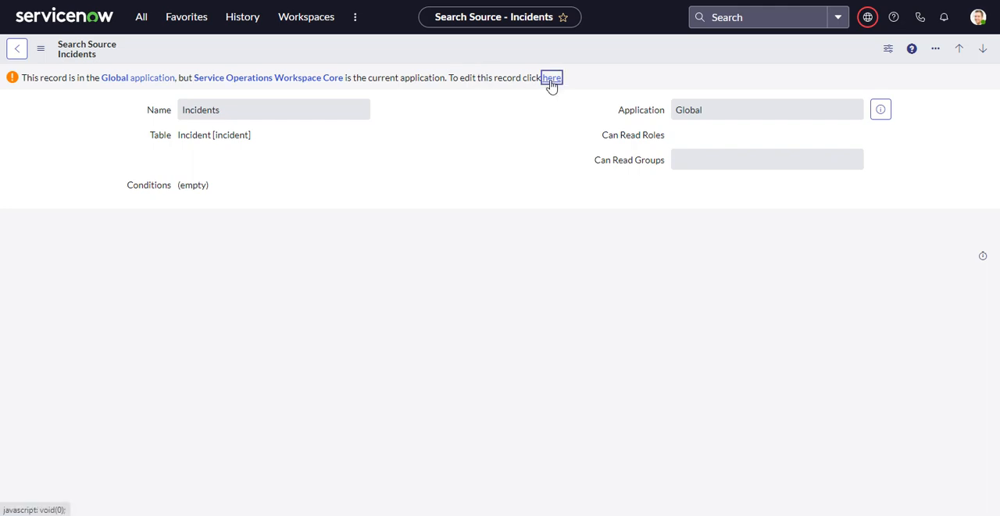
left_click(551, 77)
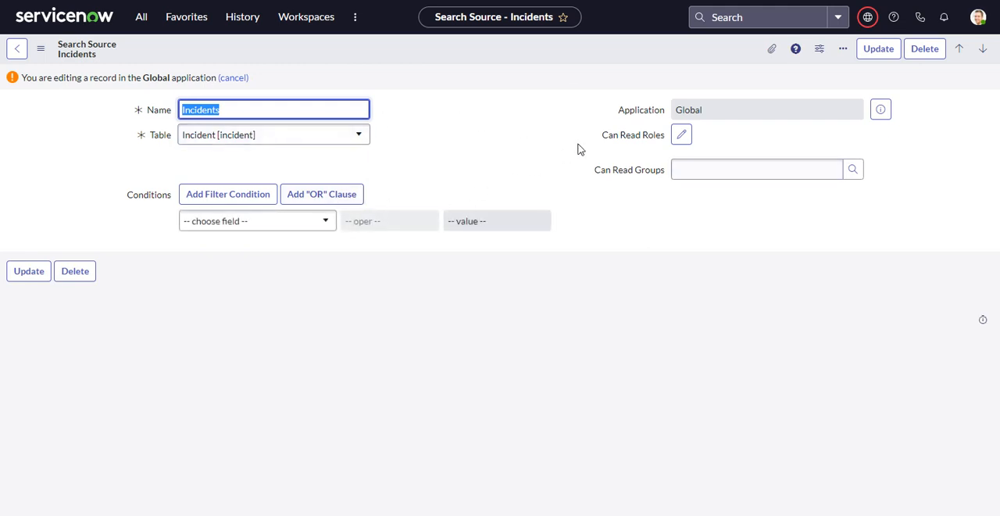
mouse_move(698, 164)
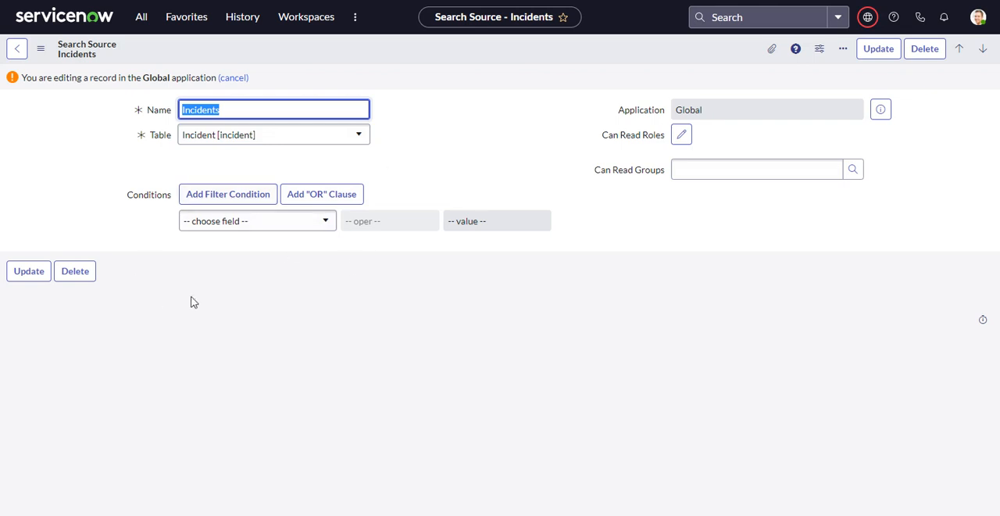
mouse_move(759, 128)
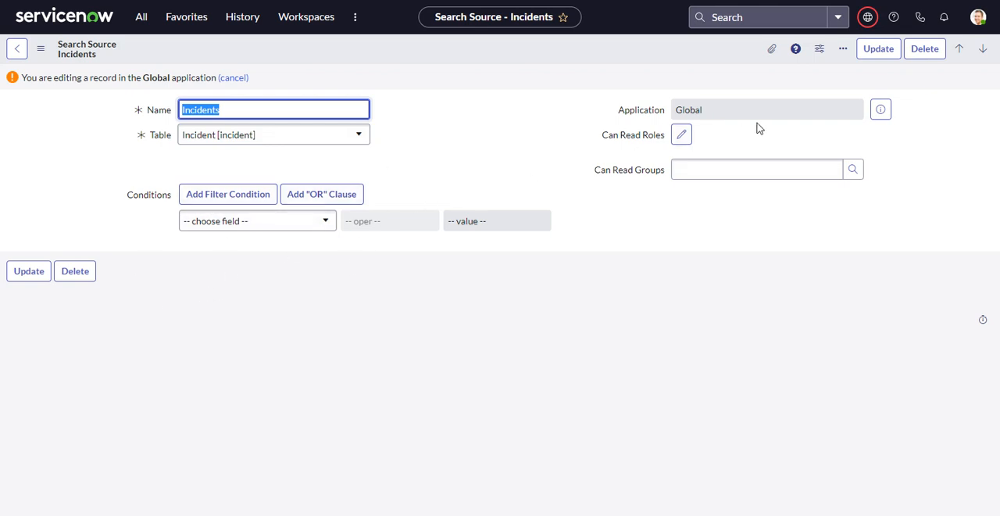
mouse_move(257, 220)
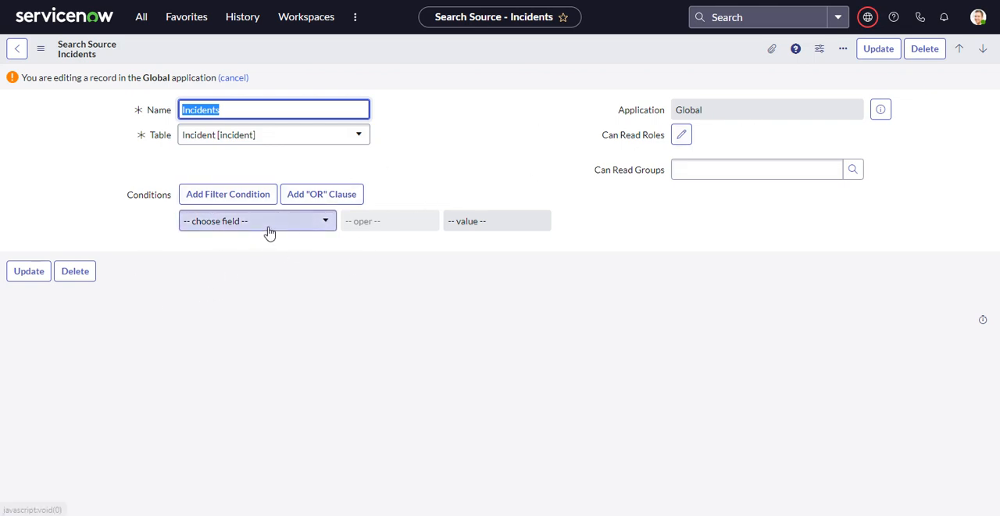
Step: Add a 'Caller is' condition for a specific user to the Incidents source and update
left_click(256, 220)
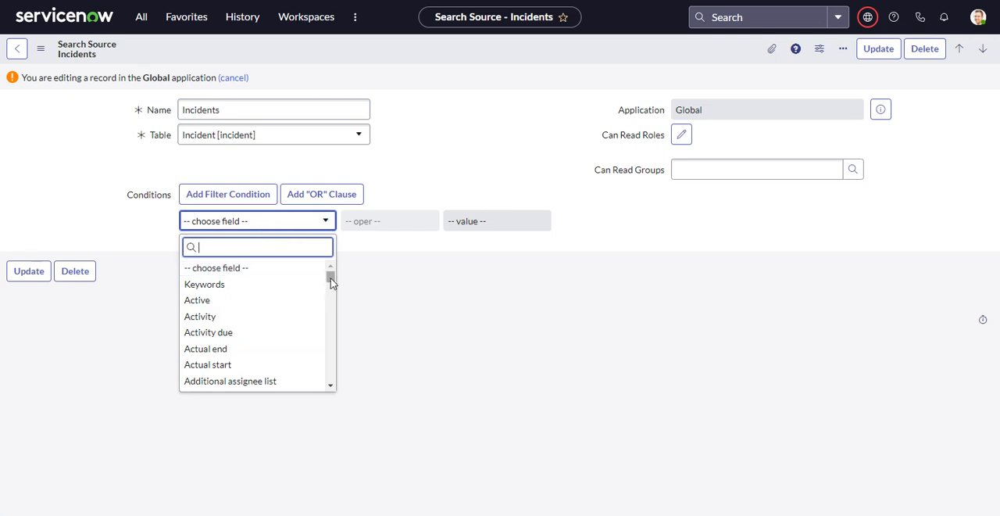
scroll("down", 3)
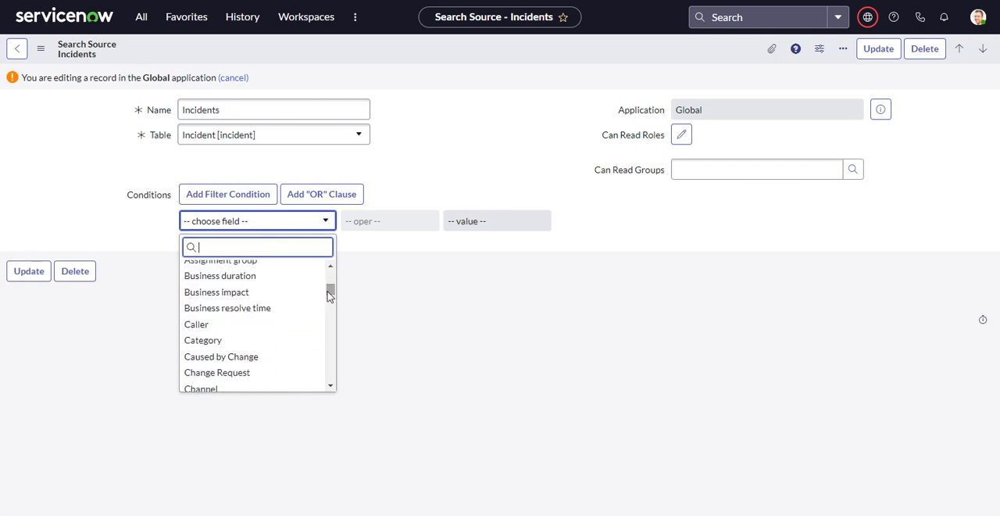
left_click(196, 324)
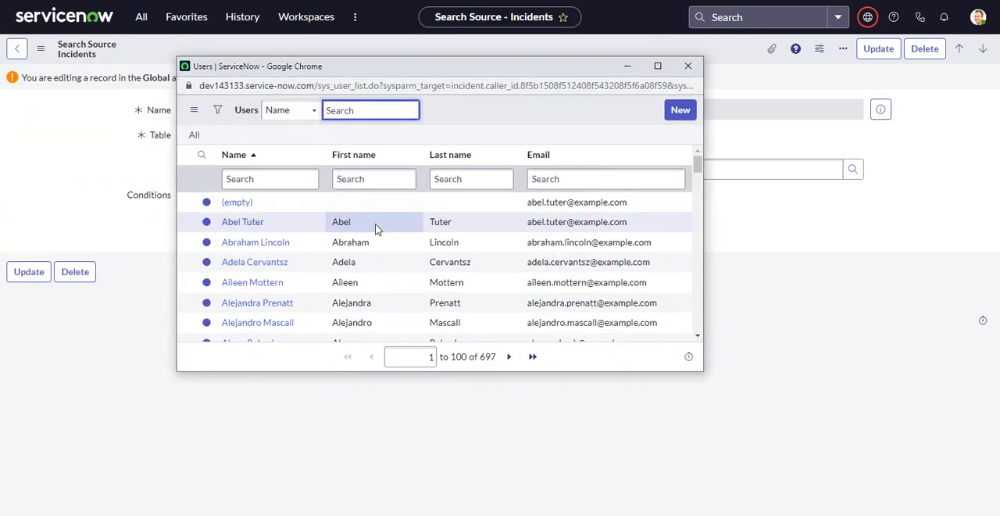
left_click(242, 221)
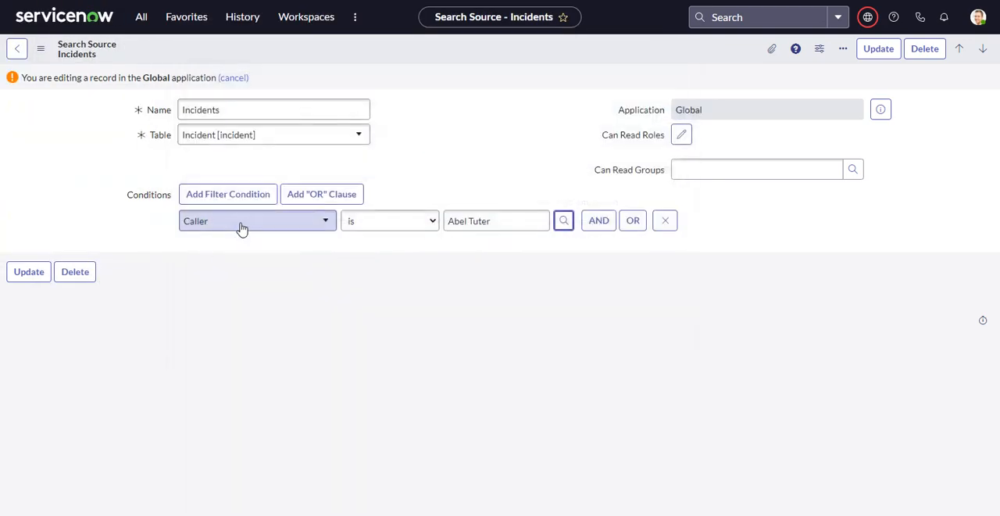
mouse_move(564, 220)
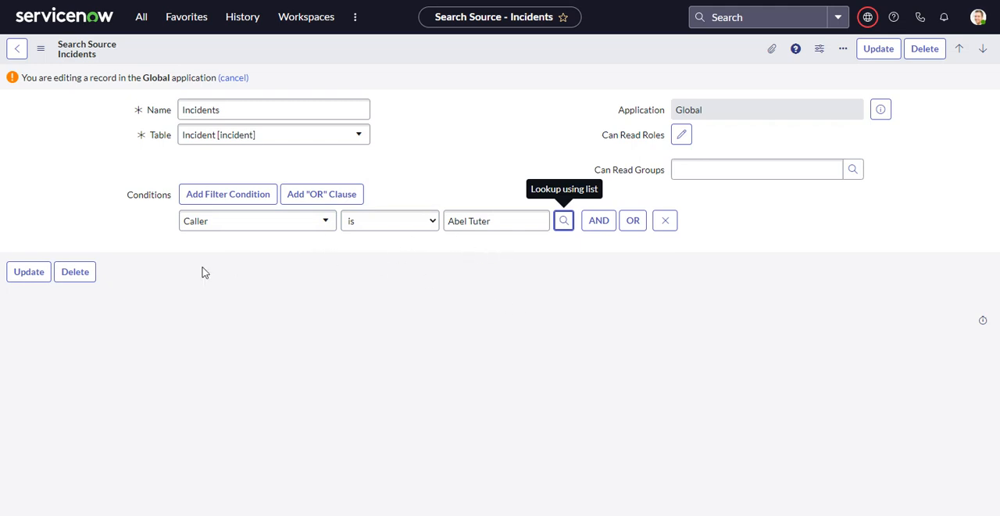
mouse_move(39, 295)
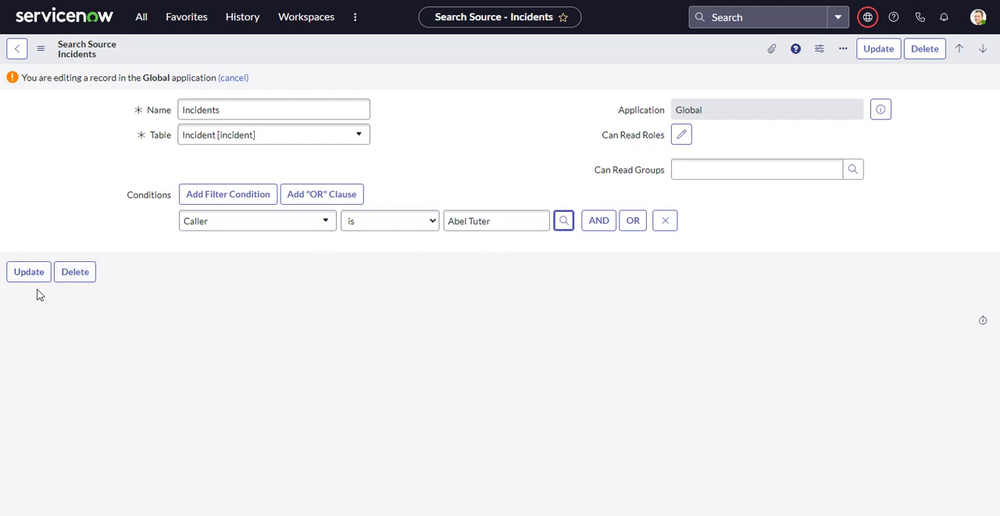
mouse_move(29, 271)
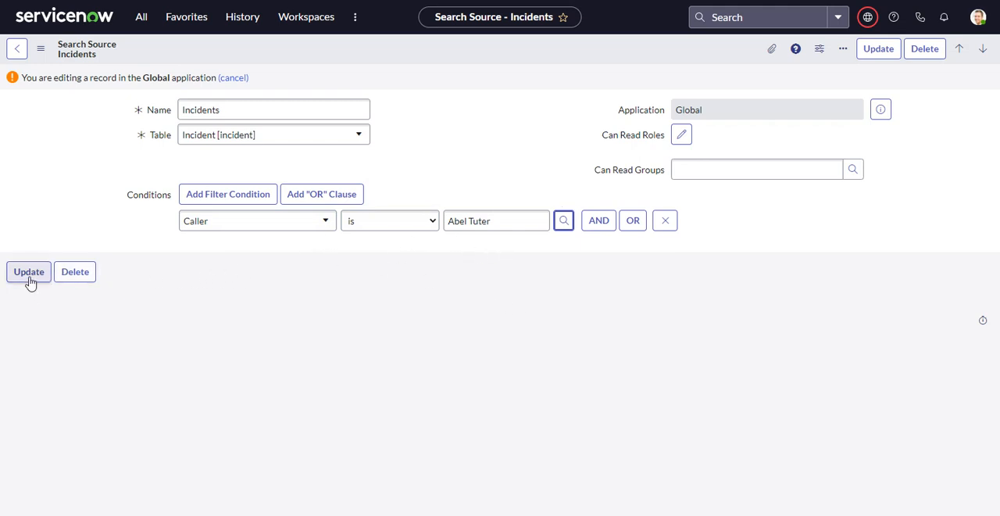
left_click(28, 271)
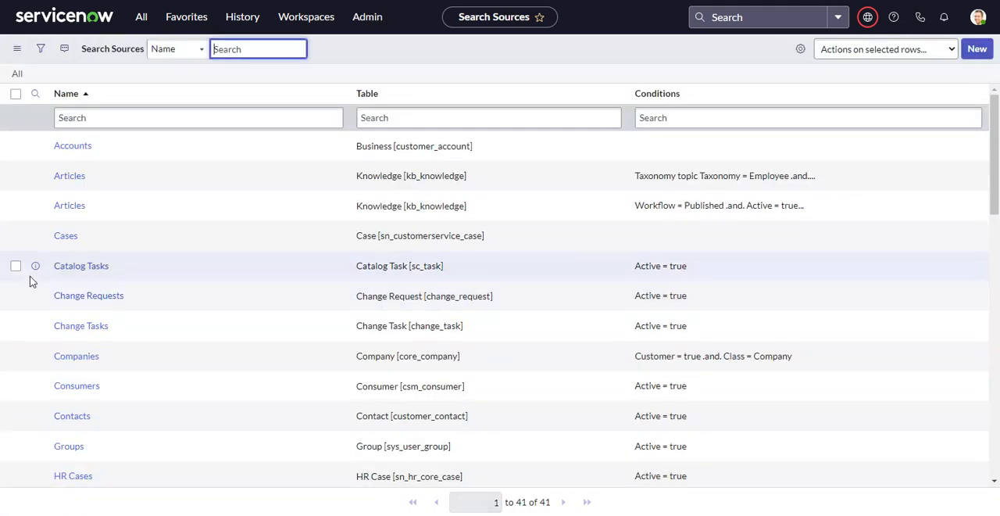
Step: Rerun the recent 'email' search, go back, then open the unfiltered Incidents list
left_click(750, 17)
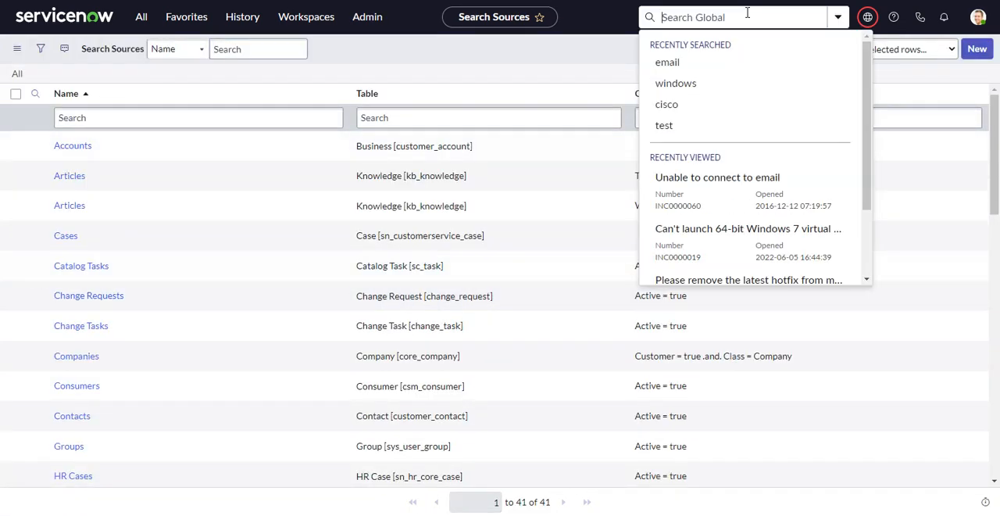
left_click(666, 62)
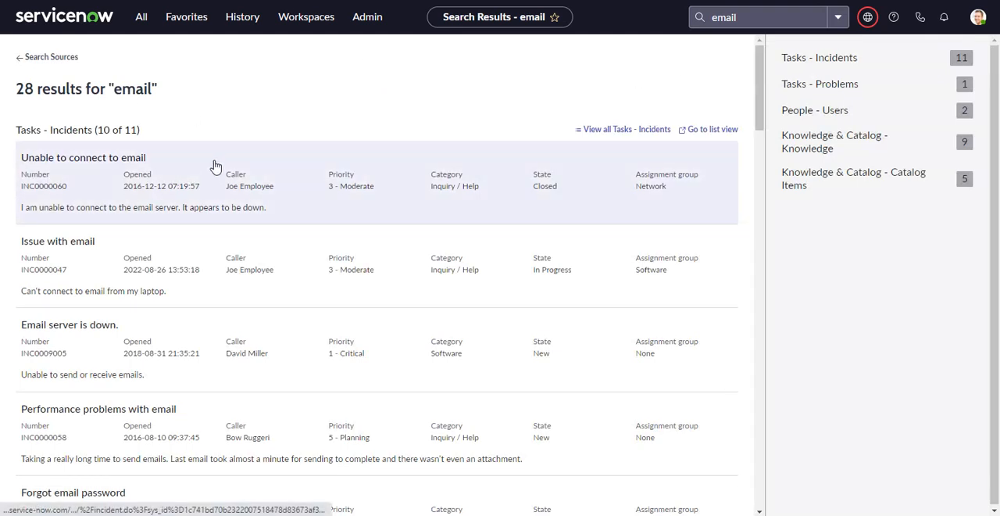
mouse_move(35, 61)
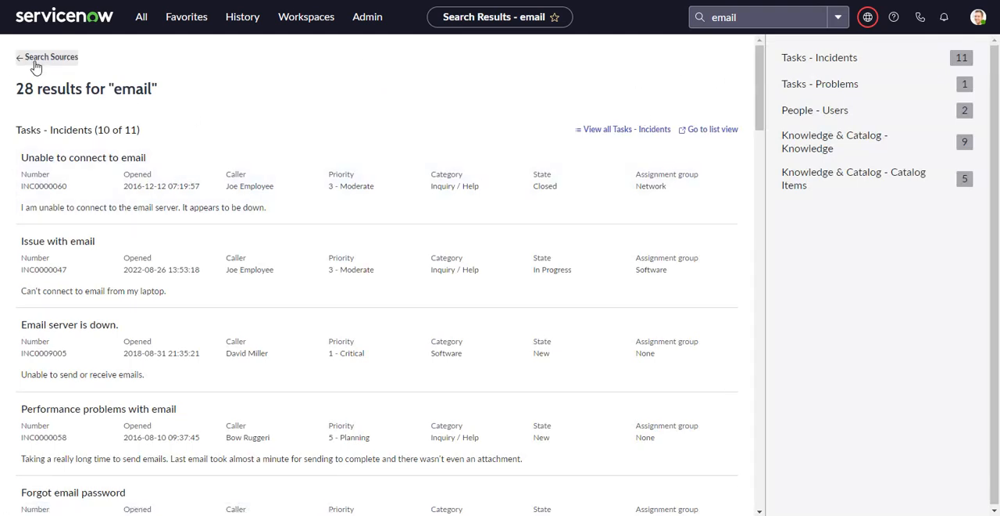
left_click(51, 57)
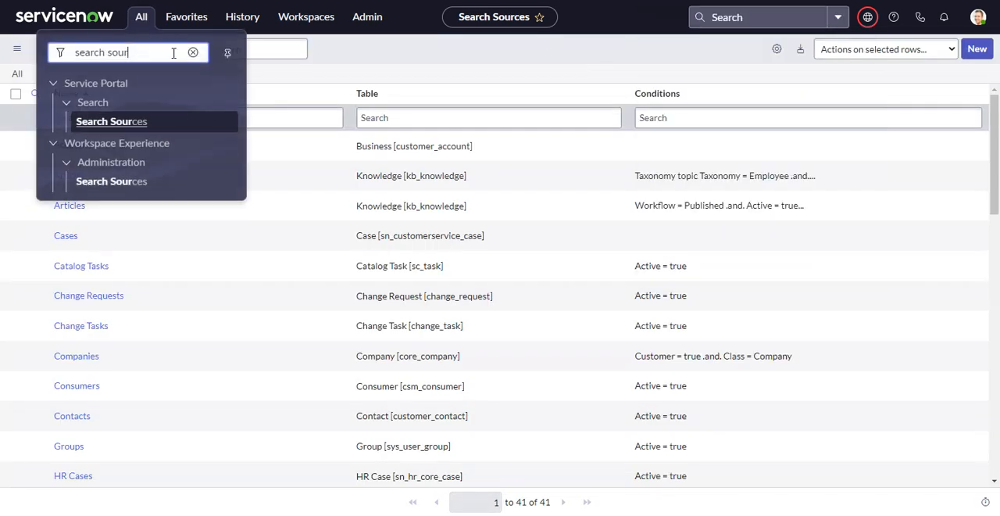
type("incid")
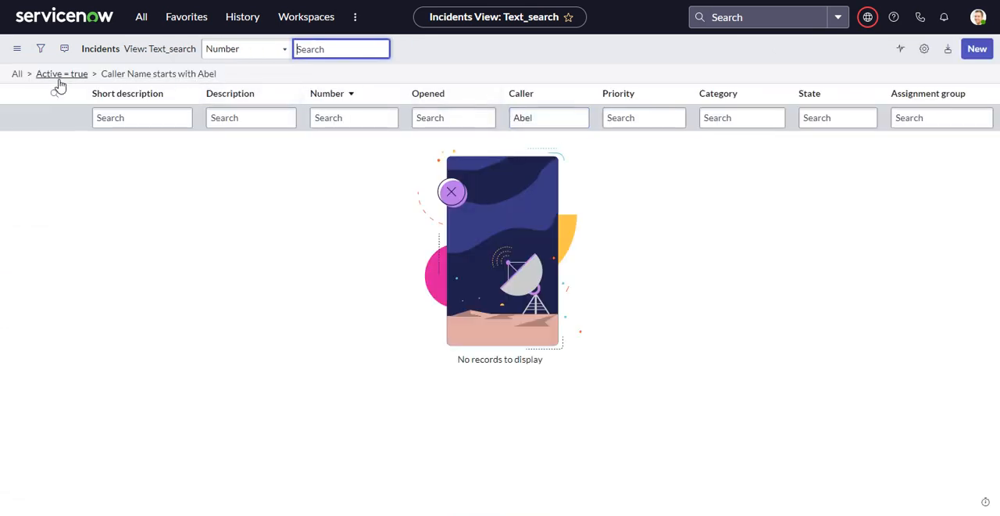
mouse_move(28, 84)
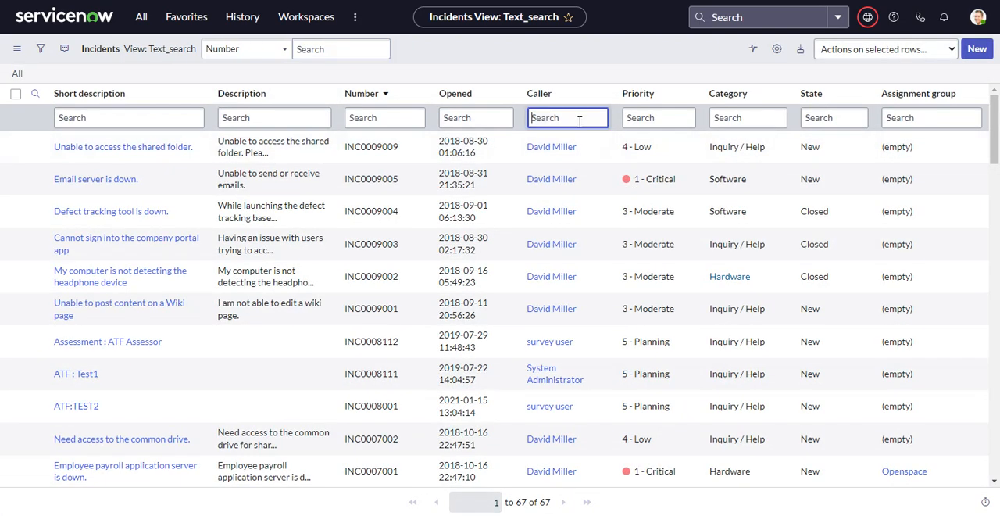
type("Abel")
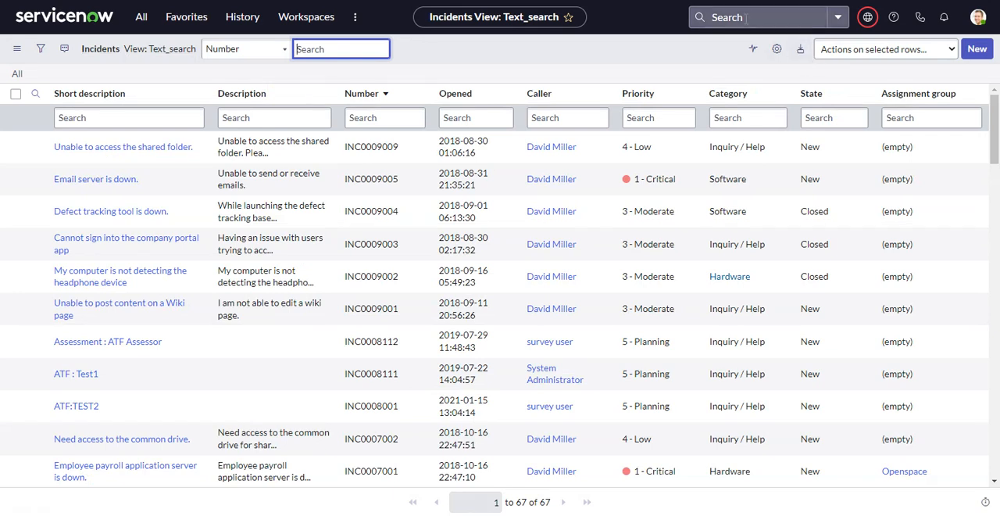
Step: Run a global search for 'cisco' and scroll through its results
left_click(735, 16)
type("cics")
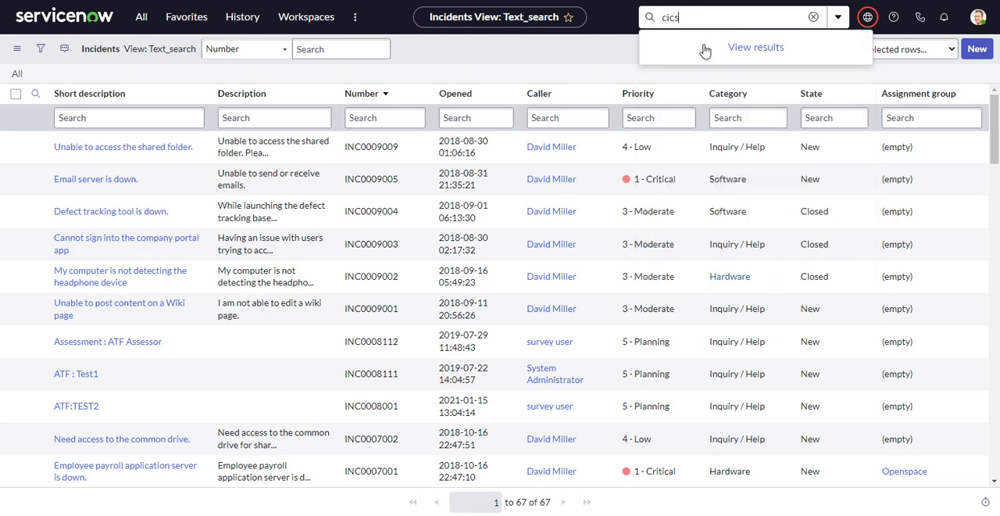
left_click(755, 47)
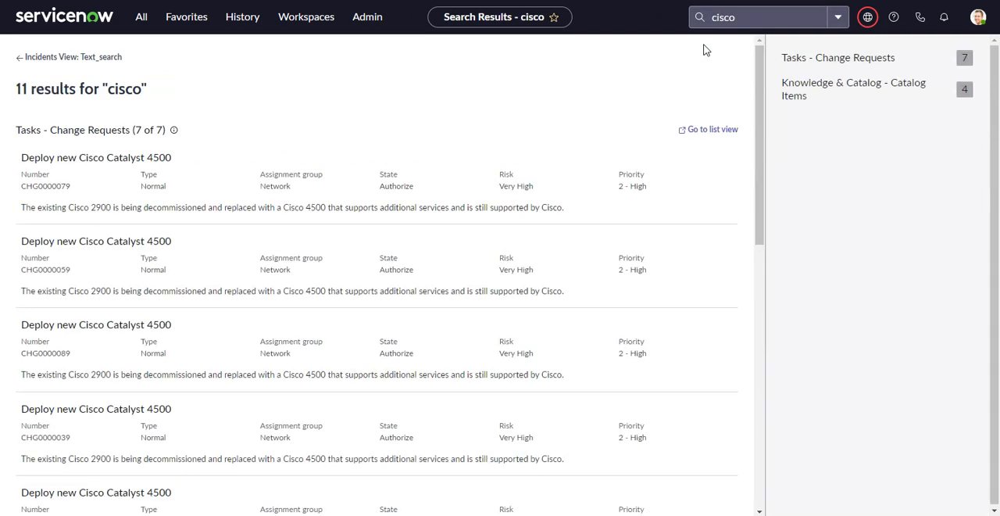
mouse_move(223, 241)
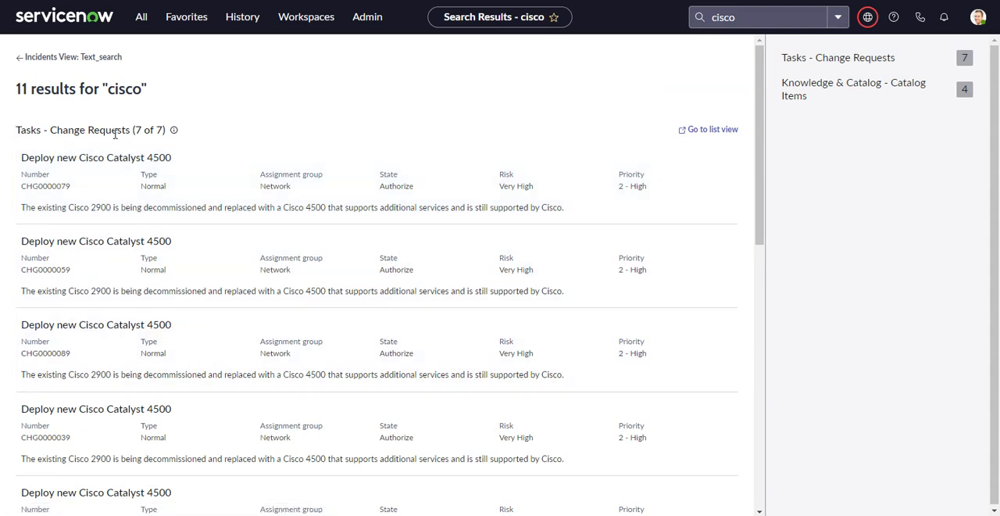
scroll("down", 3)
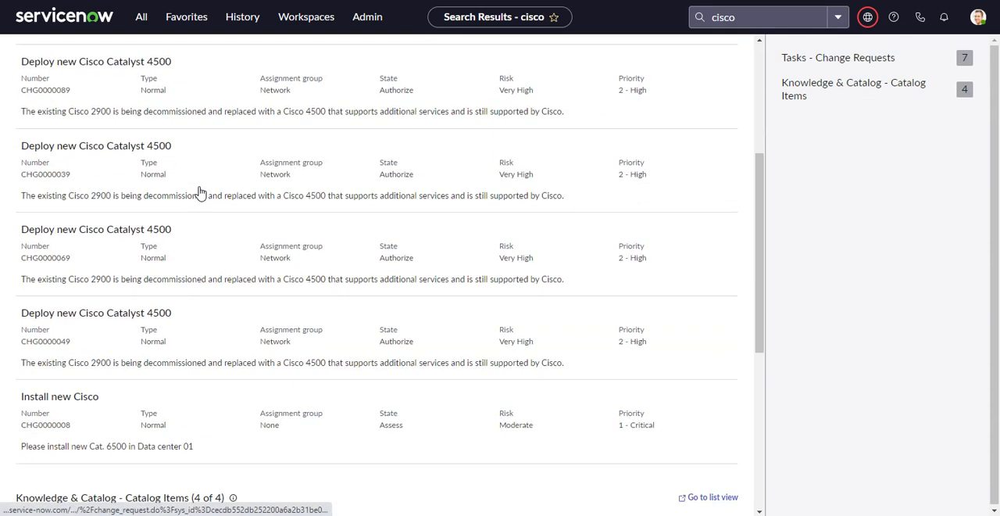
scroll("up", 3)
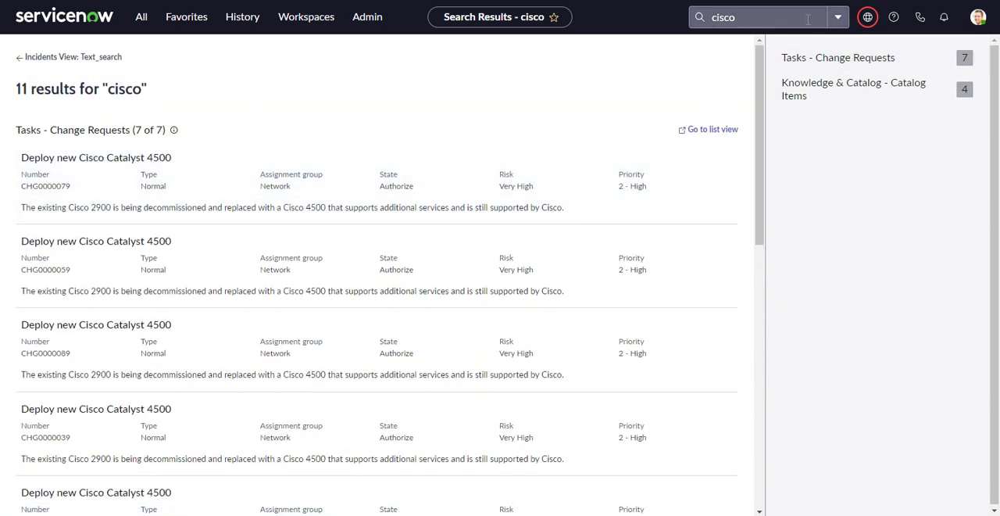
Step: Open the Incidents list, switch search scope to Service Operations Workspace, and reopen Incidents
left_click(140, 17)
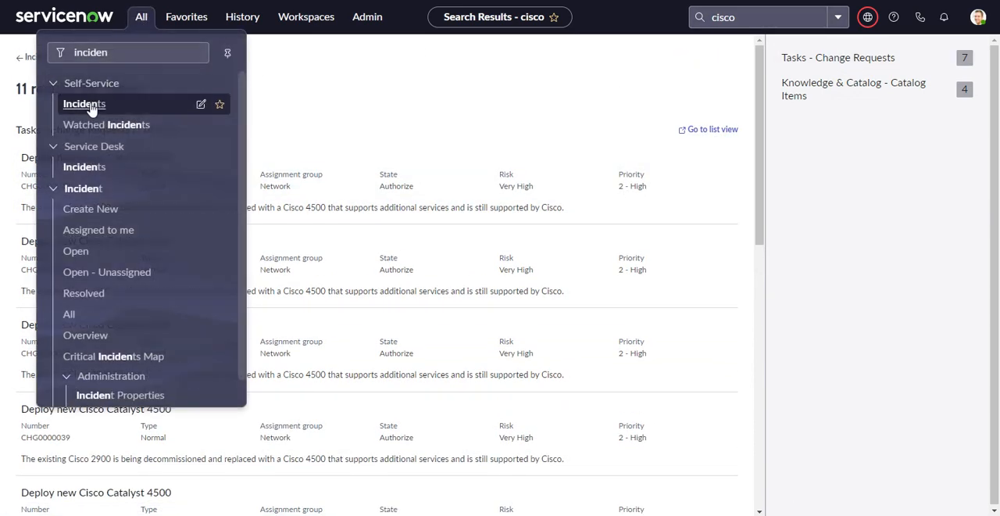
left_click(83, 103)
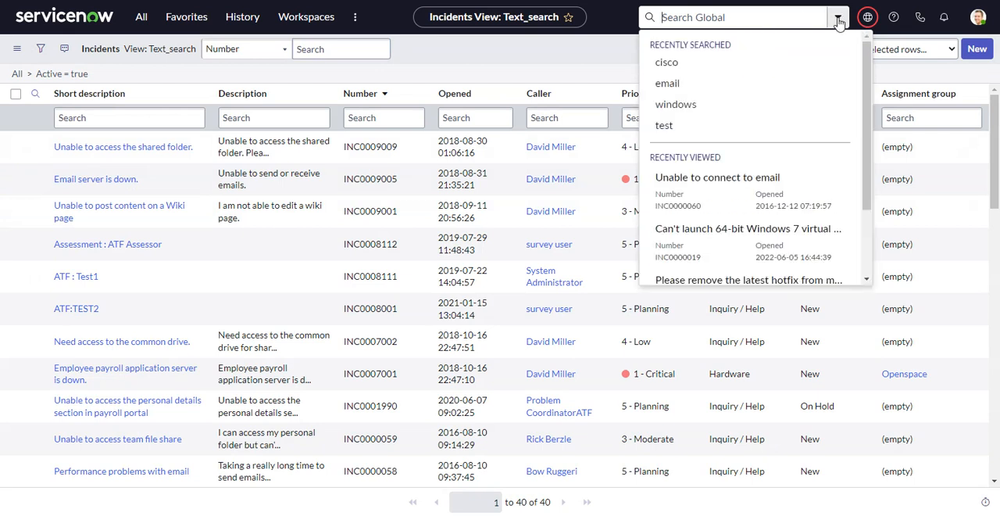
left_click(836, 17)
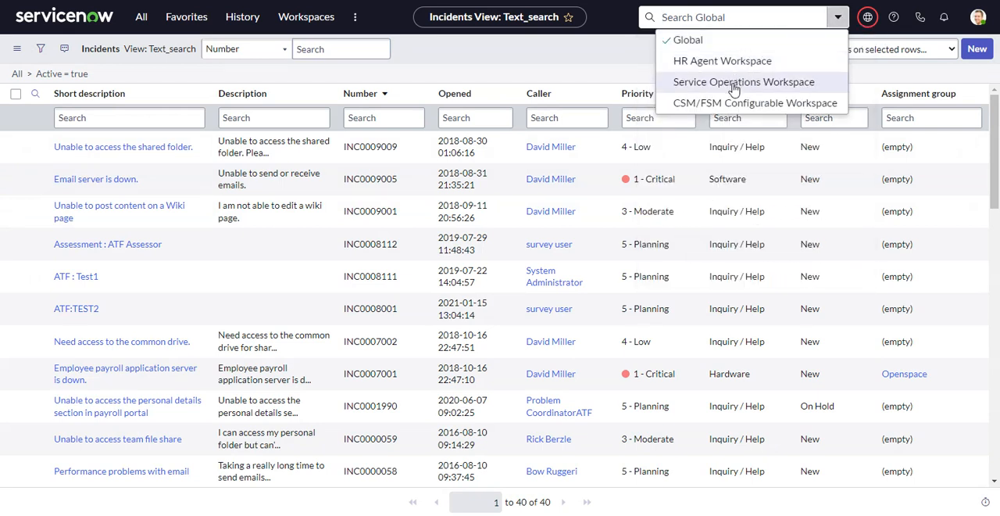
left_click(742, 81)
type("down")
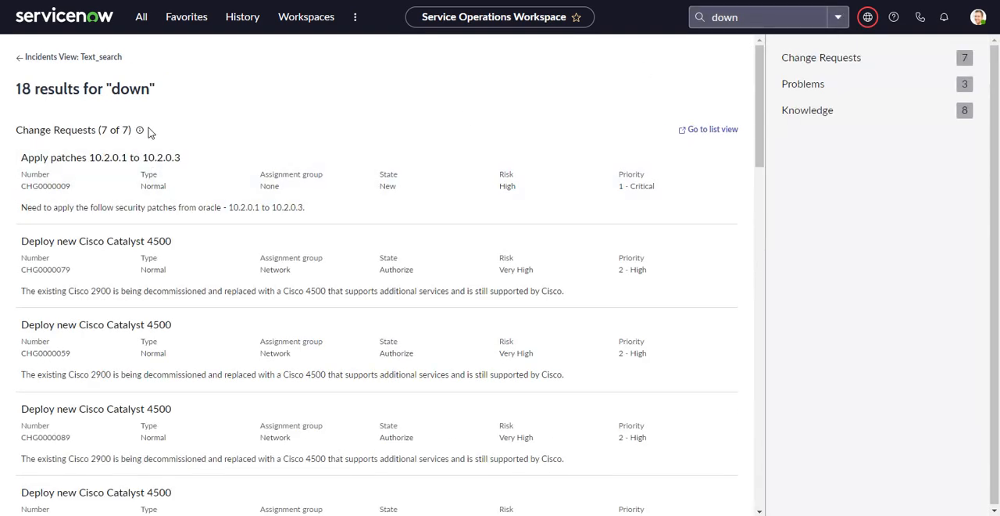
mouse_move(144, 143)
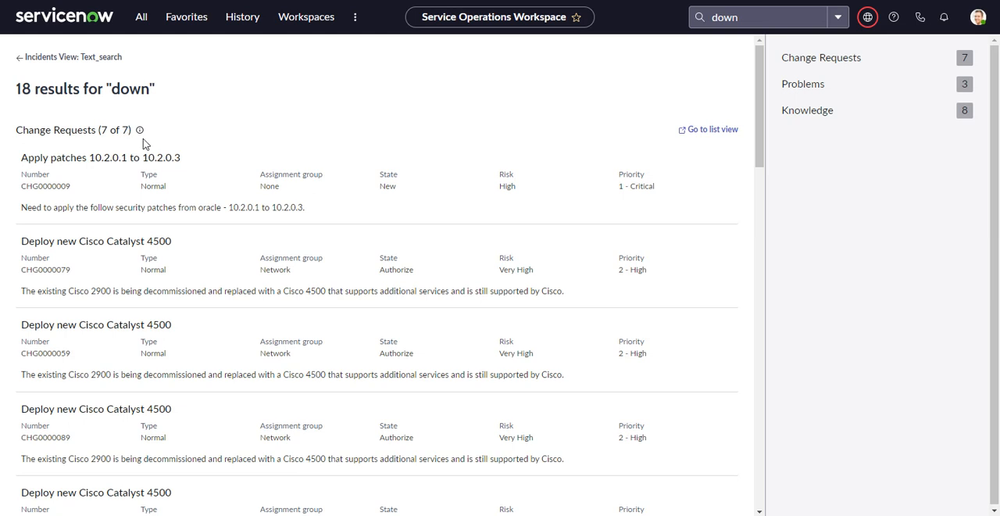
mouse_move(198, 156)
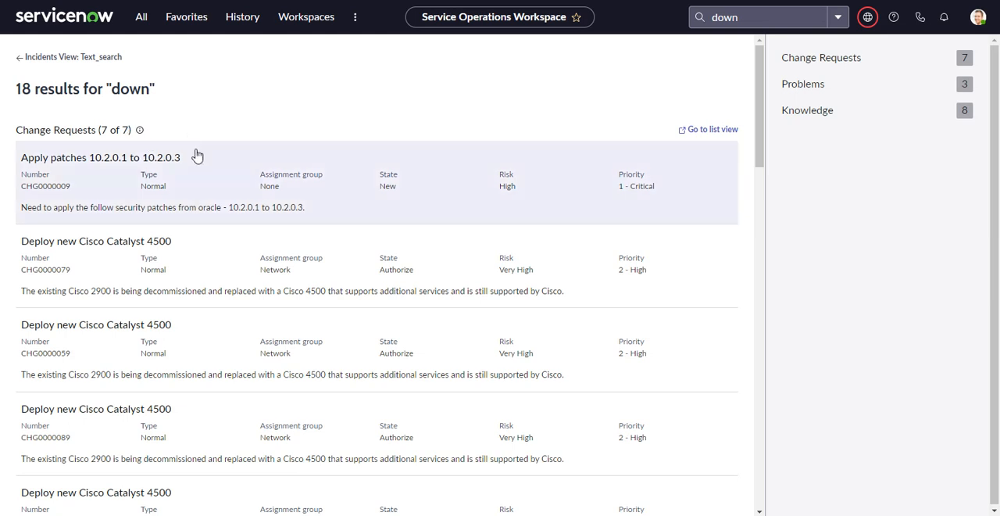
mouse_move(339, 105)
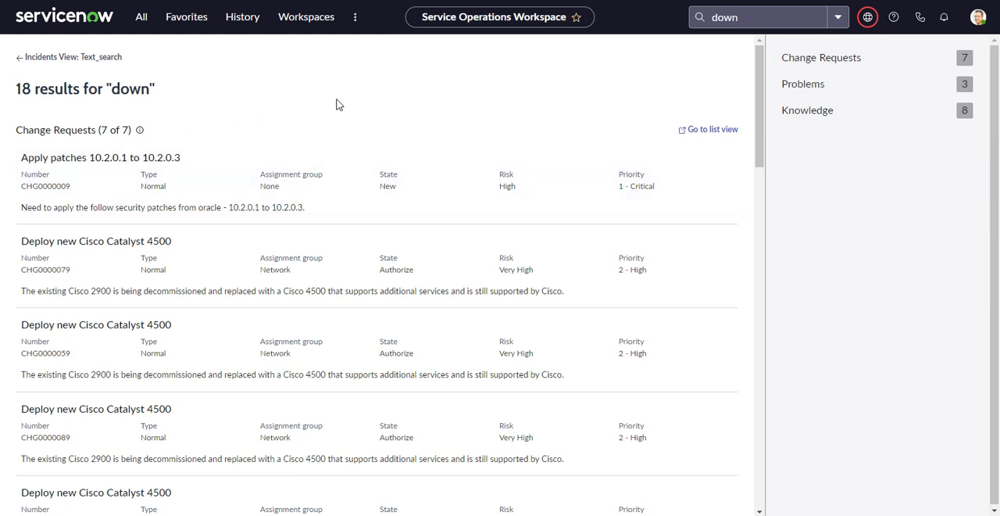
left_click(142, 16)
type("inciden")
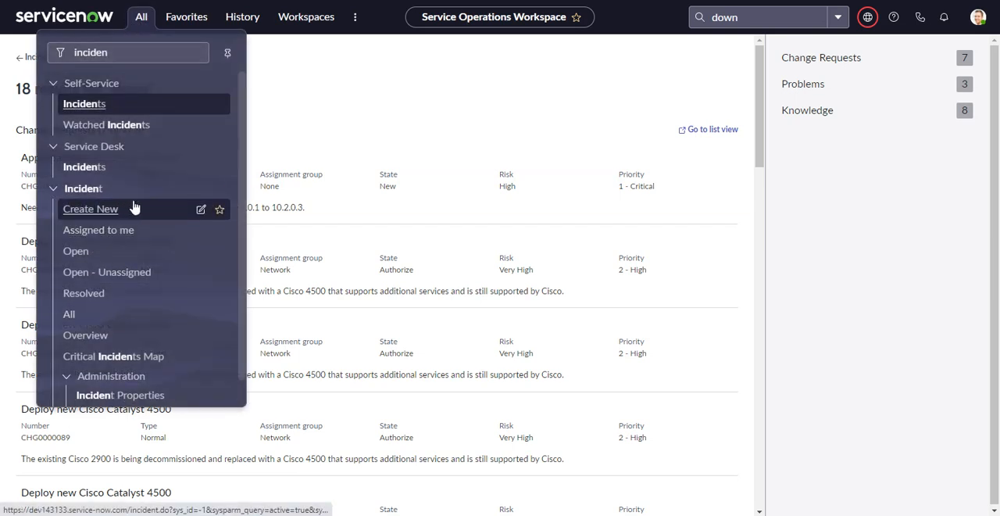
mouse_move(125, 77)
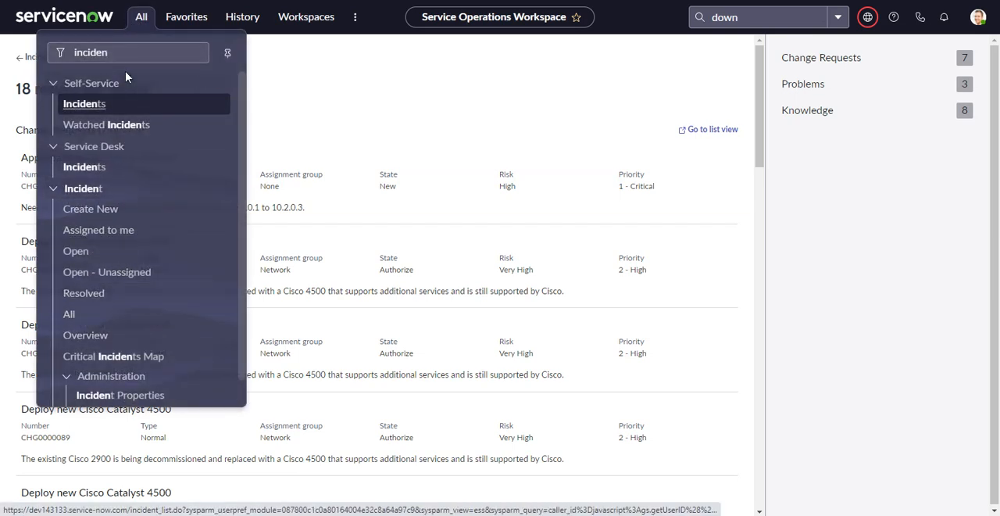
key("Backspace")
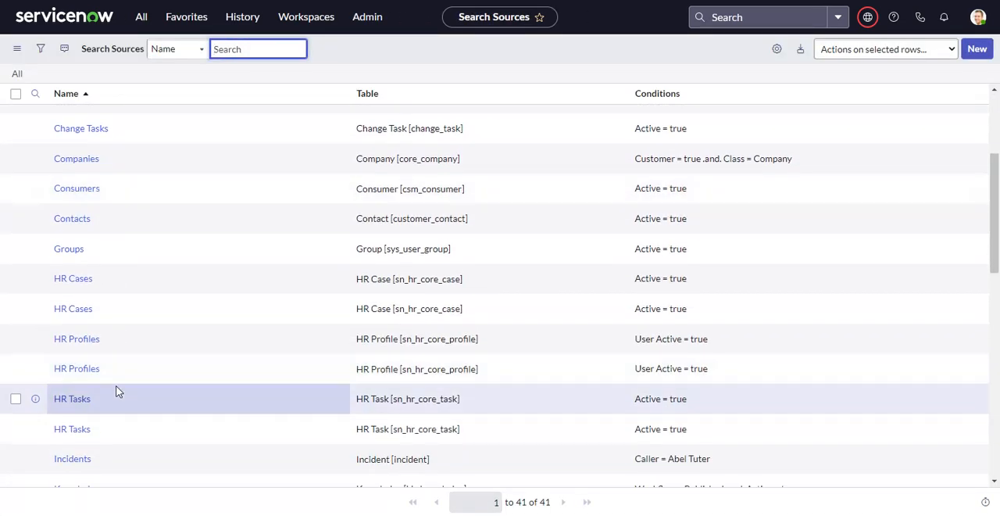
Step: Make the Incidents search source editable, delete its Caller condition, and update it
left_click(71, 459)
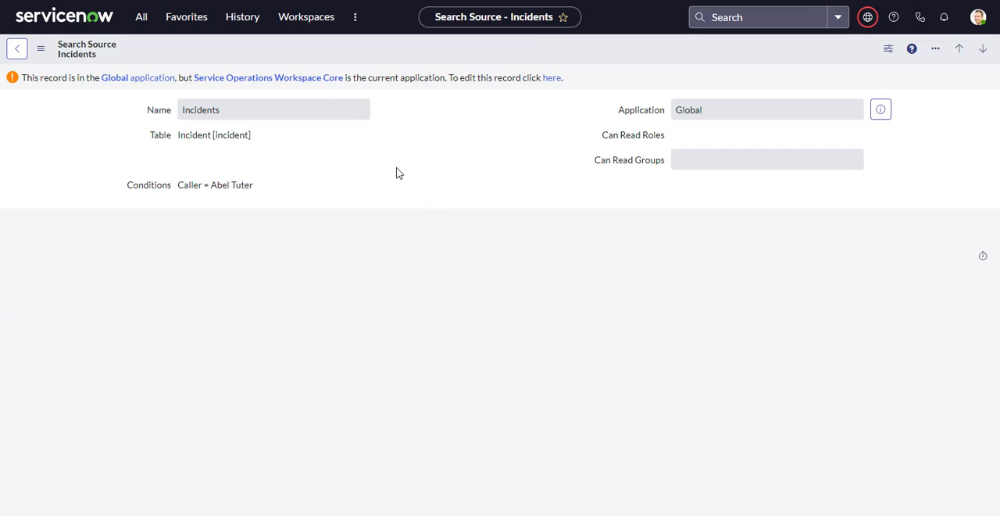
mouse_move(586, 94)
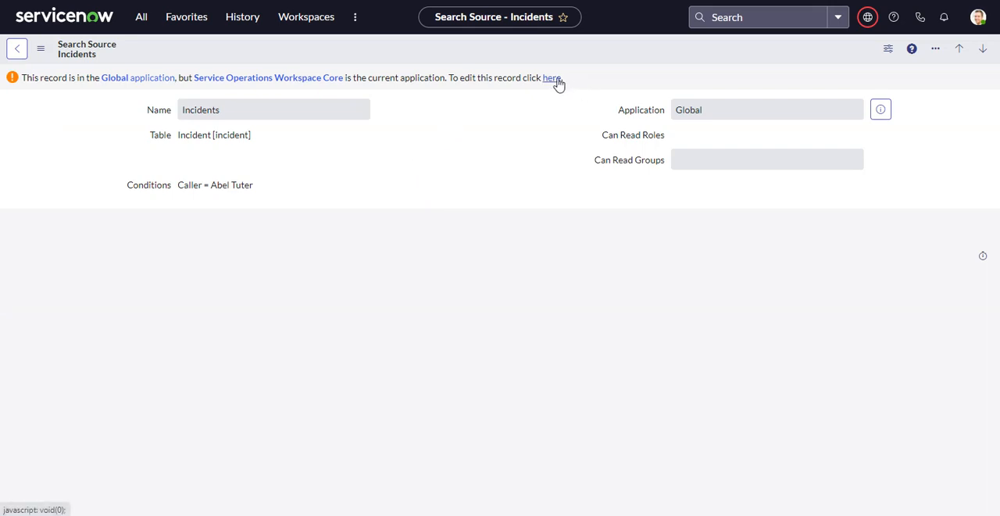
left_click(552, 77)
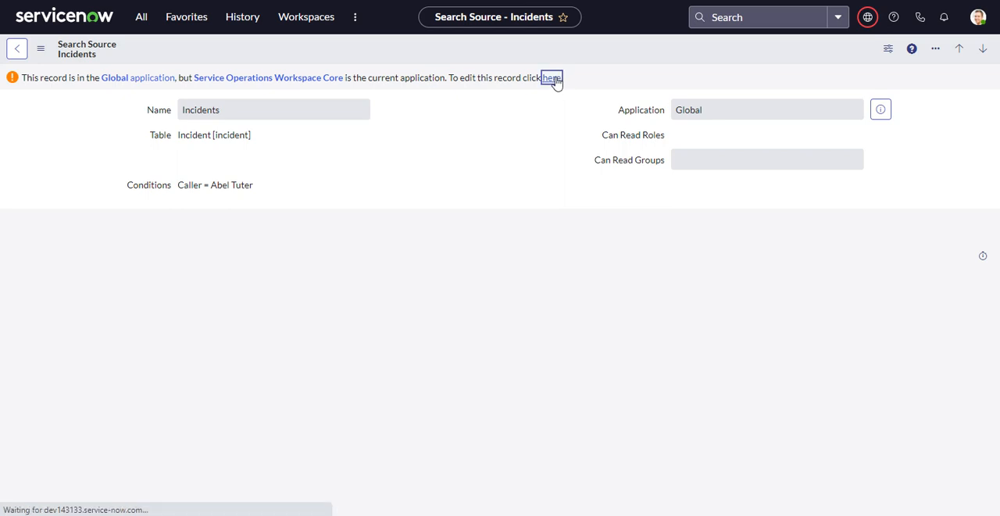
left_click(552, 78)
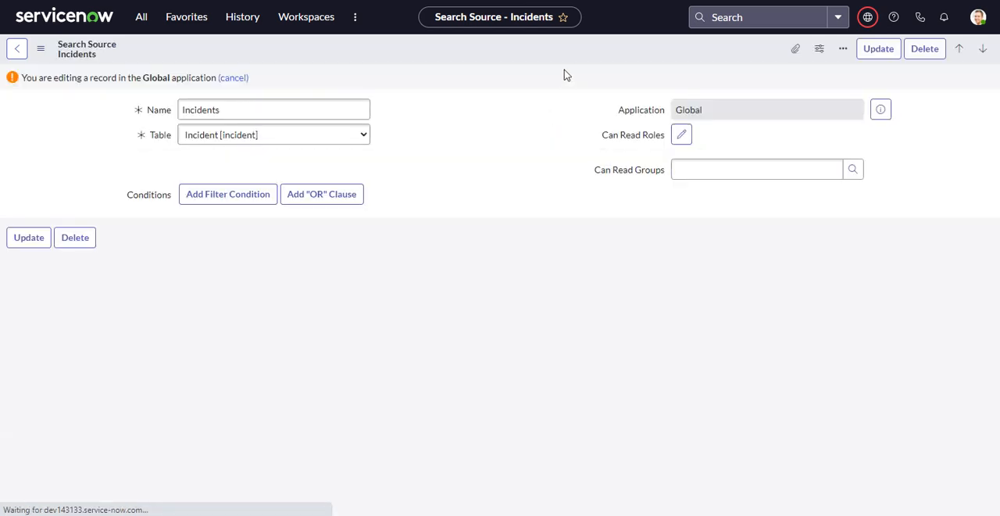
left_click(228, 193)
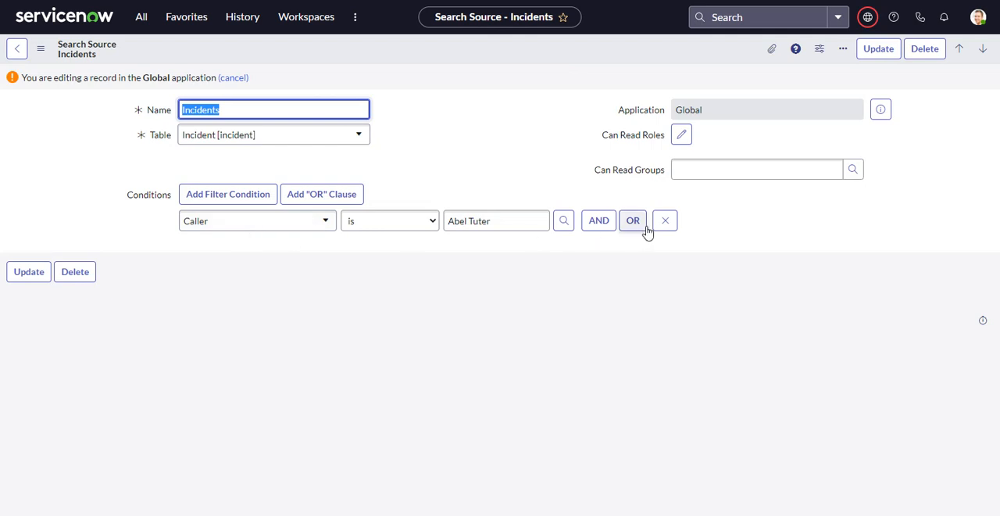
mouse_move(394, 237)
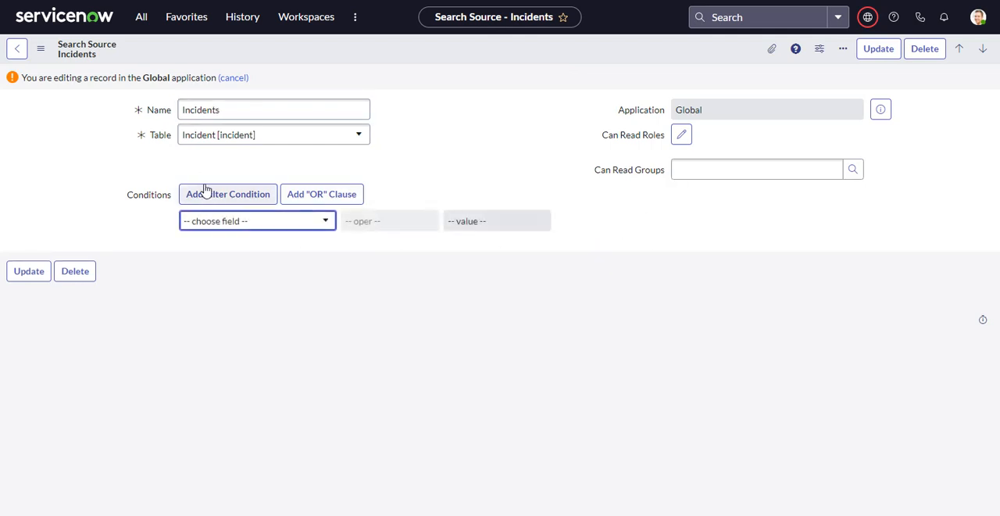
mouse_move(59, 325)
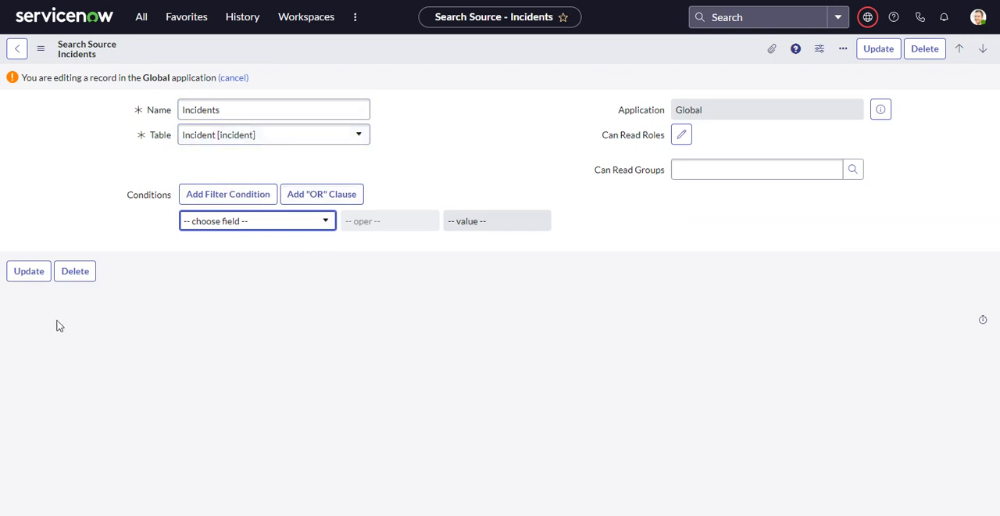
mouse_move(28, 271)
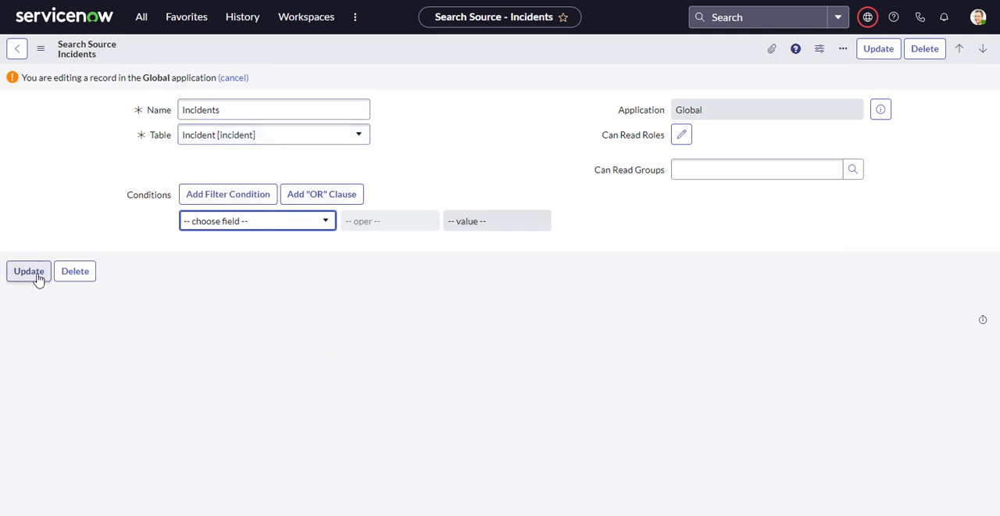
left_click(757, 170)
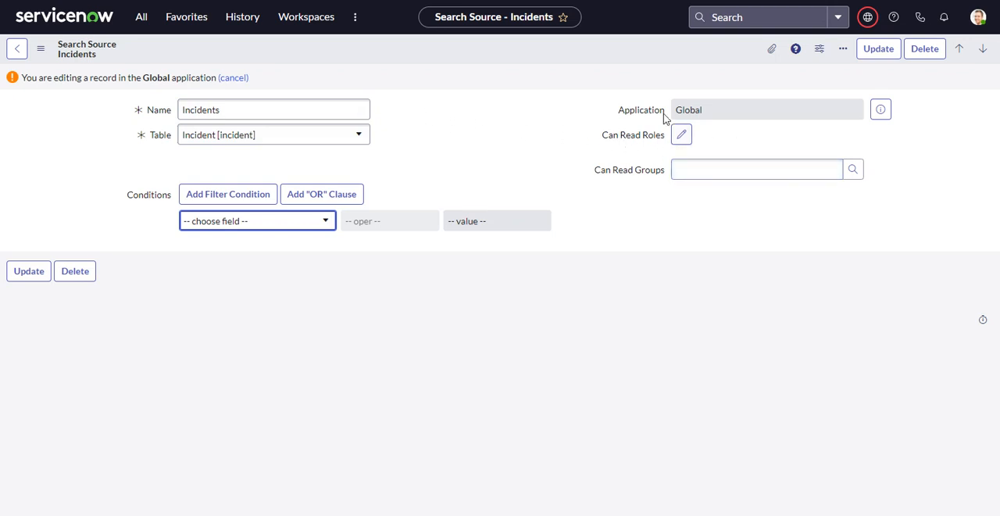
left_click(756, 169)
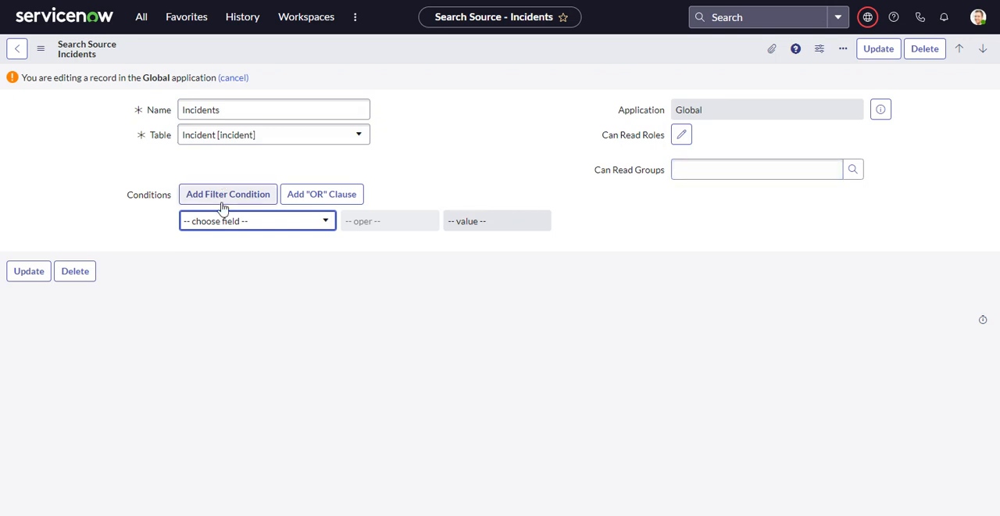
mouse_move(228, 169)
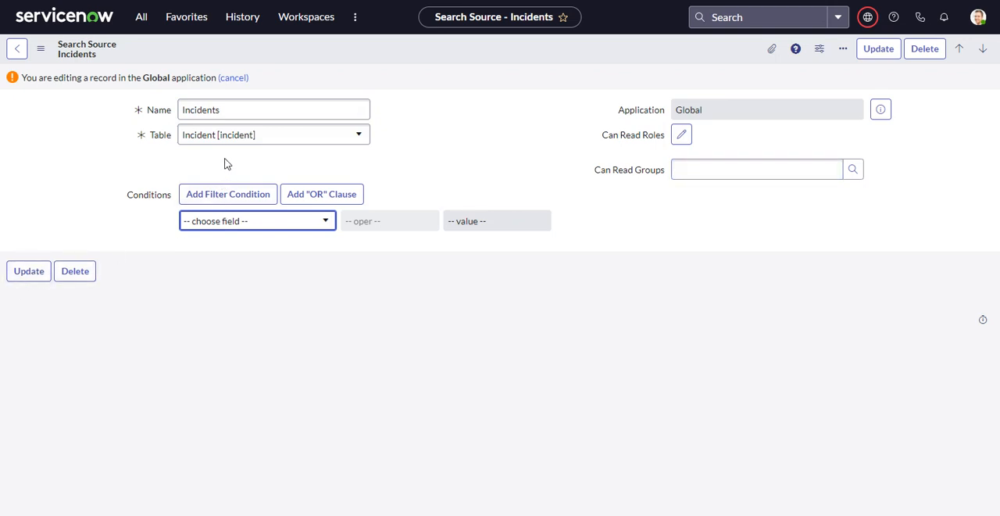
mouse_move(111, 212)
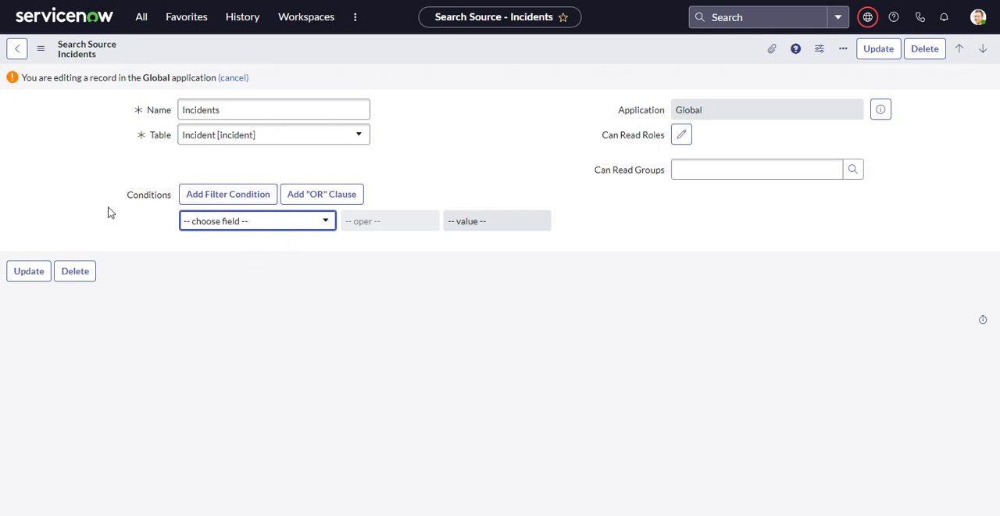
mouse_move(659, 143)
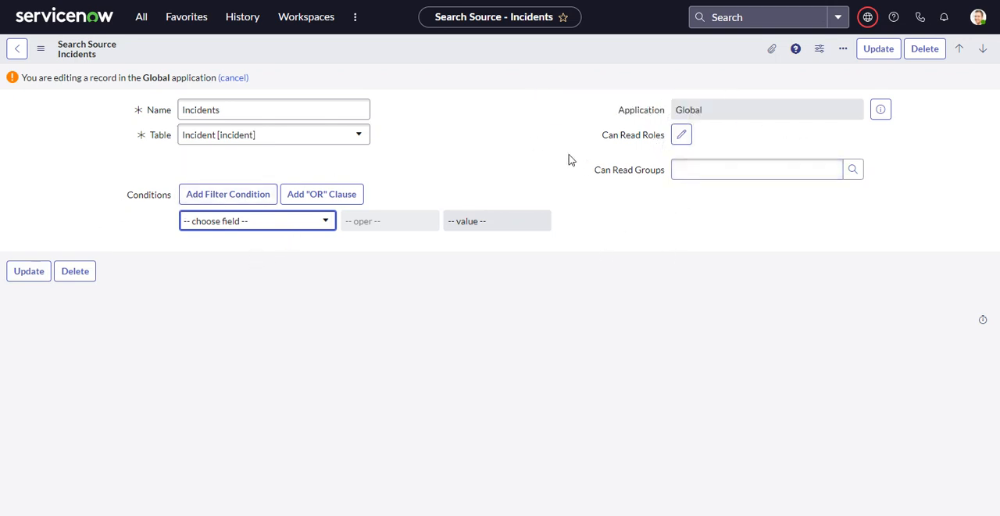
mouse_move(33, 303)
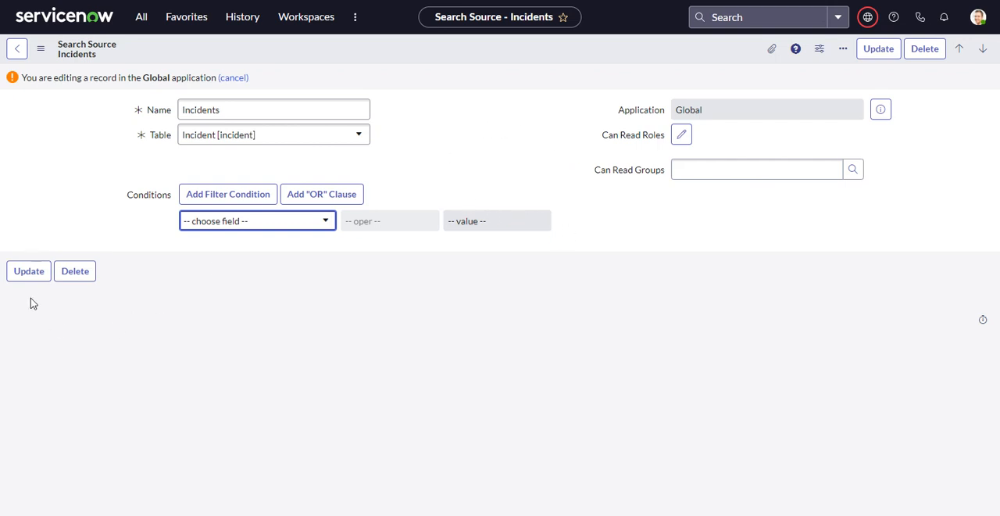
left_click(29, 271)
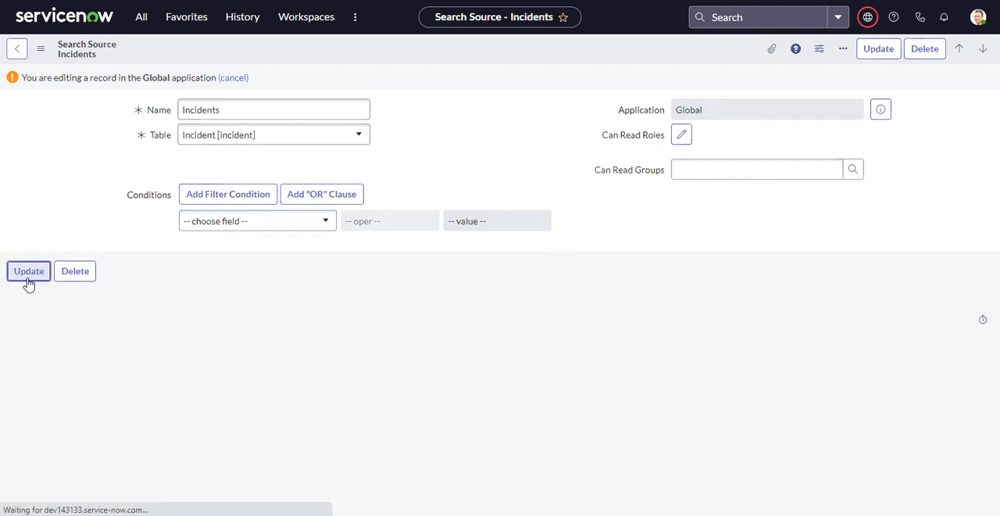
left_click(28, 270)
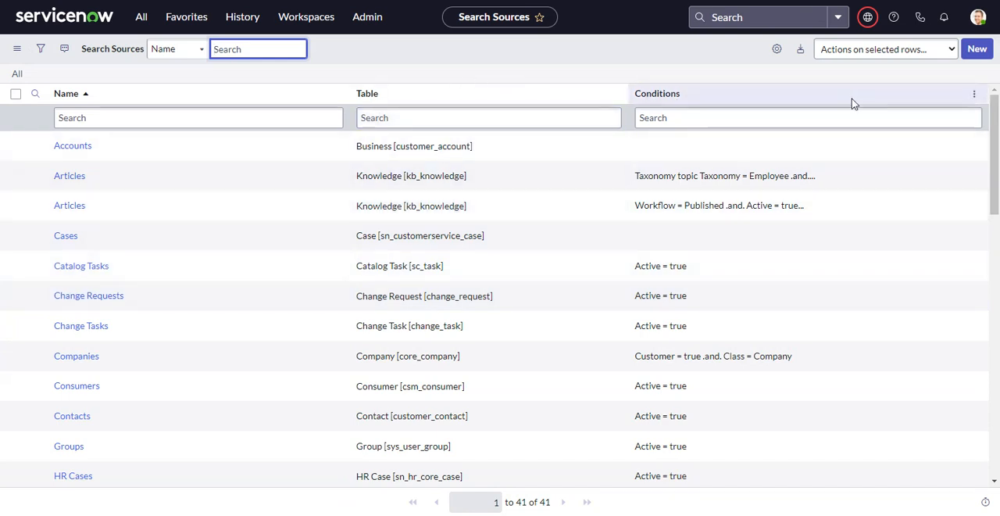
Step: Open the global search box showing recent searches like cisco, email, windows and test
left_click(750, 16)
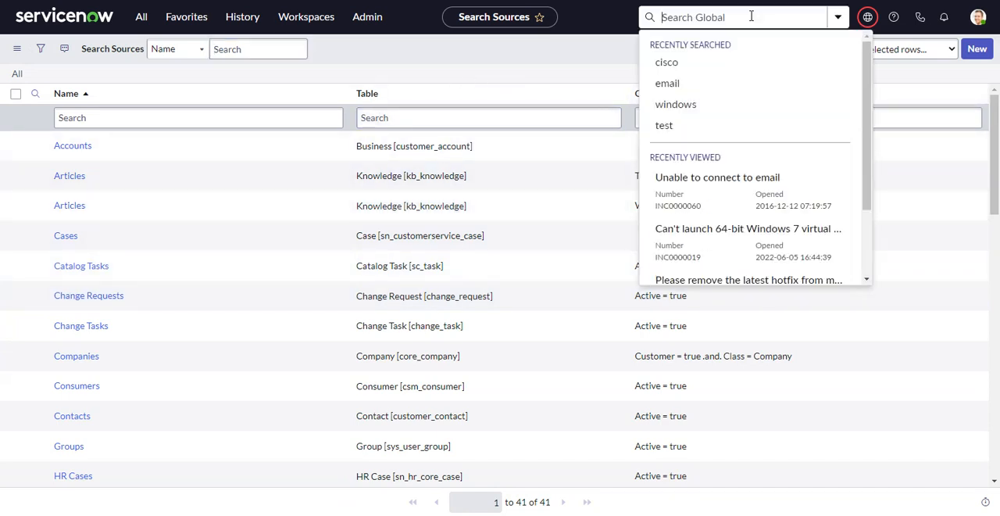
mouse_move(733, 48)
type("down")
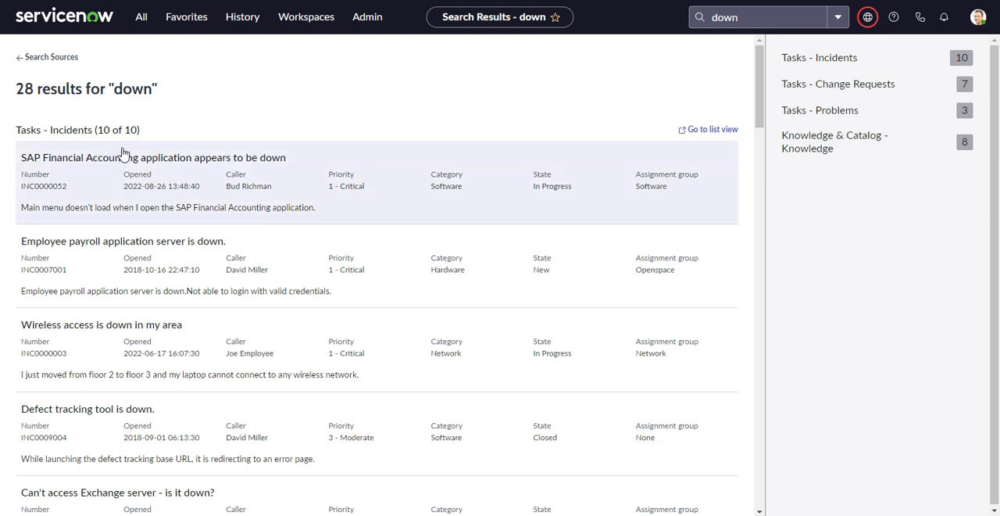
mouse_move(241, 111)
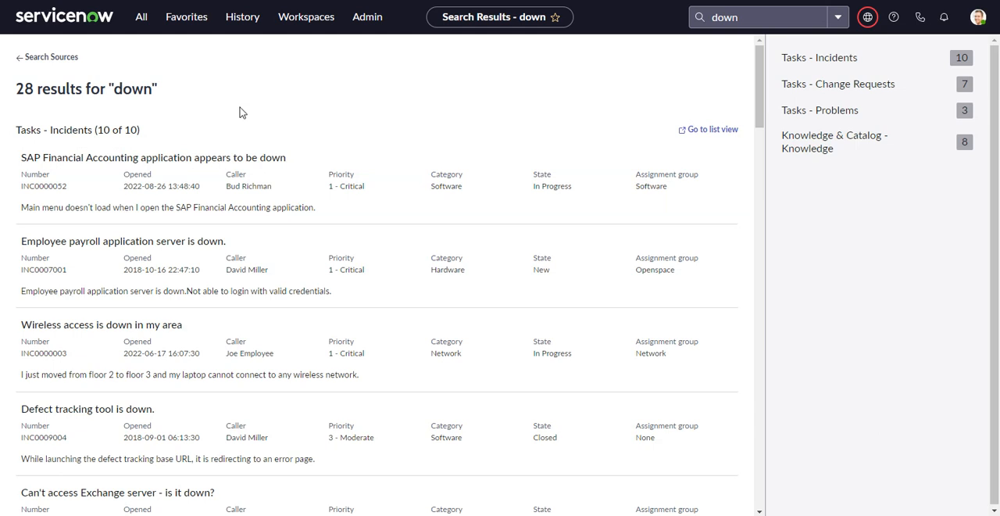
mouse_move(113, 176)
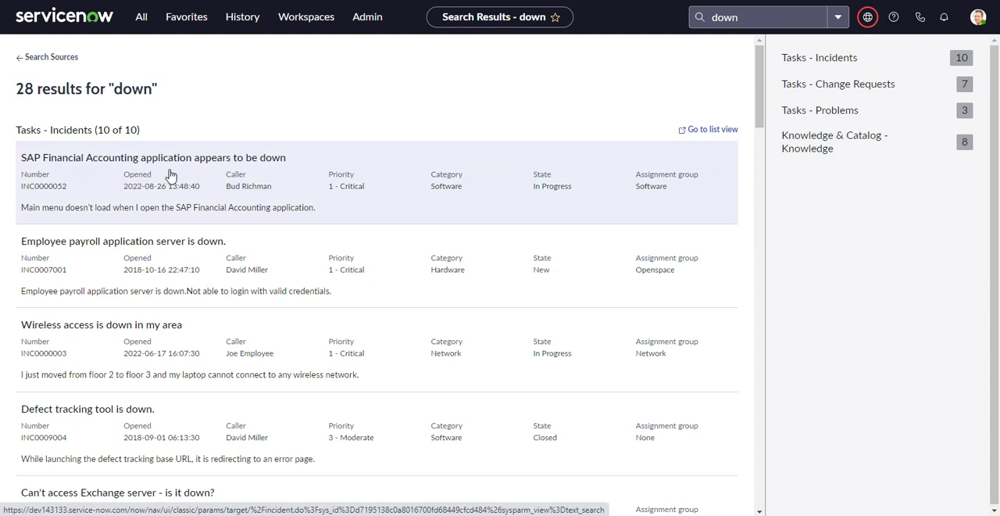
mouse_move(199, 167)
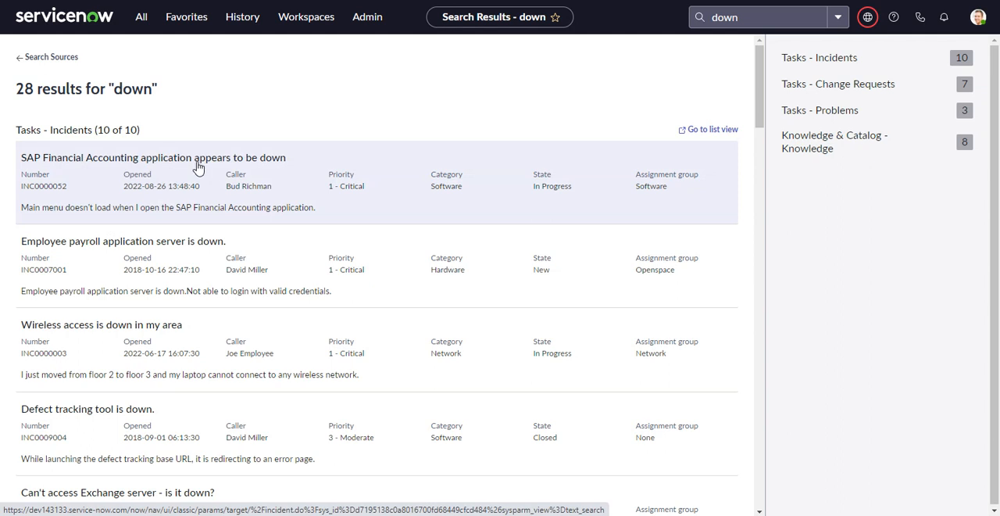
mouse_move(53, 201)
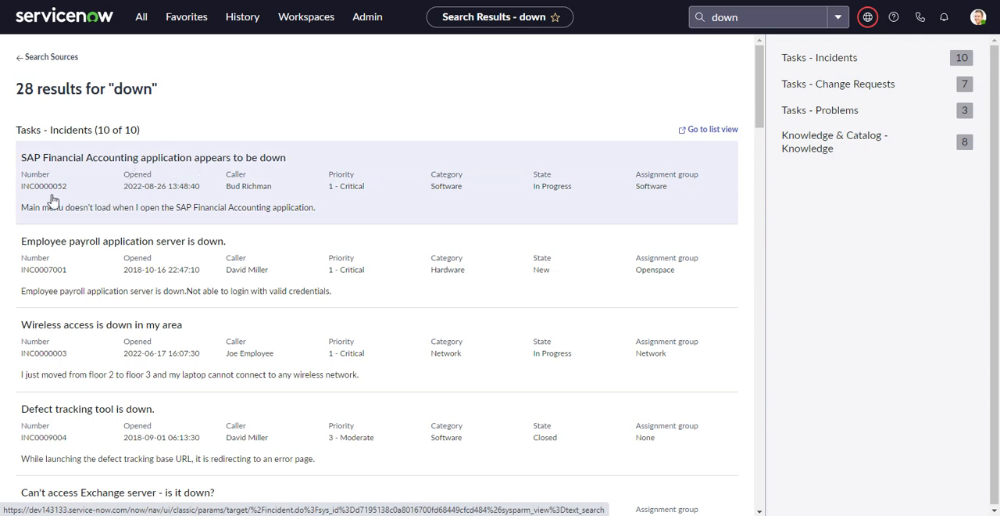
mouse_move(342, 186)
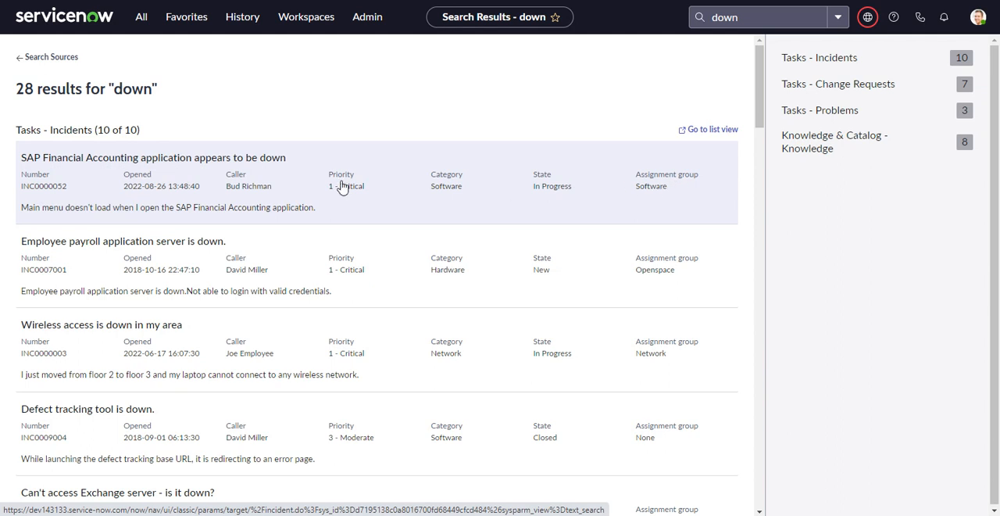
mouse_move(180, 217)
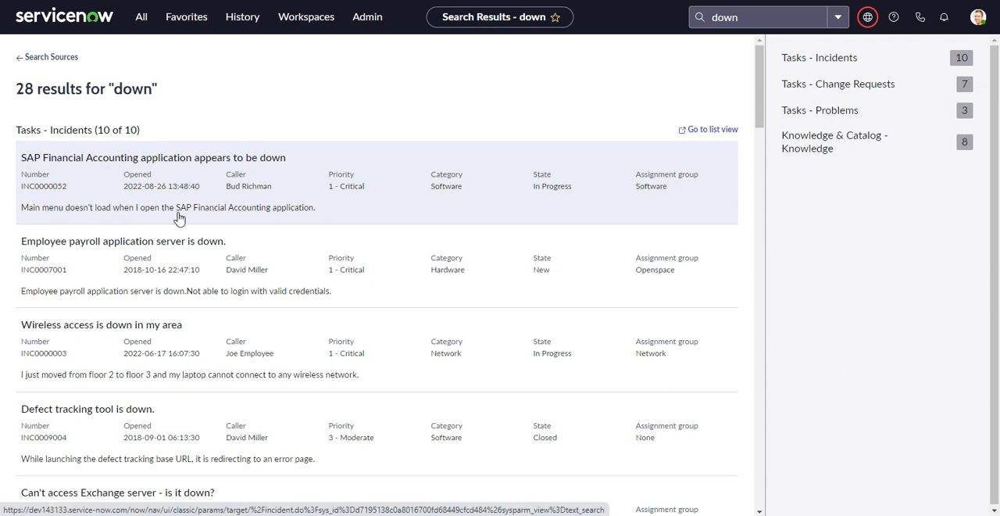
mouse_move(449, 171)
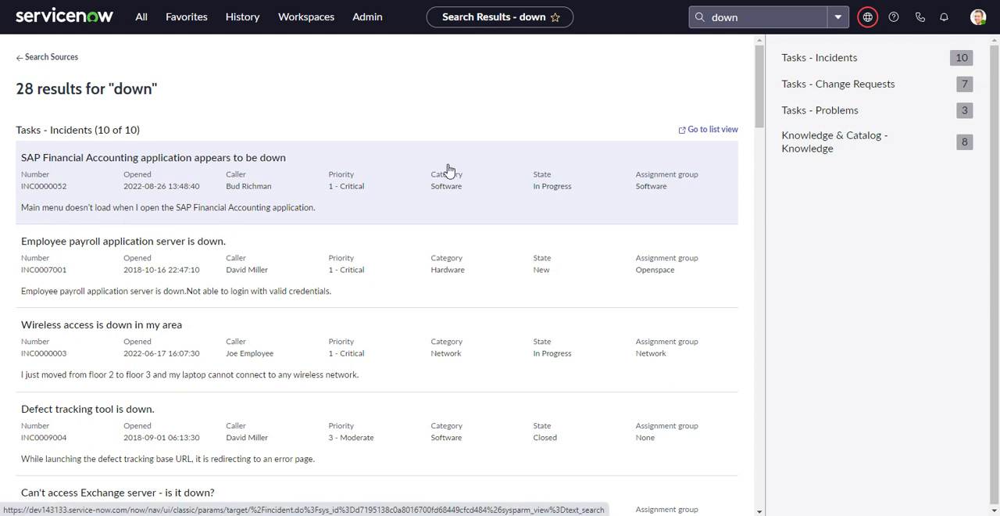
mouse_move(527, 105)
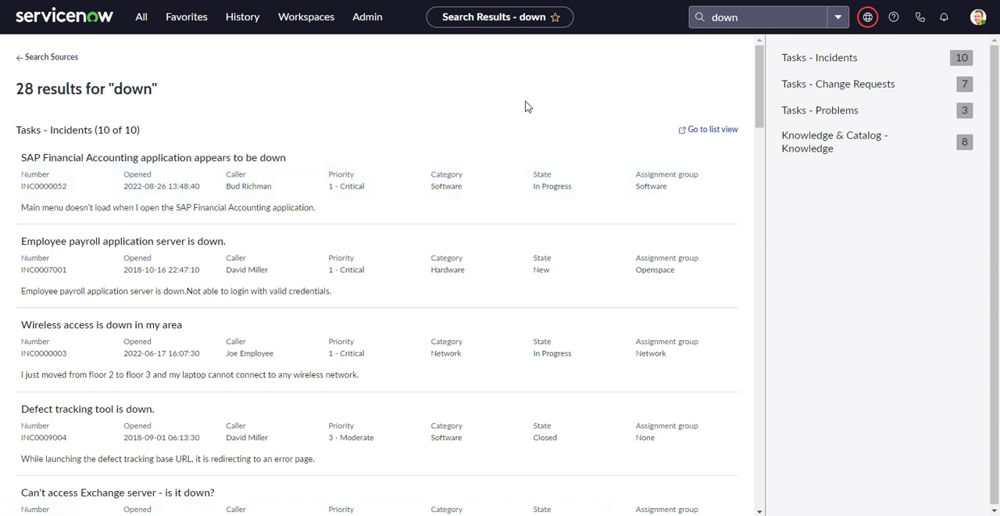
mouse_move(778, 29)
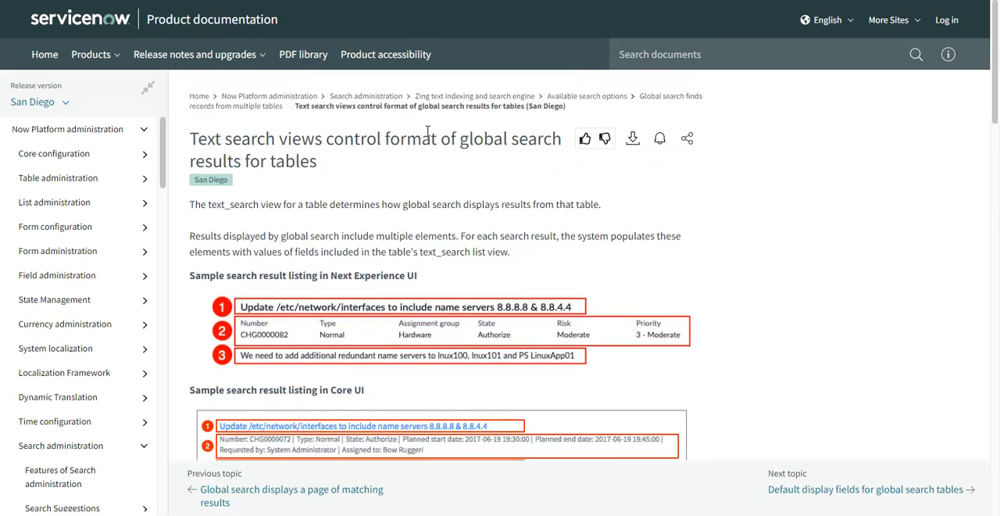
Step: Scroll through the 'Text search views control format of global search results for tables' article
scroll("down", 3)
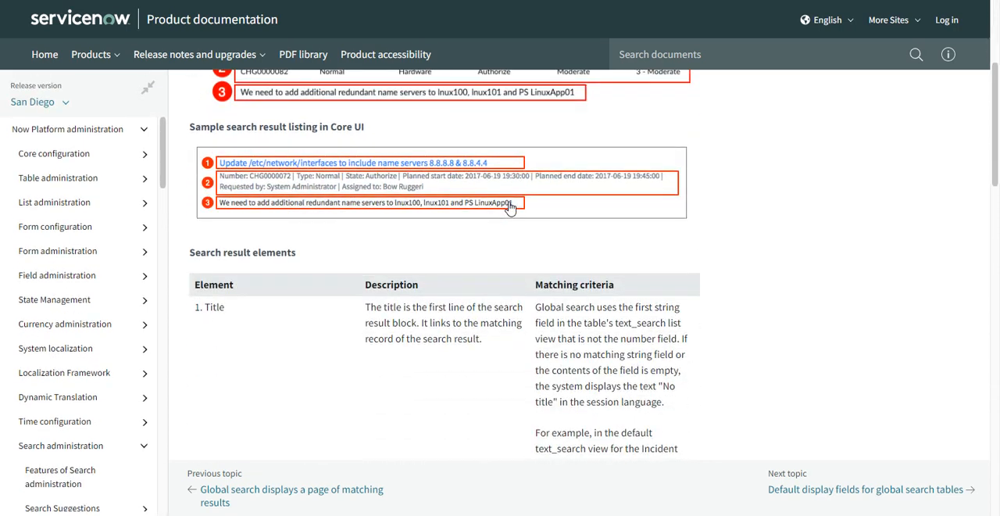
scroll("up", 3)
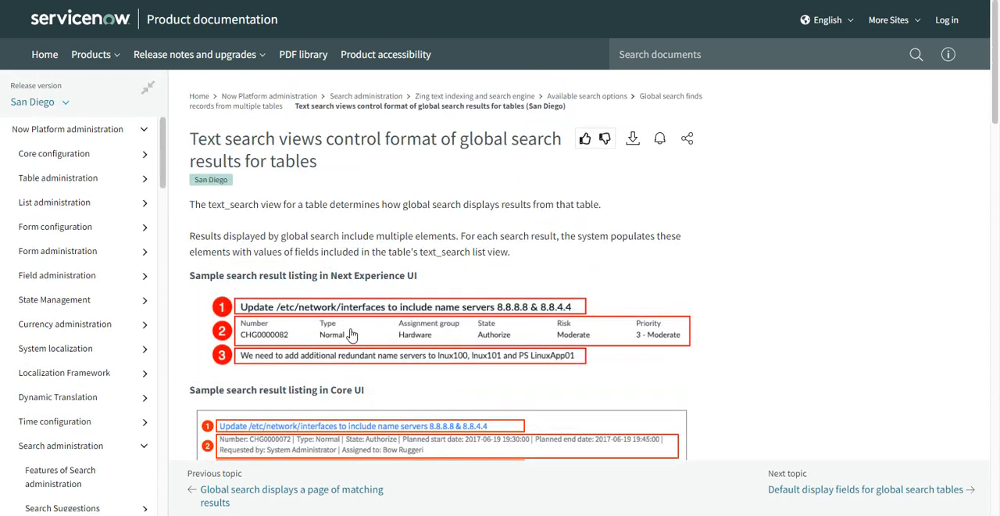
mouse_move(412, 330)
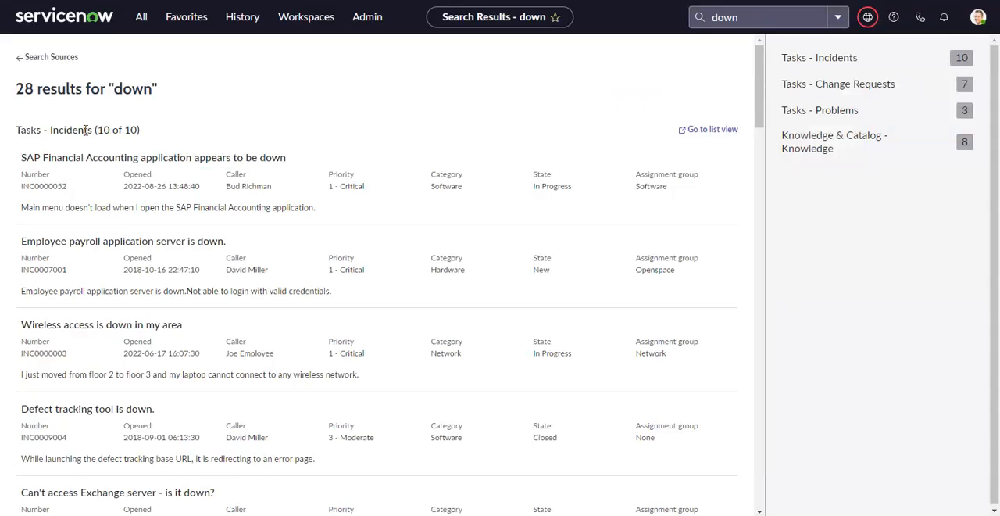
Step: Open Incidents via the 'incident' navigator filter, confirm the Text_search view, and reload
left_click(142, 16)
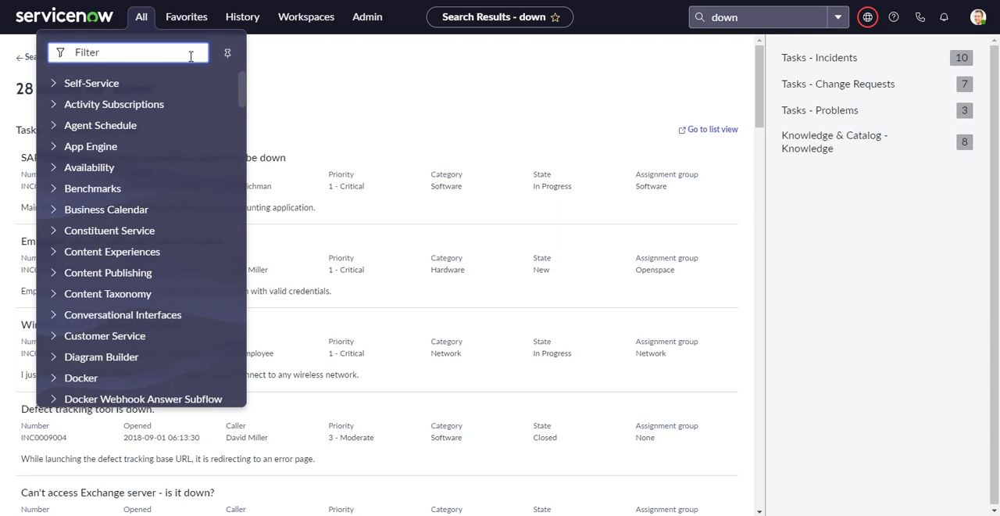
type("incident")
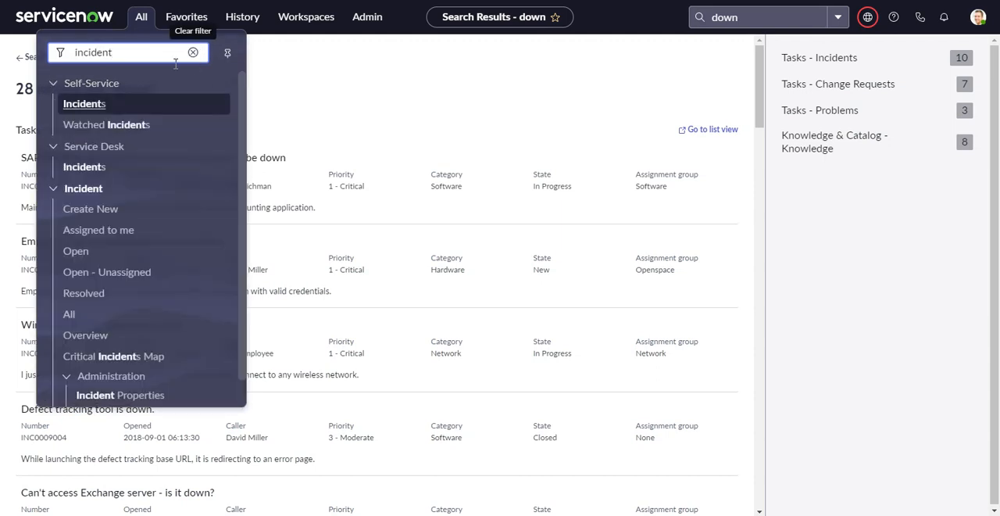
mouse_move(98, 229)
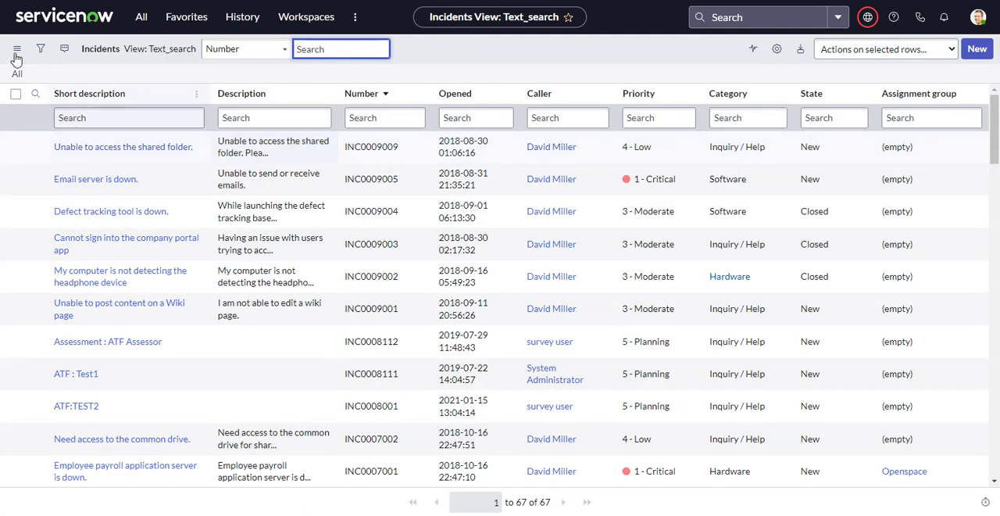
left_click(16, 49)
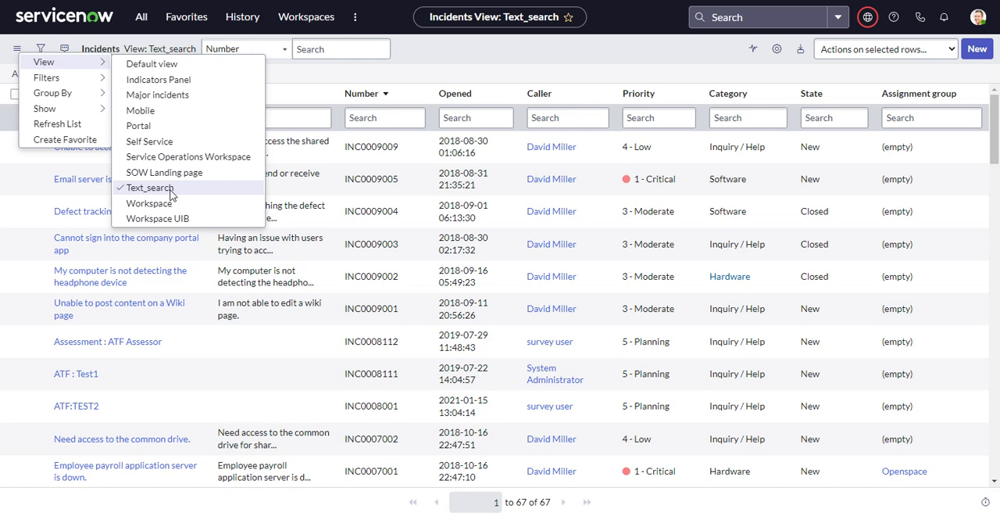
mouse_move(164, 172)
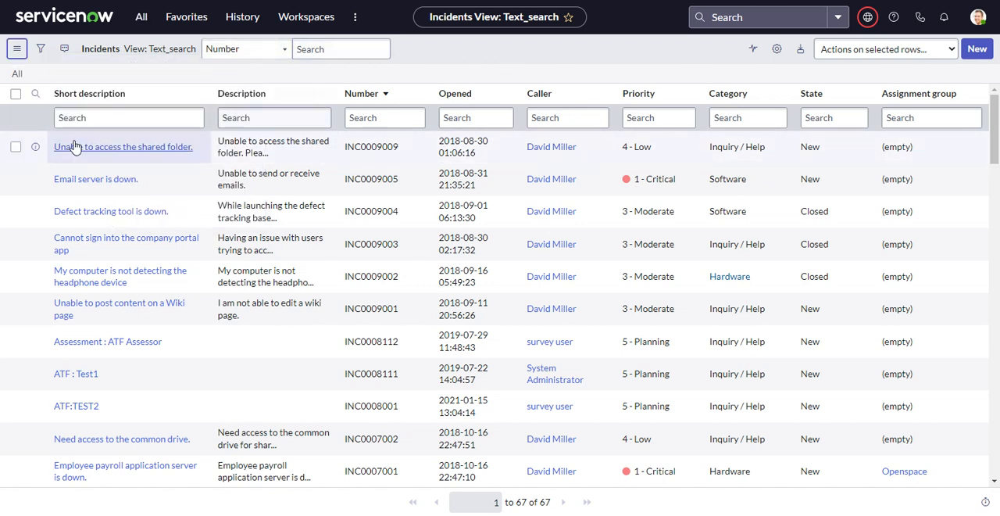
mouse_move(317, 146)
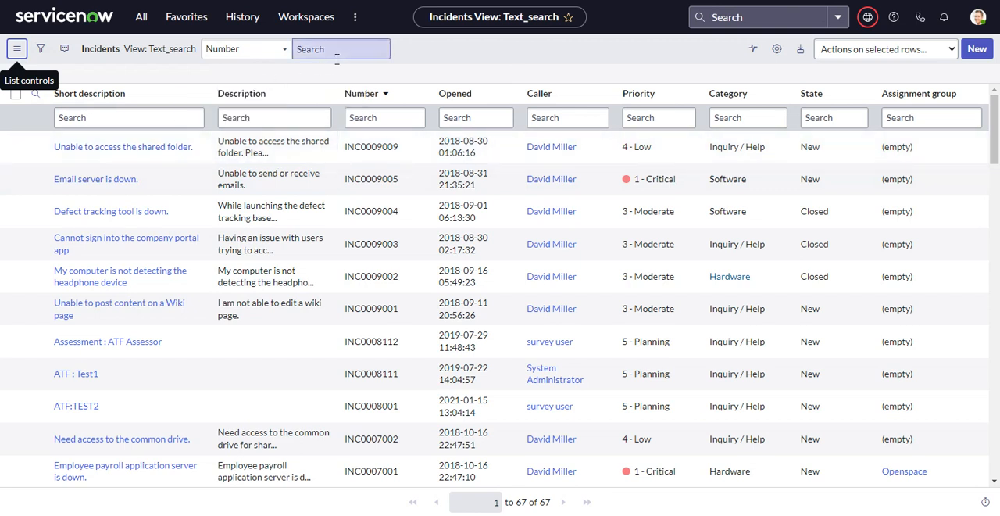
mouse_move(334, 82)
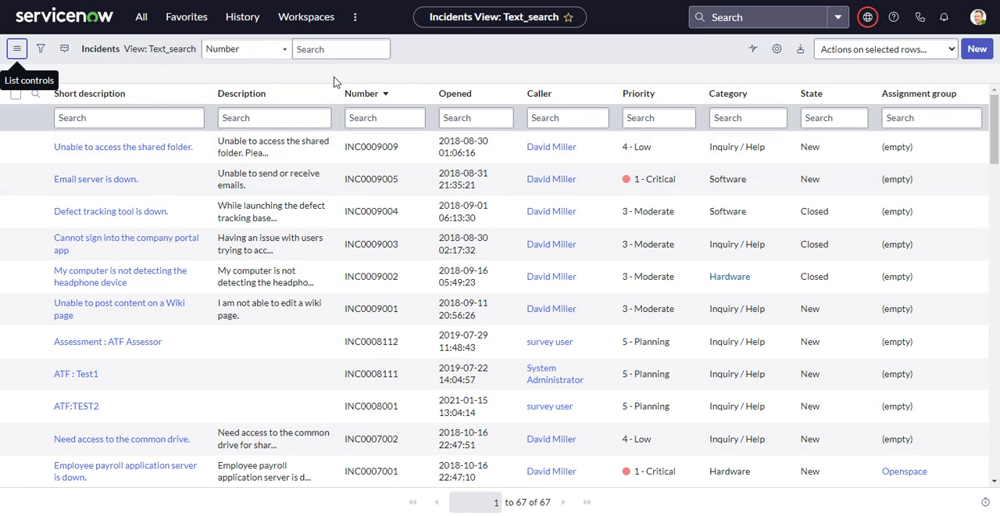
right_click(500, 17)
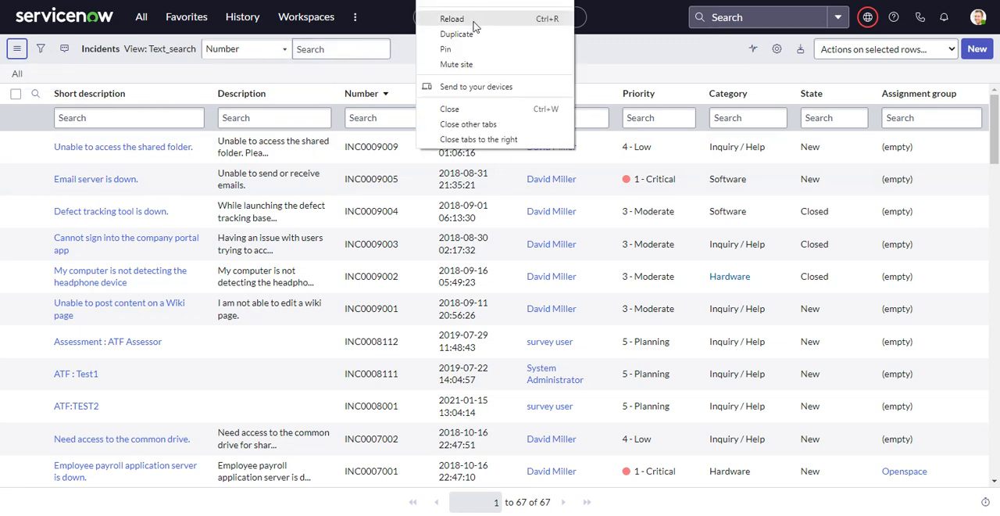
left_click(452, 18)
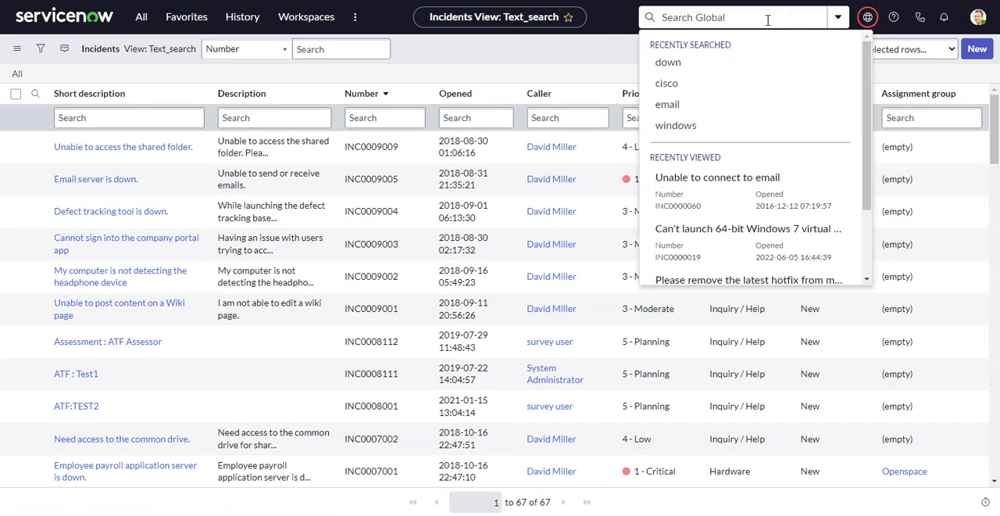
Step: Rerun the 'down' global search and compare its results with the Incidents list columns
left_click(668, 62)
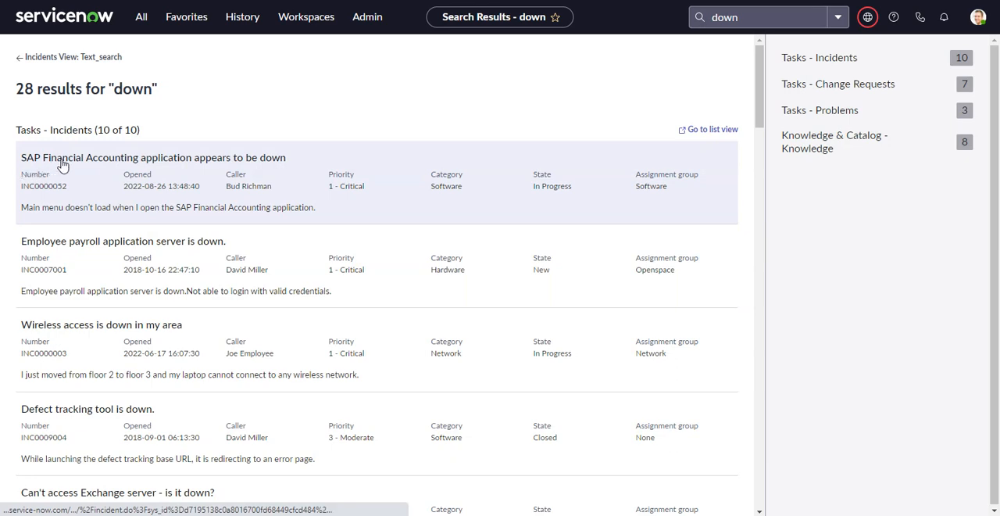
mouse_move(200, 166)
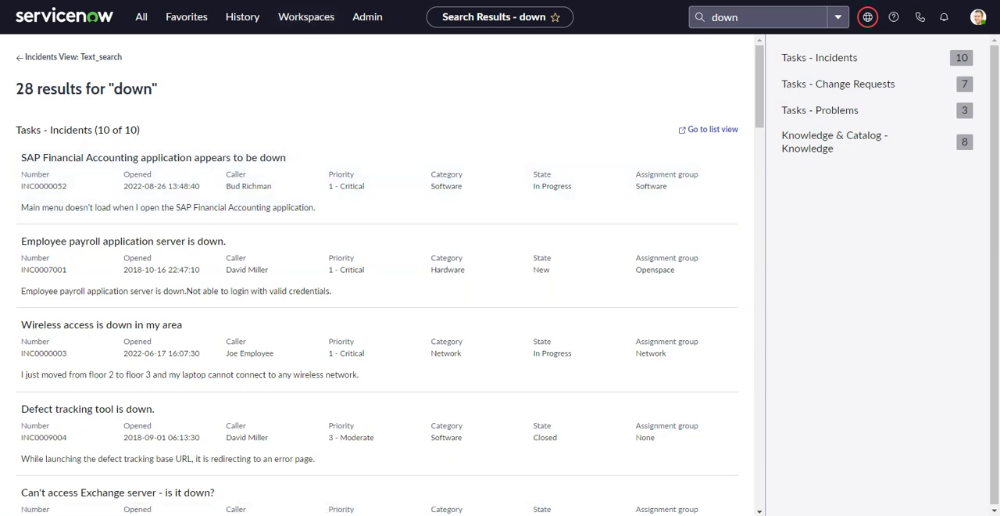
left_click(712, 129)
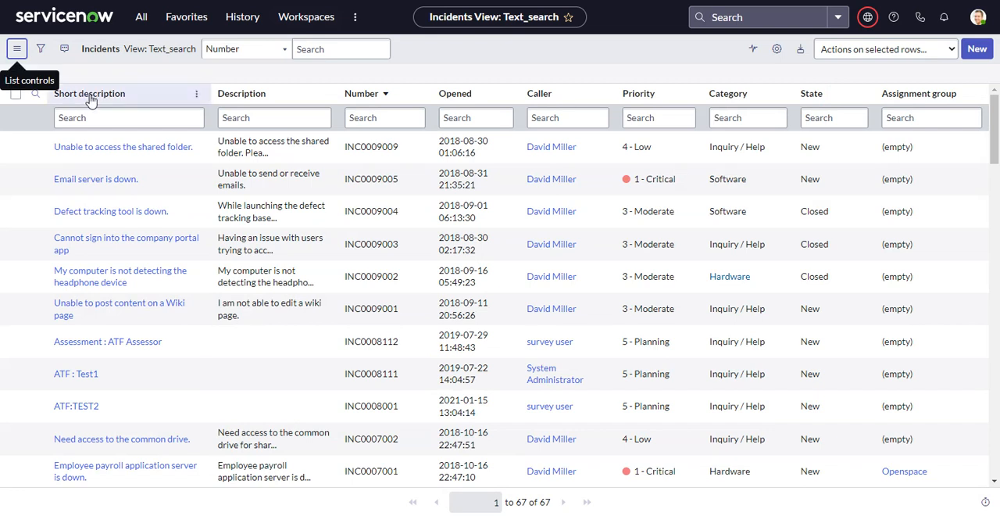
mouse_move(89, 106)
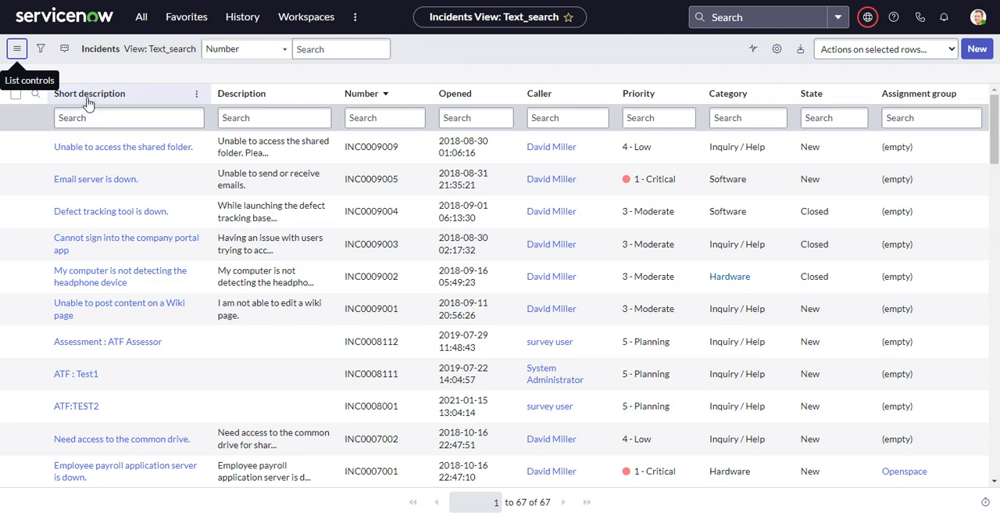
left_click(17, 49)
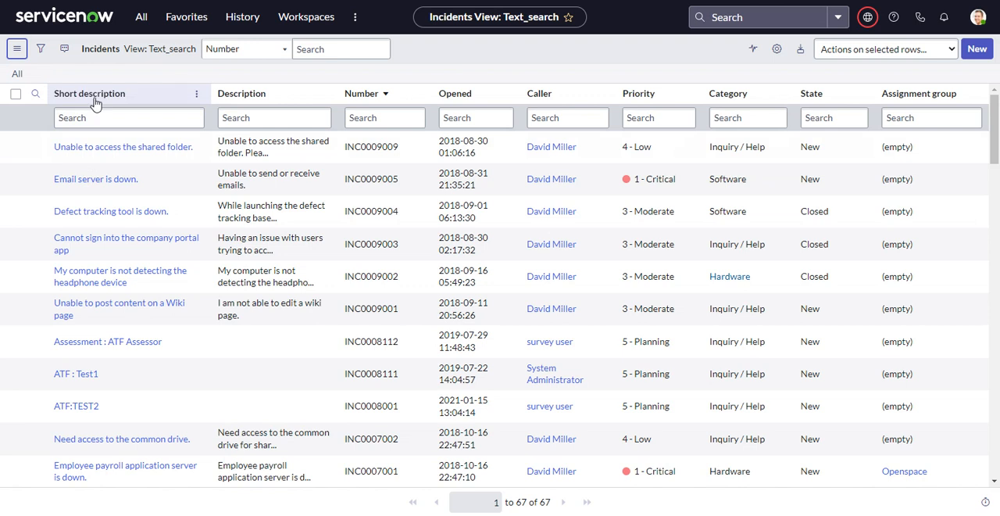
mouse_move(104, 104)
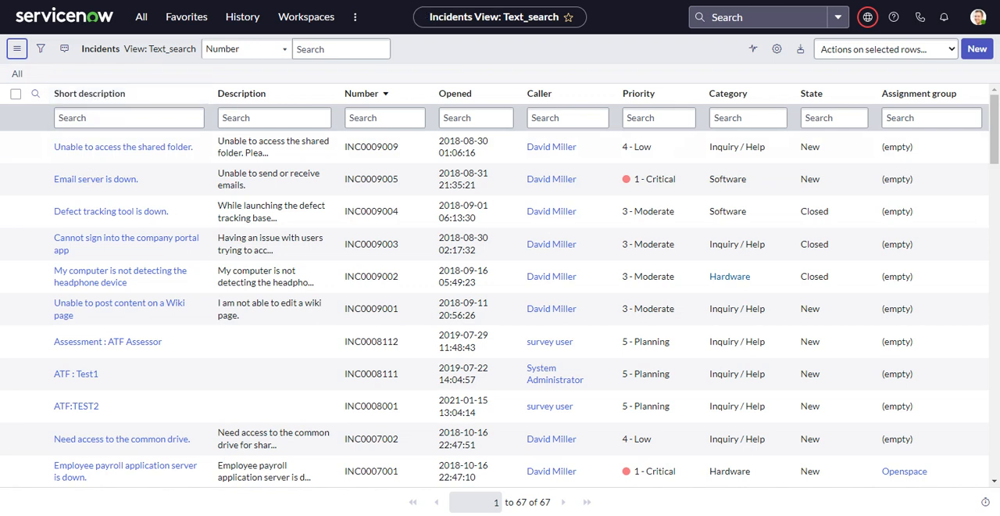
mouse_move(366, 93)
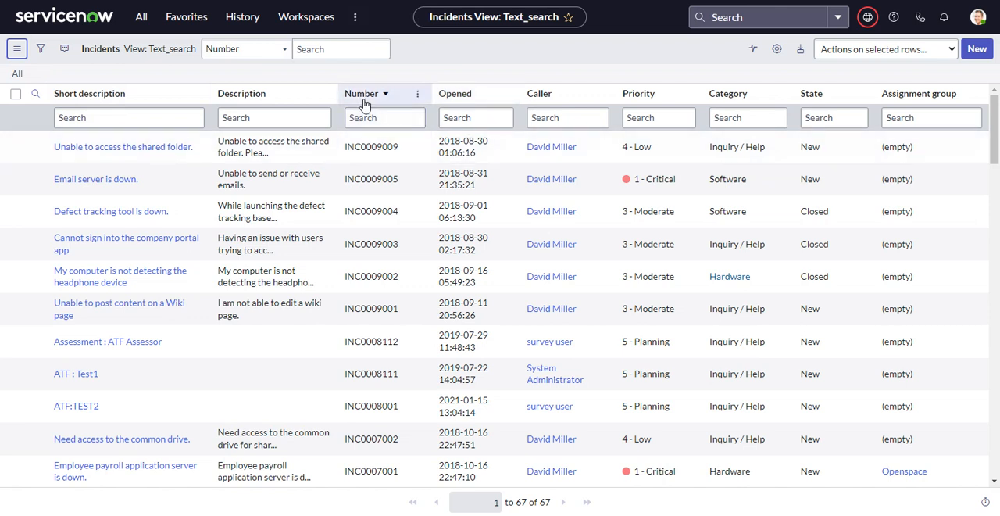
mouse_move(262, 93)
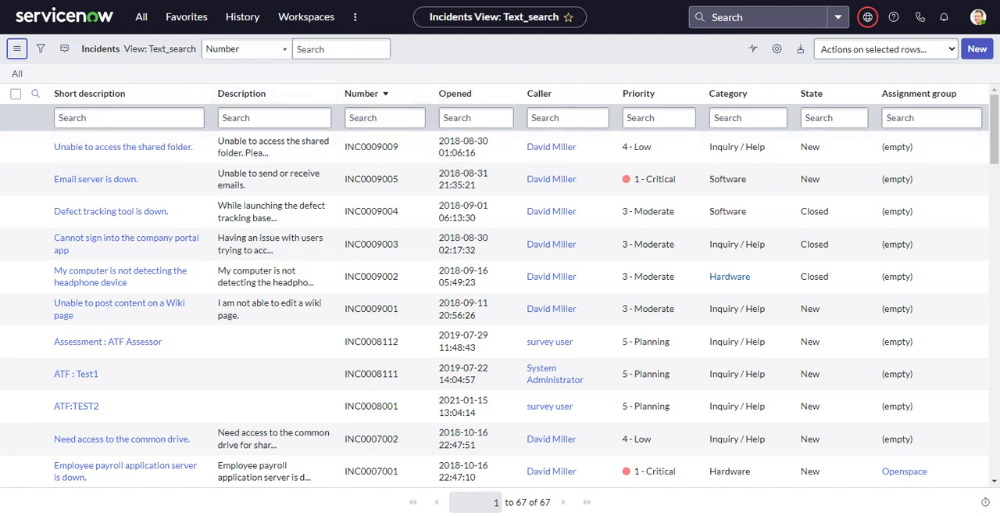
key("Return")
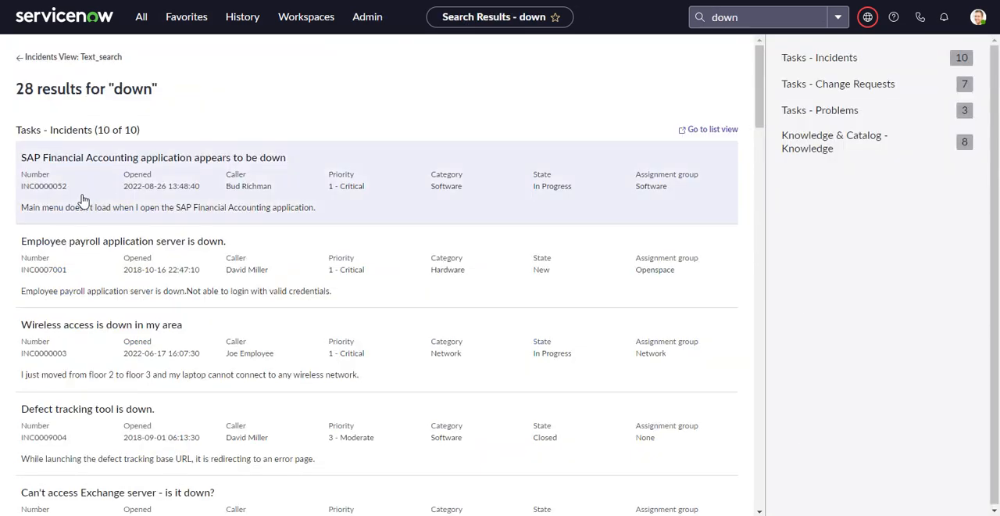
mouse_move(627, 181)
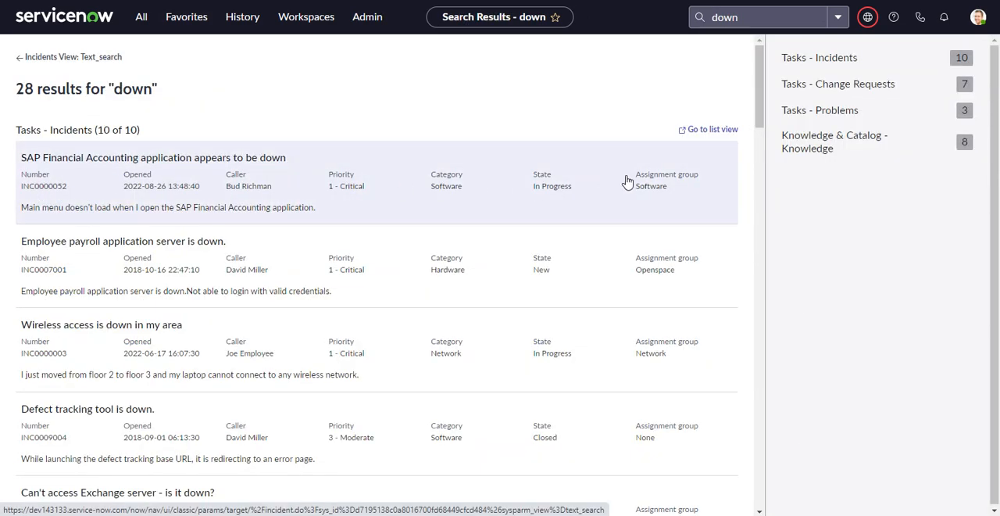
left_click(712, 129)
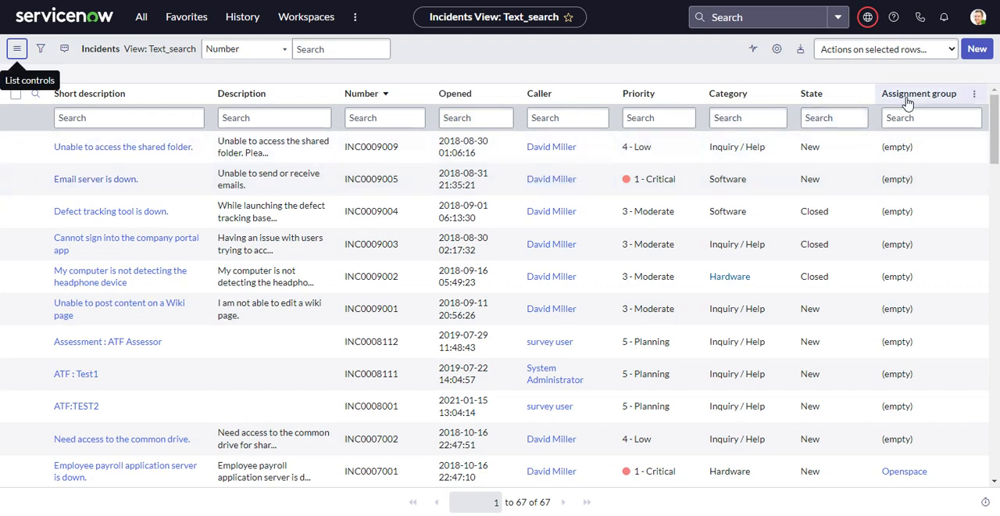
mouse_move(361, 93)
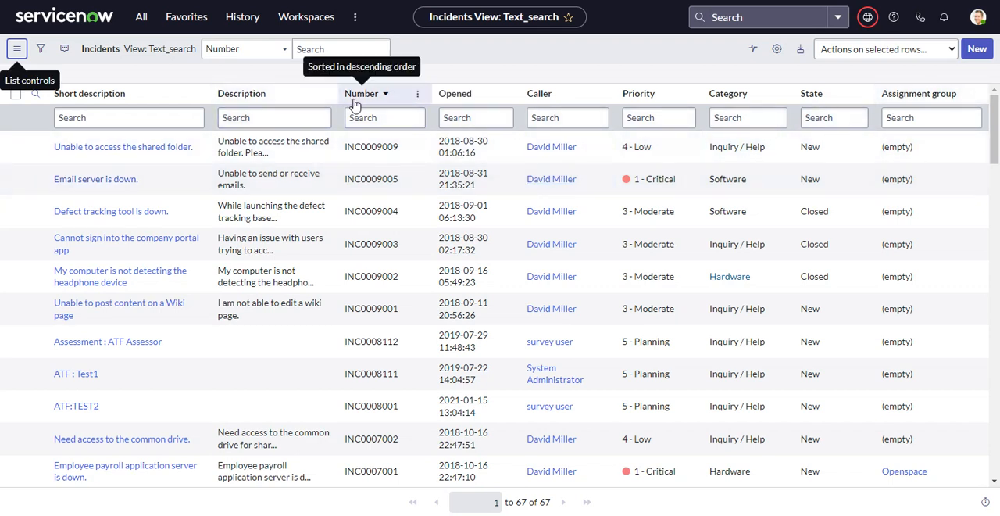
mouse_move(371, 104)
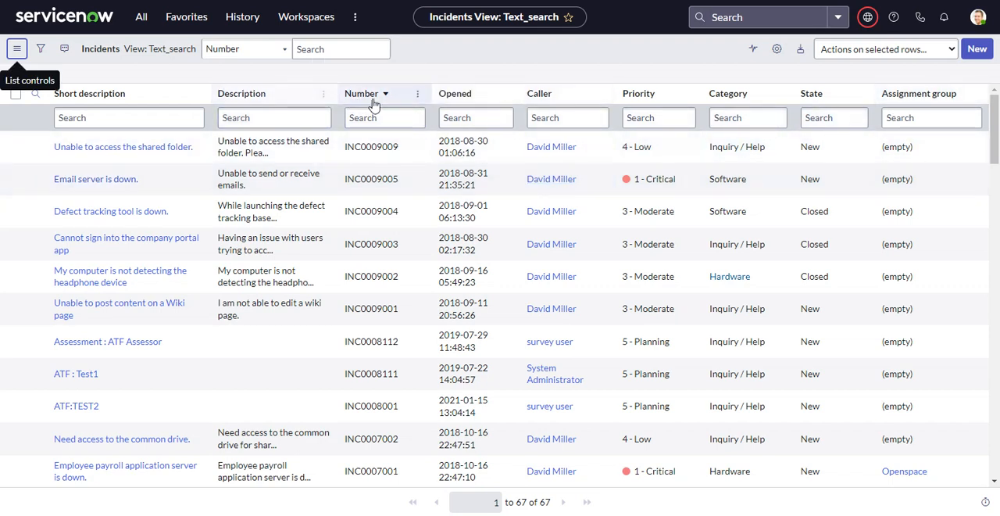
mouse_move(953, 101)
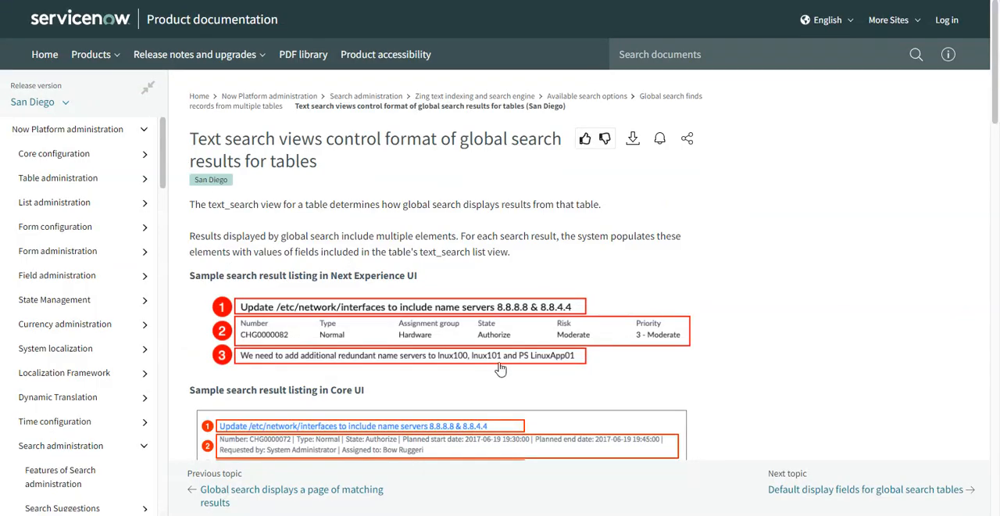
Step: Scroll down to the Description row explaining how the result description line is chosen
scroll("down", 3)
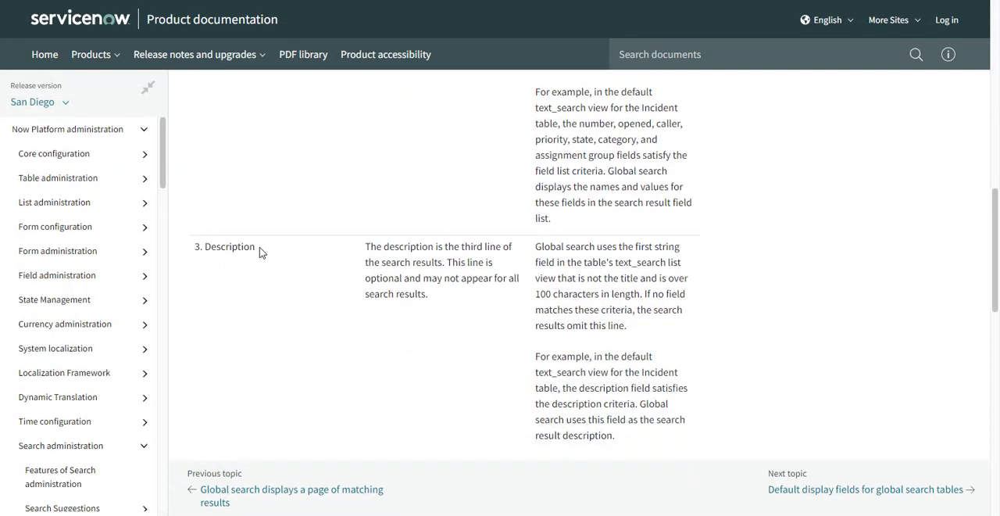
mouse_move(287, 259)
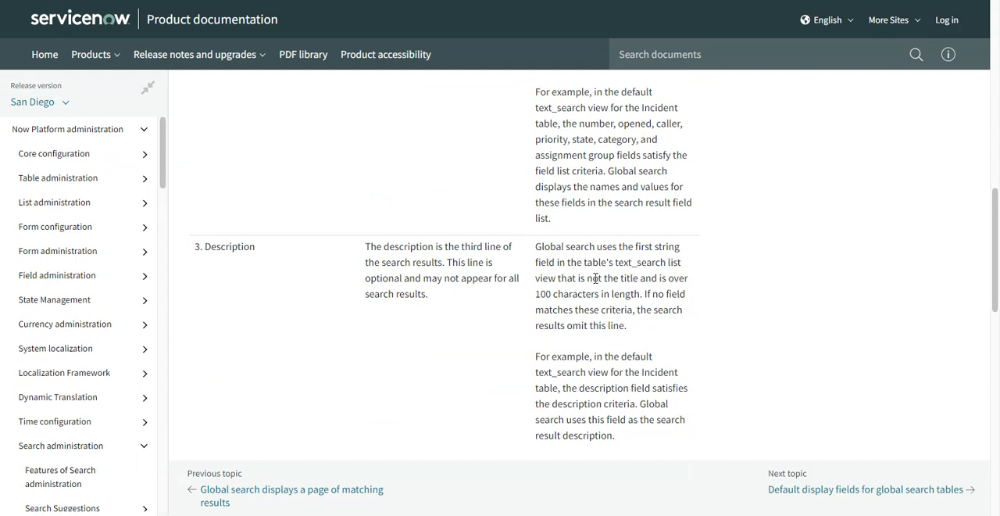
mouse_move(633, 278)
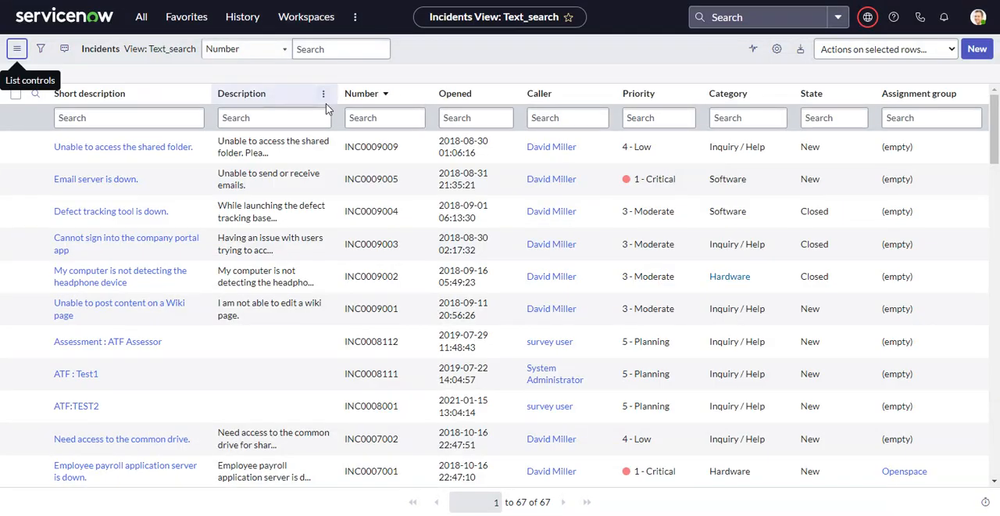
mouse_move(89, 93)
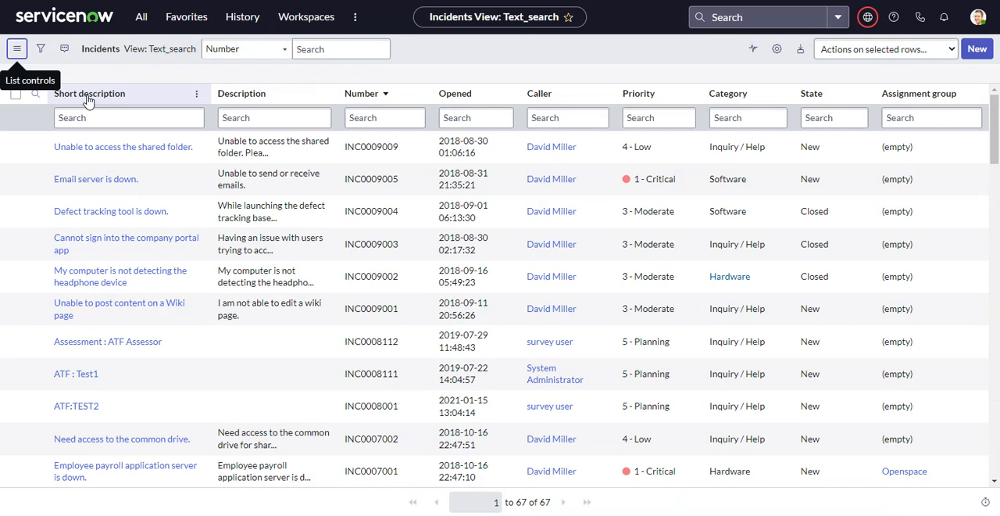
mouse_move(268, 93)
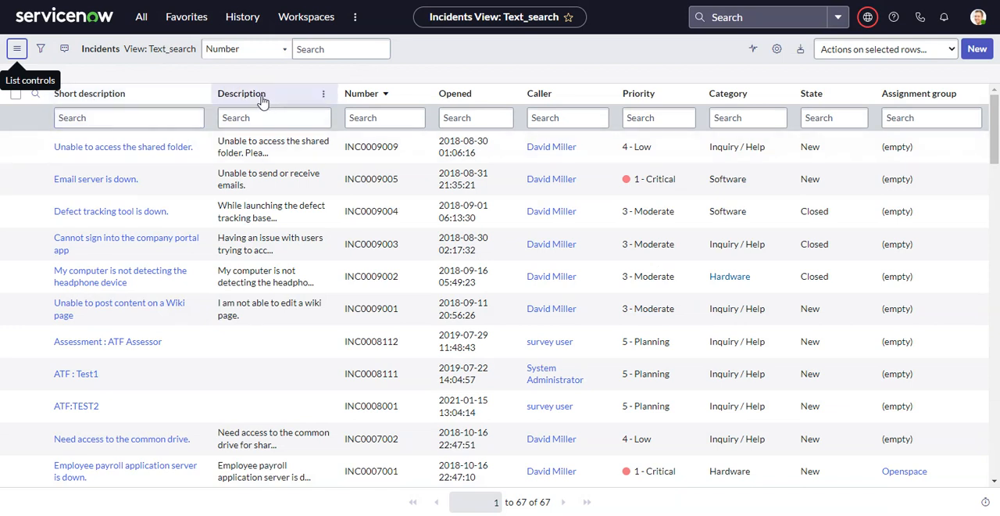
mouse_move(272, 146)
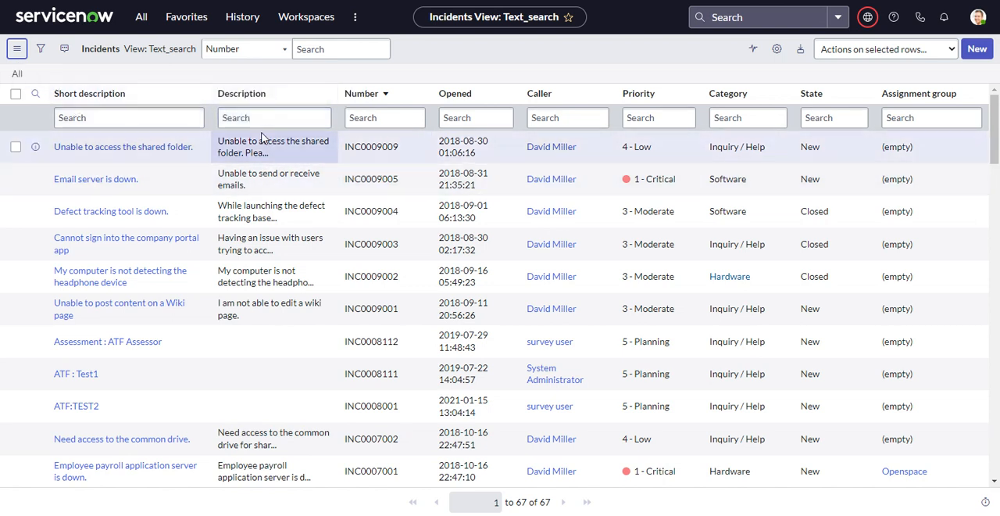
left_click(274, 118)
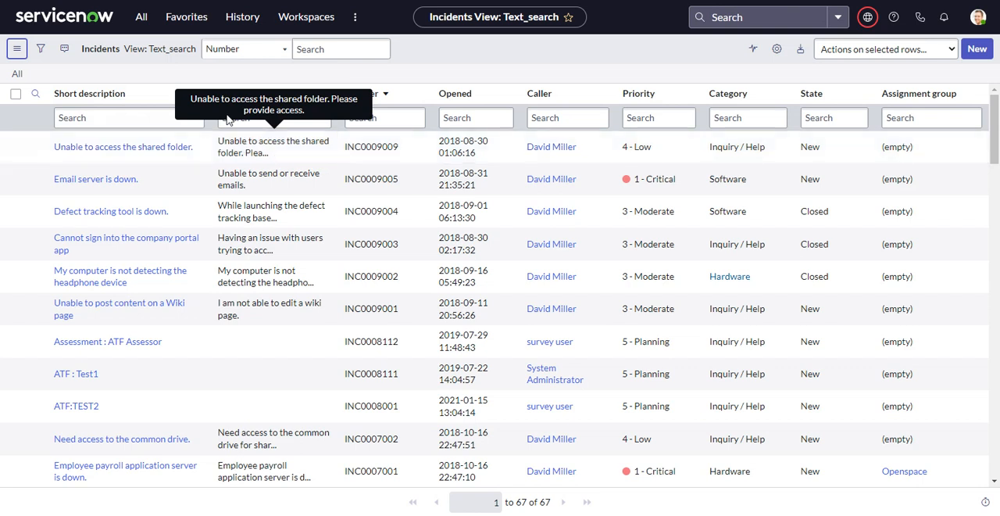
mouse_move(687, 93)
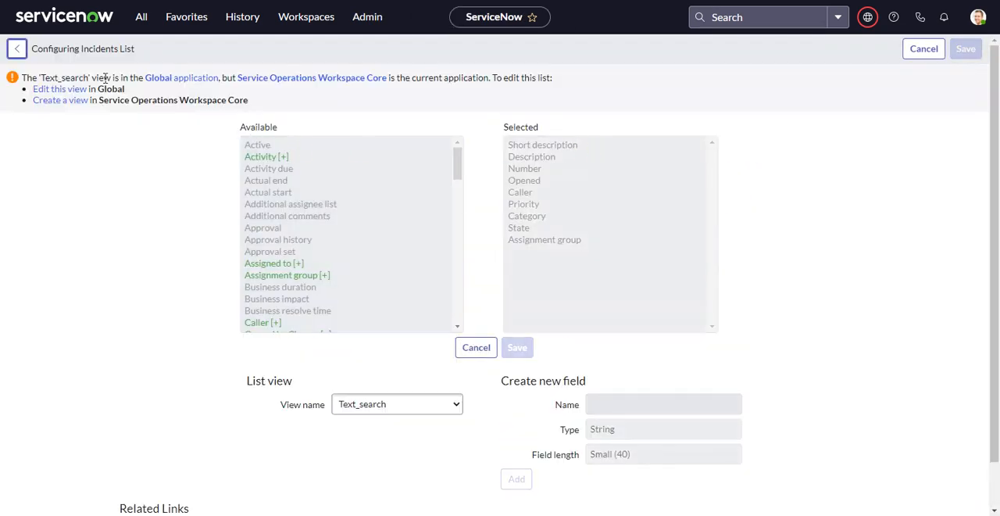
Step: Move Description above Short description in the Global Text_search list layout and save
left_click(59, 88)
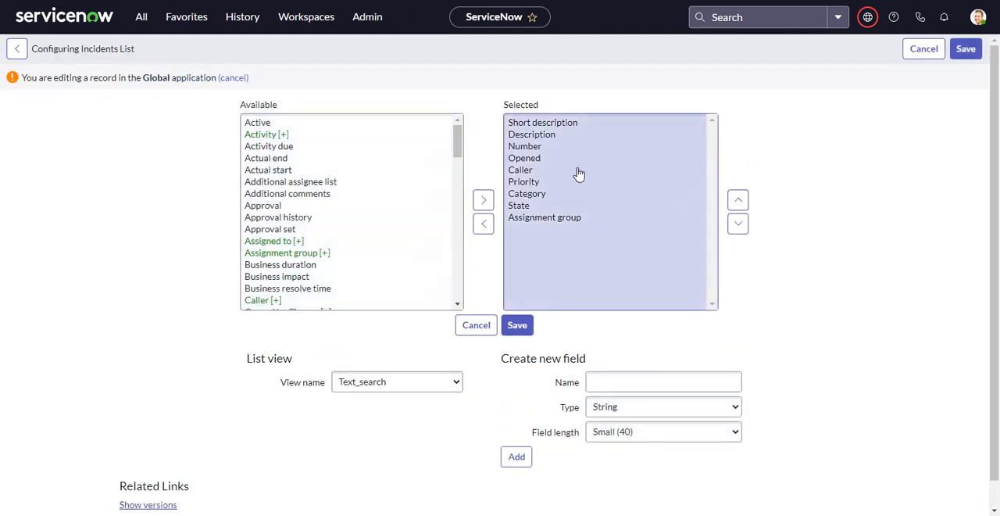
left_click(737, 199)
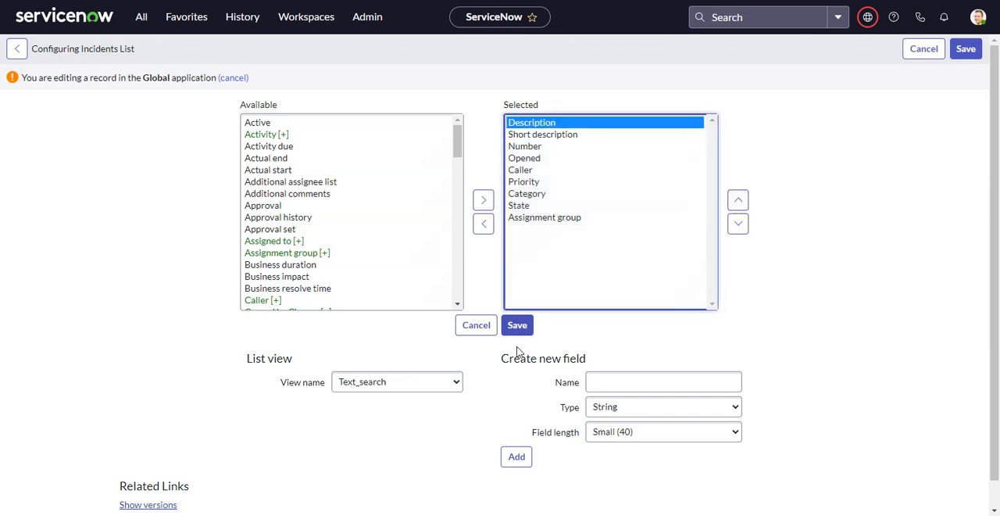
left_click(516, 324)
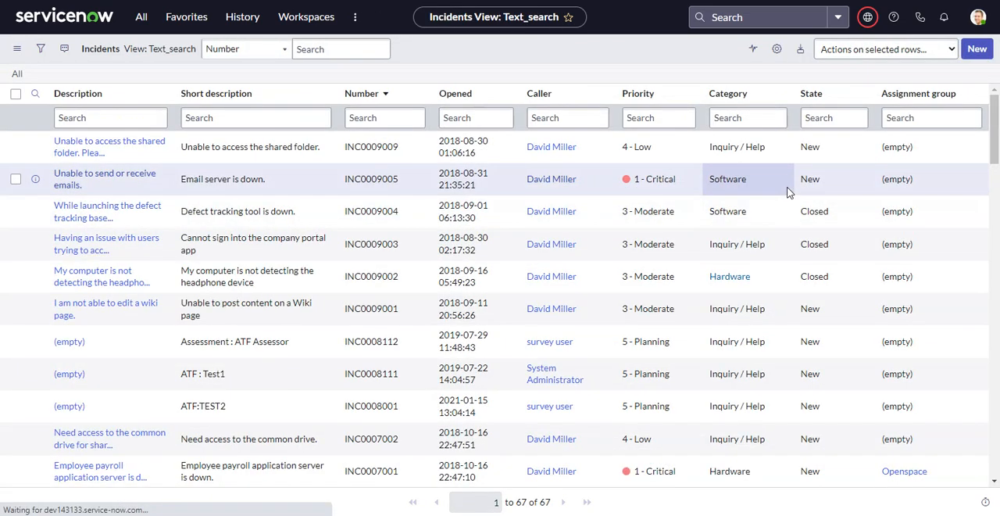
Step: Rerun the 'down' search, then reopen the Incidents list layout to put Short description first
key("Return")
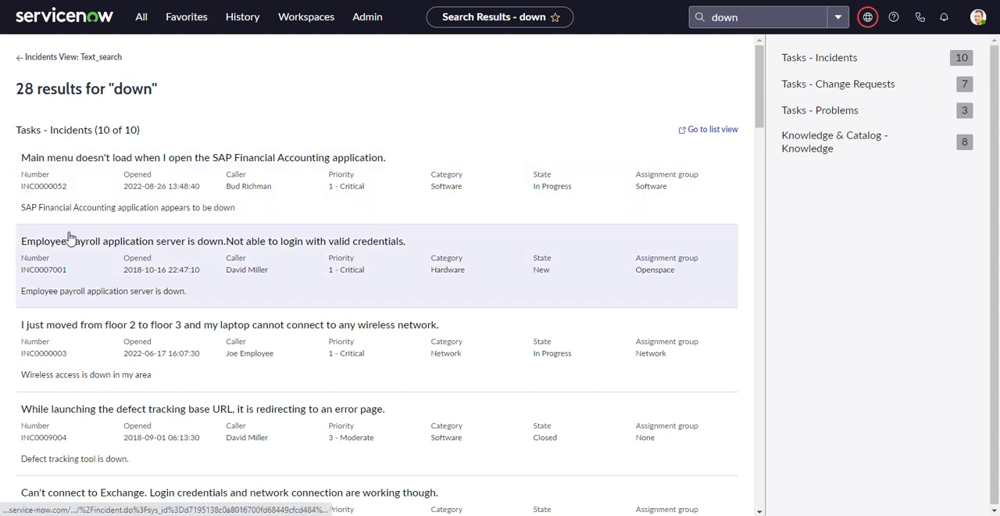
mouse_move(34, 218)
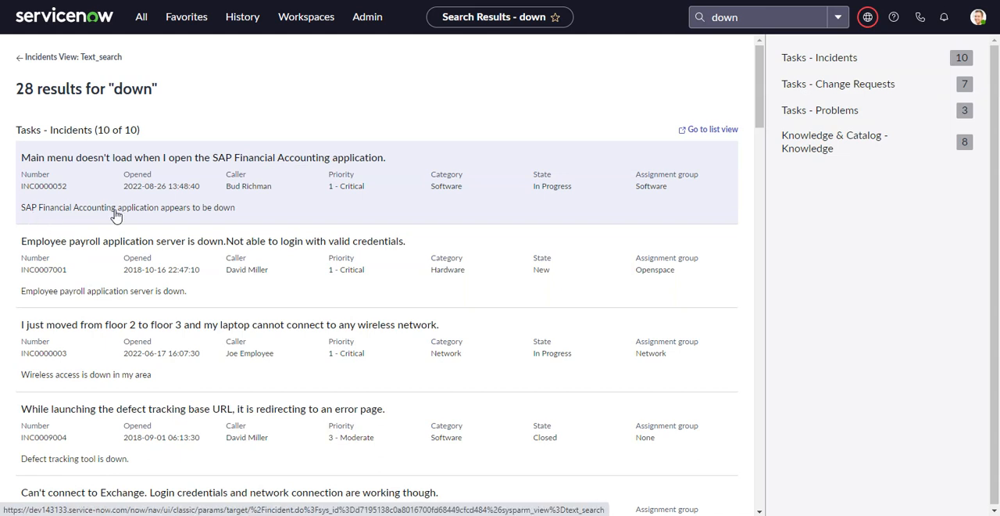
mouse_move(141, 166)
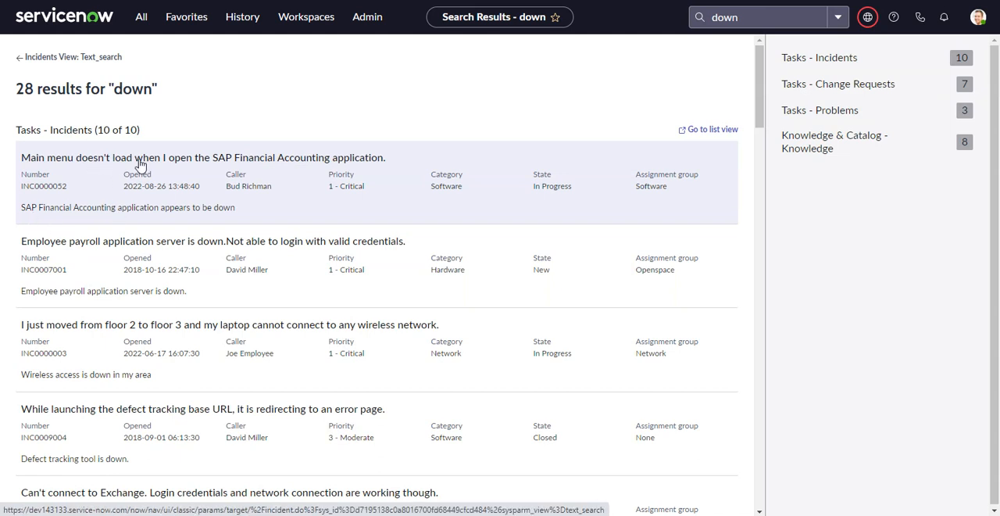
left_click(712, 129)
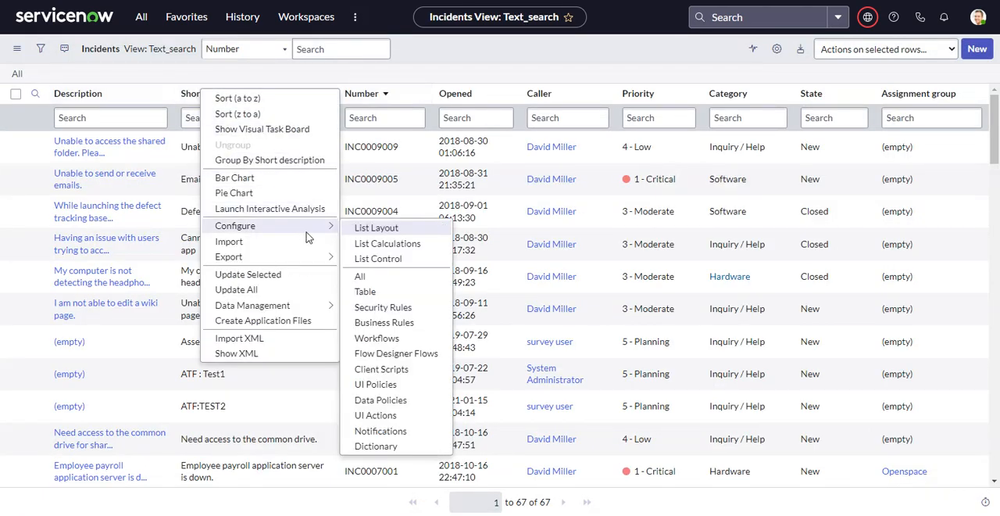
left_click(376, 228)
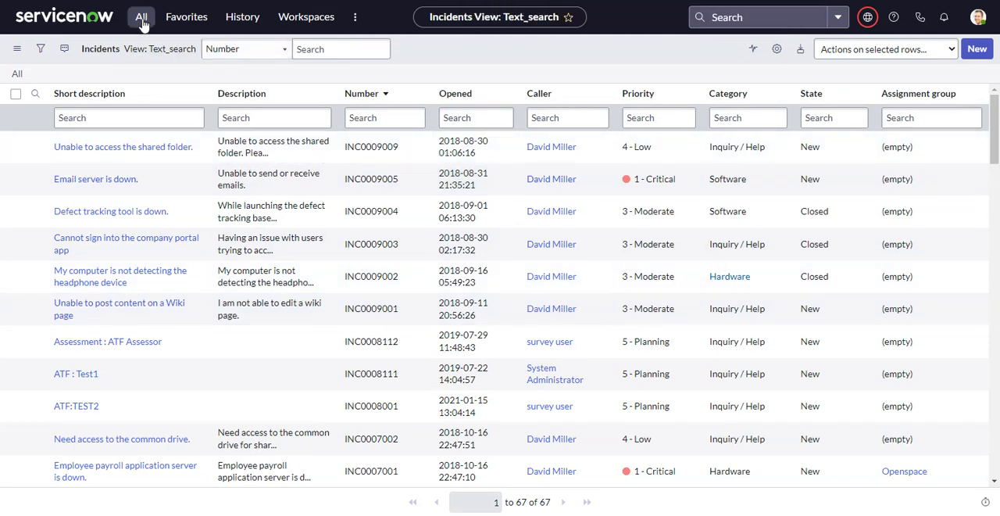
Step: Filter the navigator for 'search app', open Search Applications, and select Service Operations Workspace Search Config
left_click(140, 17)
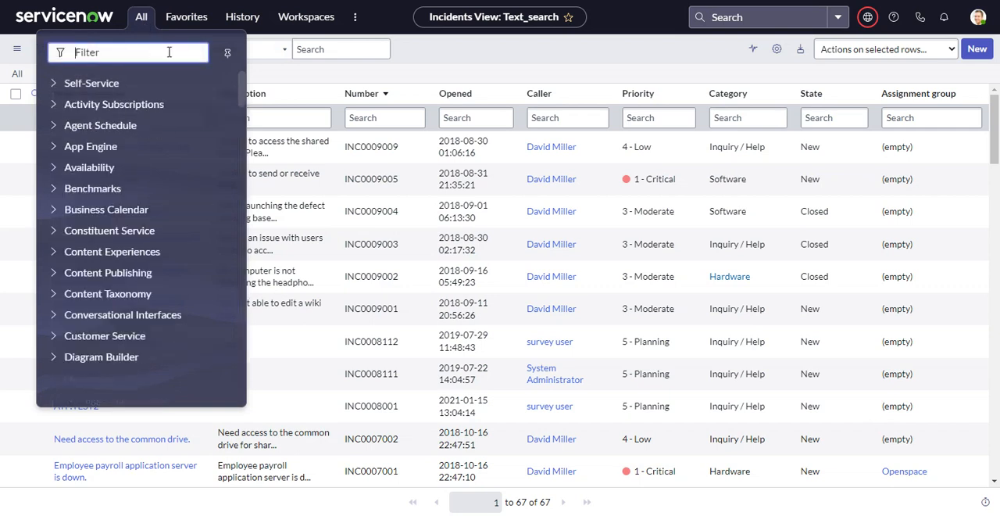
type("search app")
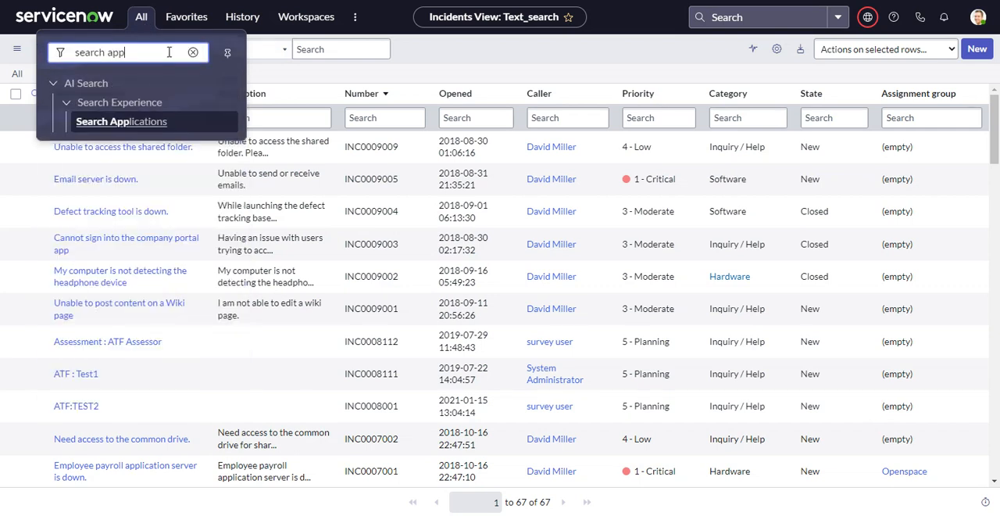
left_click(121, 121)
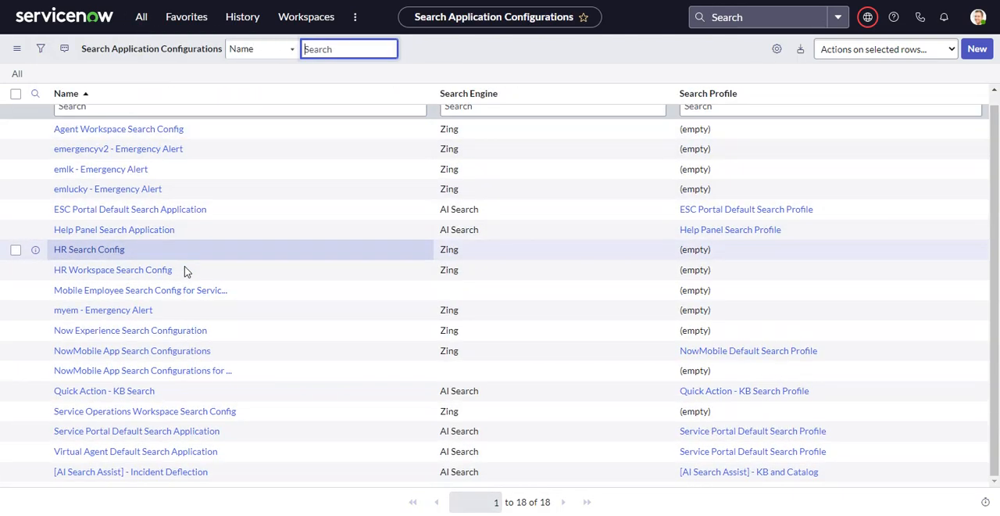
mouse_move(144, 410)
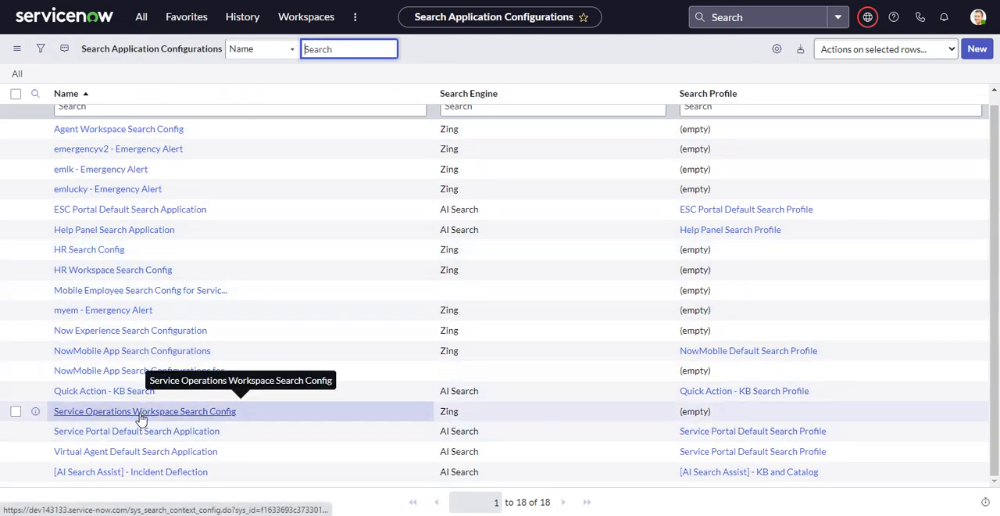
left_click(144, 410)
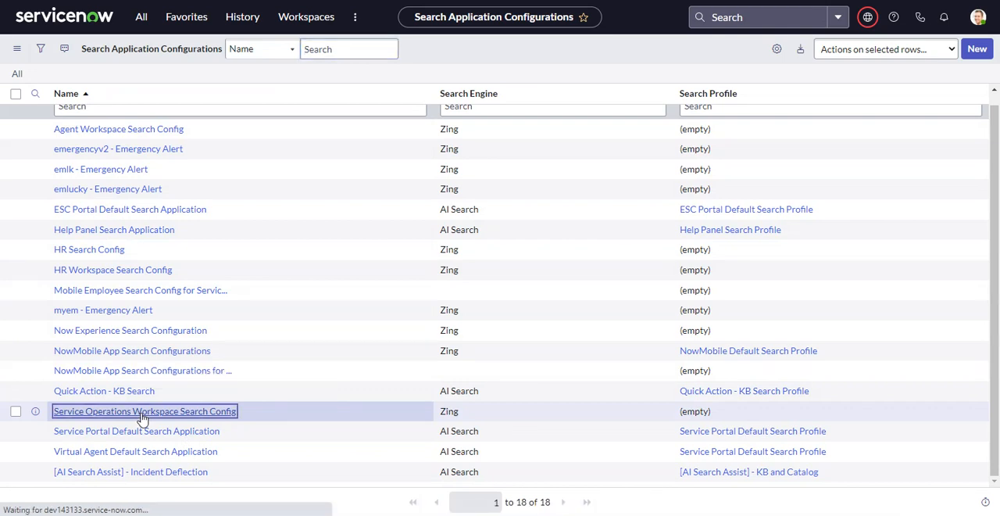
left_click(144, 411)
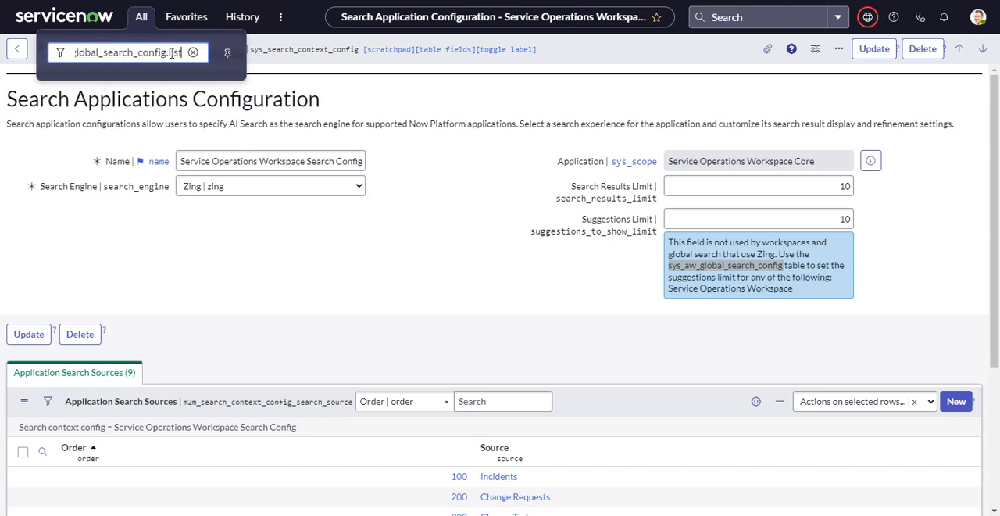
Step: Go to sys_aw_global_search_config.list and open the SOW - Search Configuration record
key("Return")
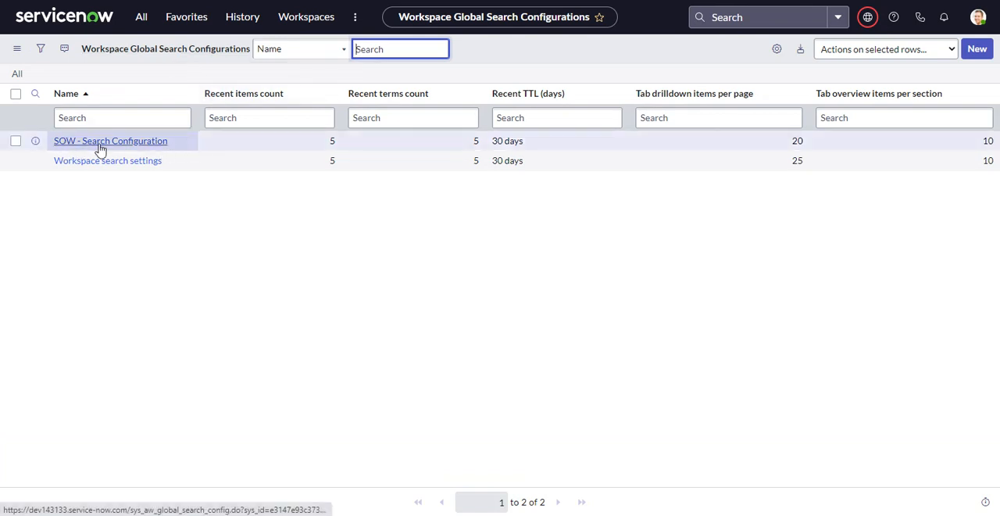
left_click(110, 140)
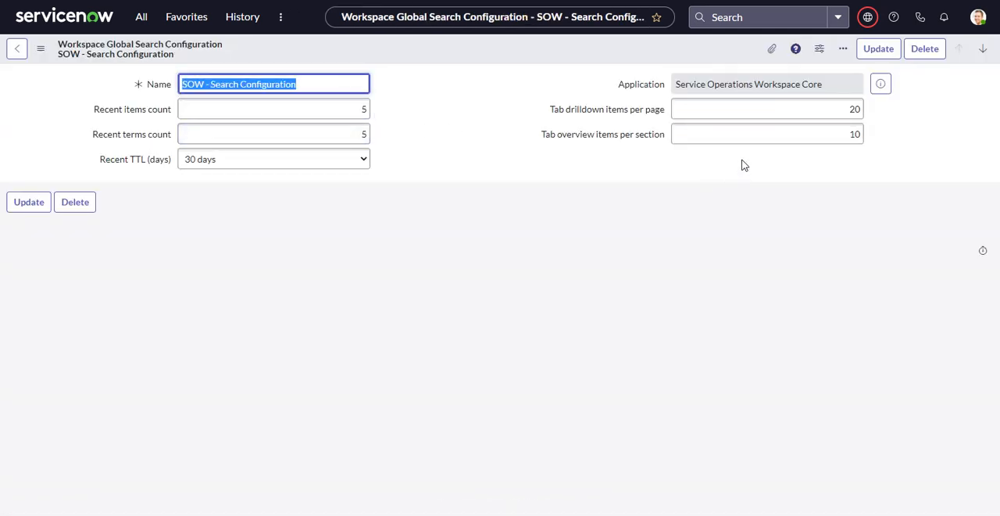
mouse_move(143, 82)
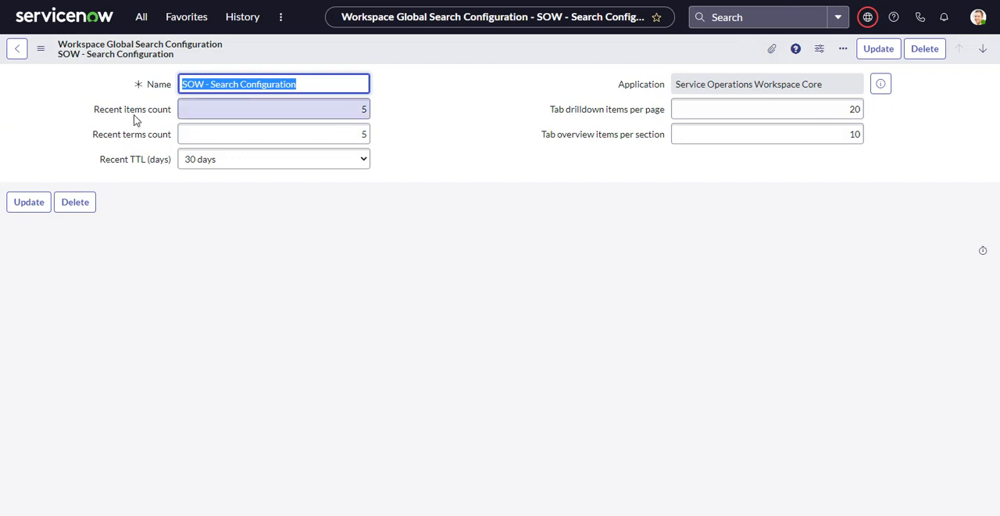
mouse_move(140, 115)
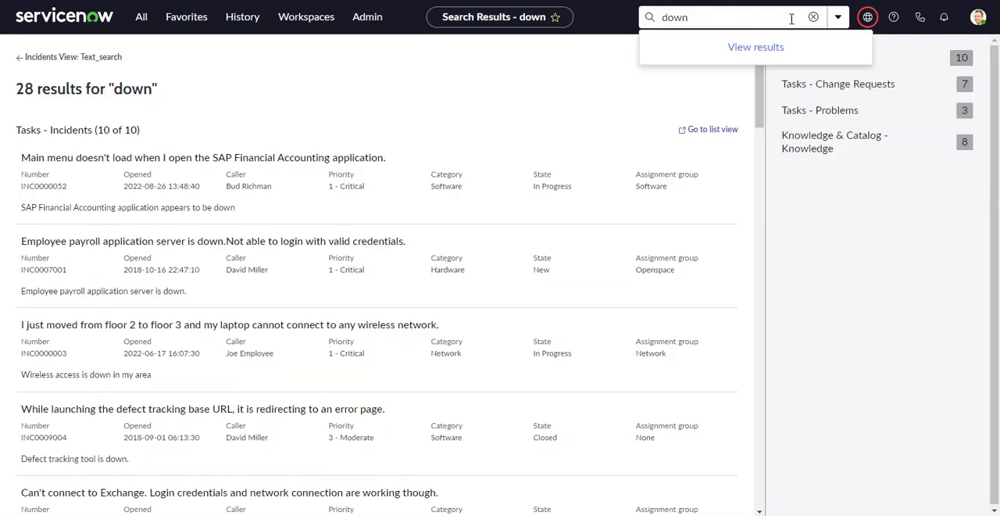
left_click(813, 17)
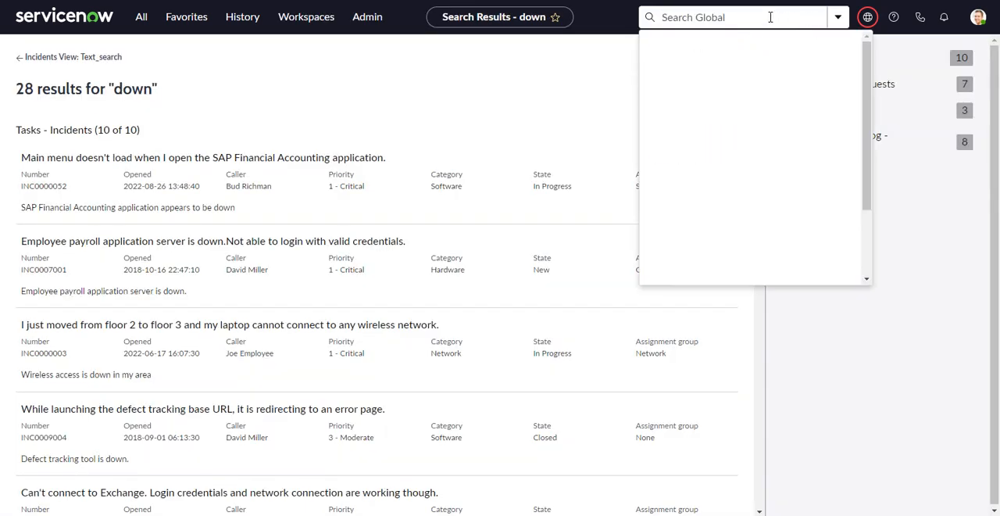
left_click(735, 16)
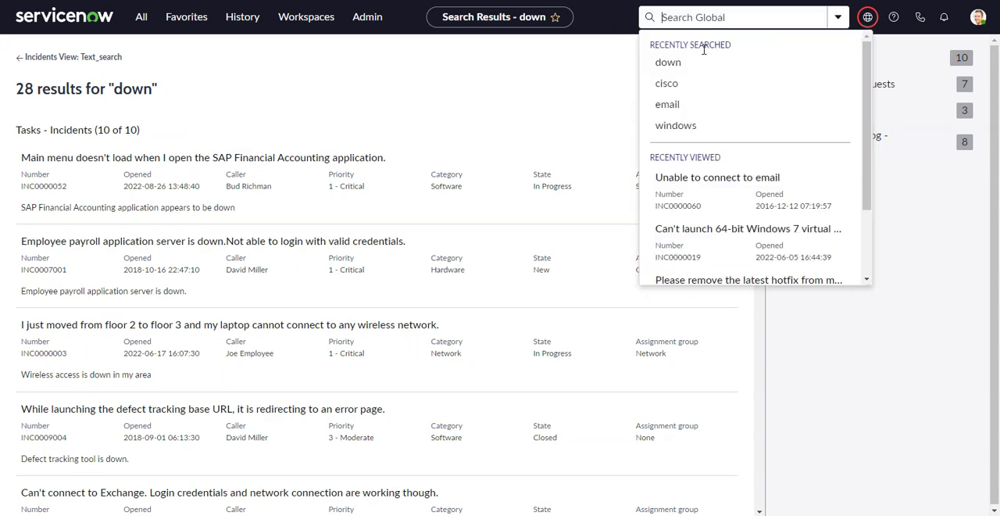
mouse_move(675, 125)
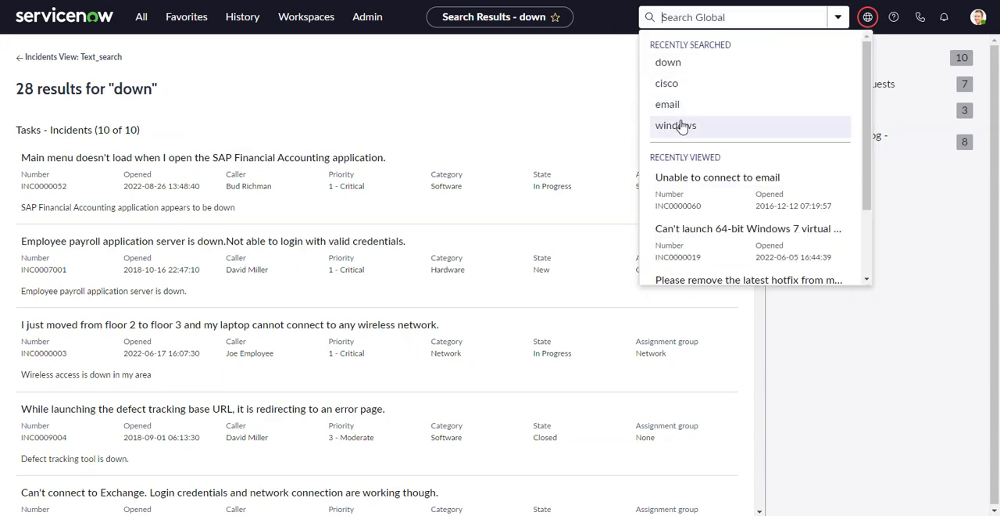
mouse_move(668, 62)
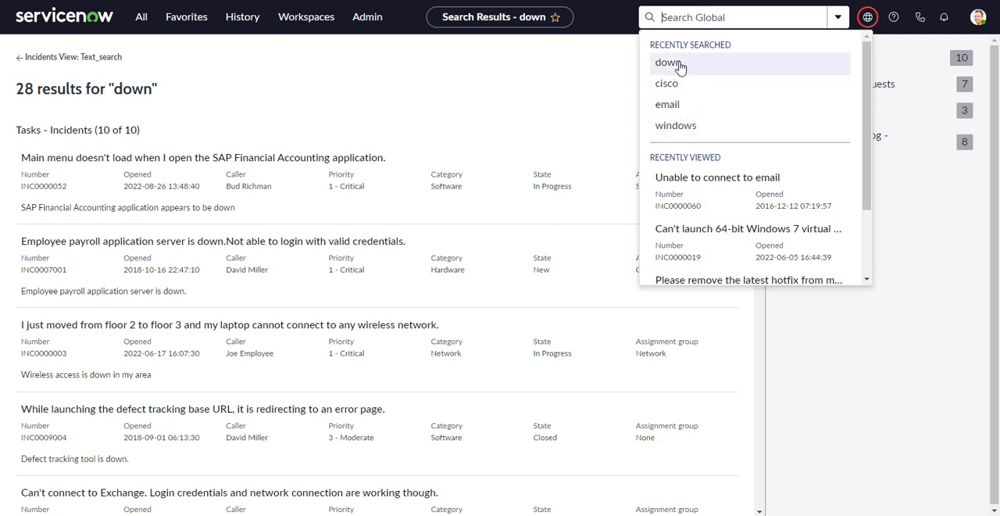
scroll("down", 3)
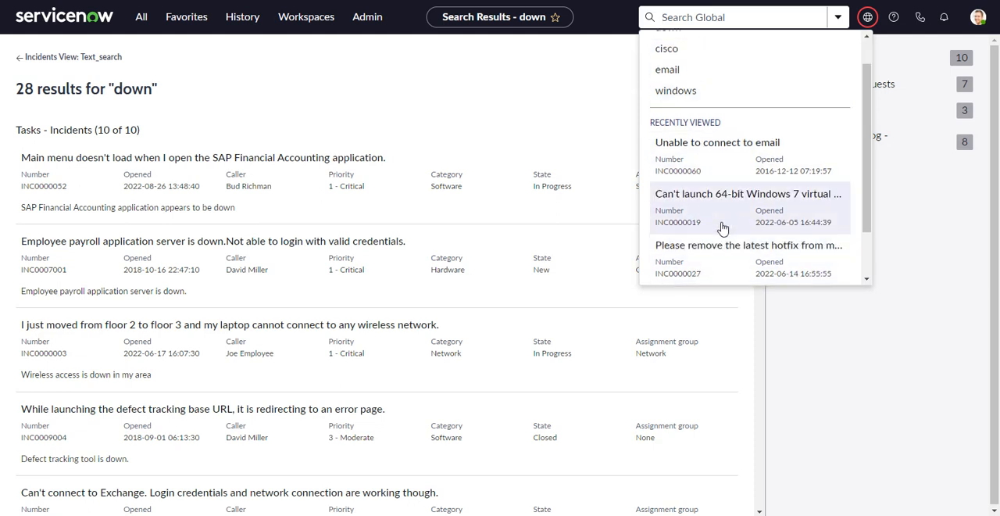
scroll("down", 3)
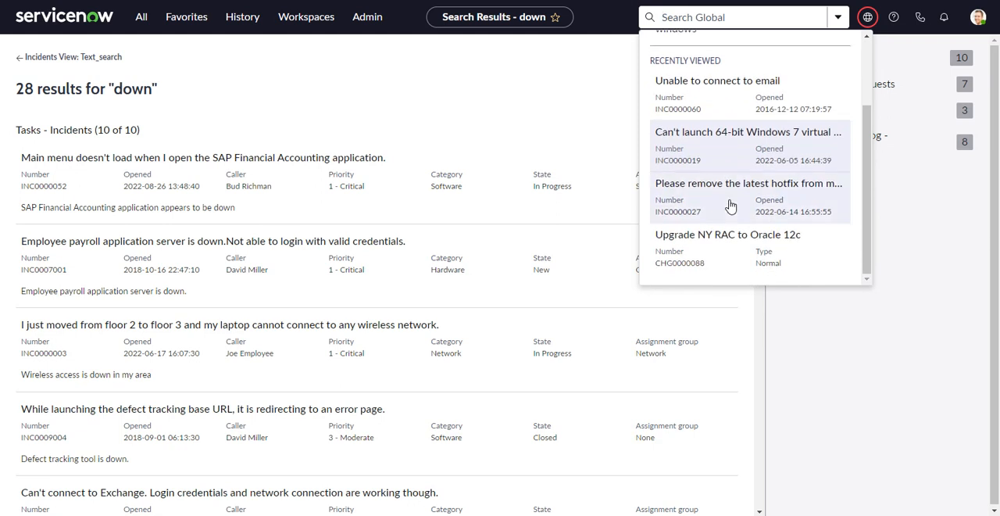
scroll("up", 3)
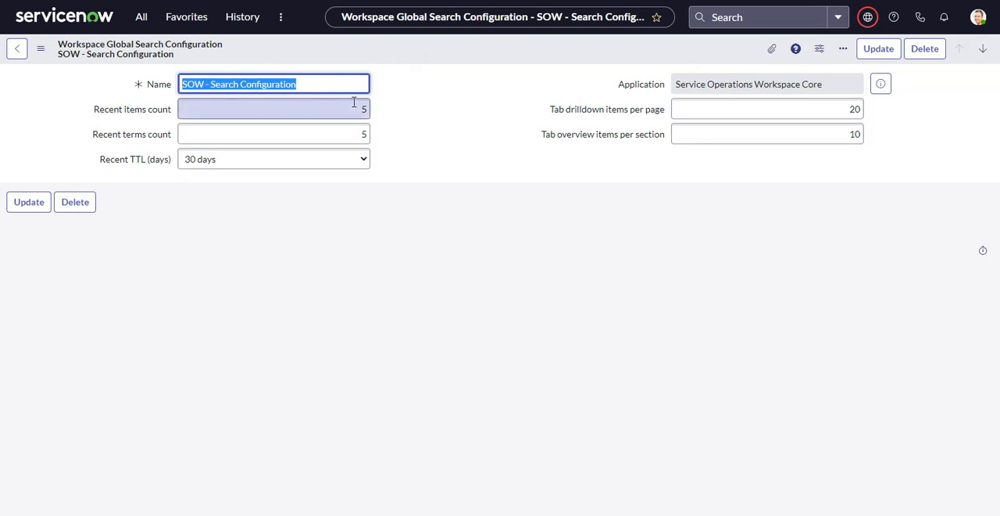
mouse_move(643, 116)
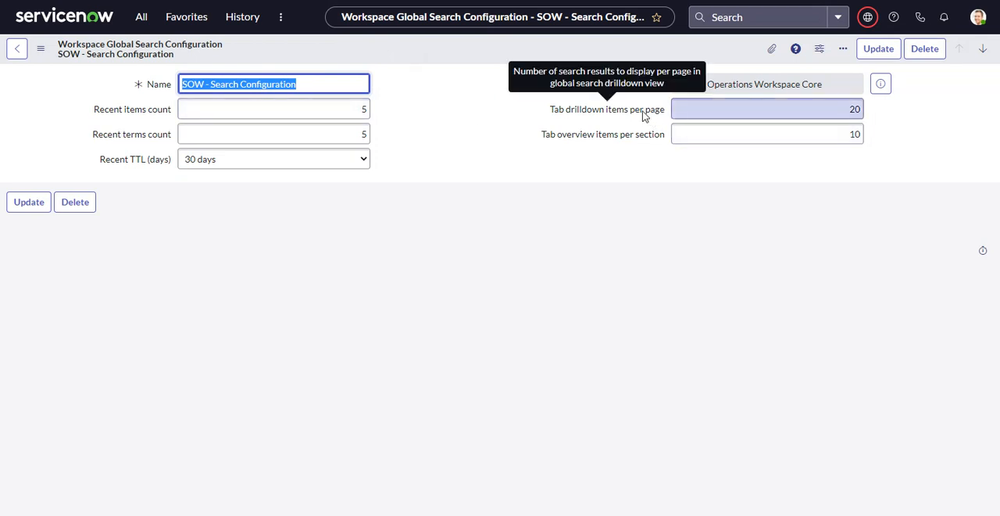
mouse_move(621, 153)
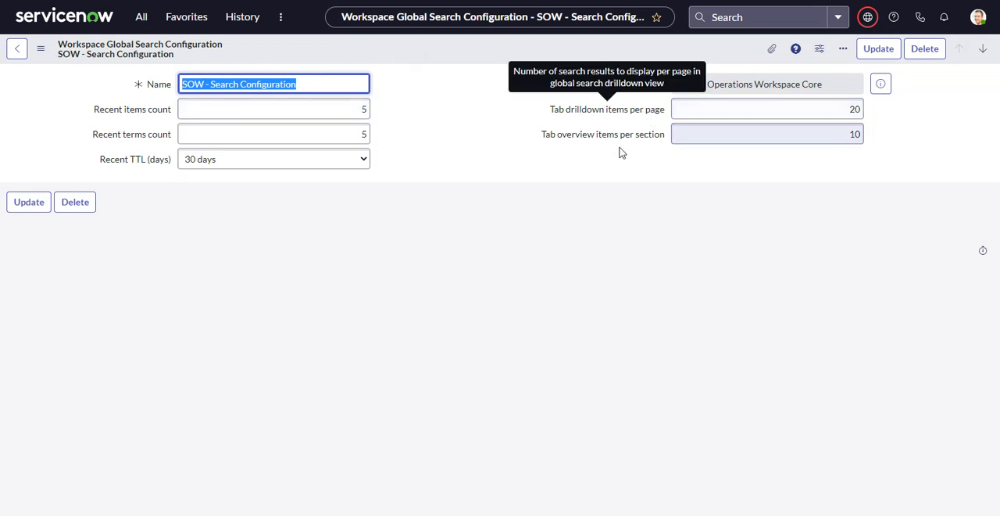
left_click(766, 134)
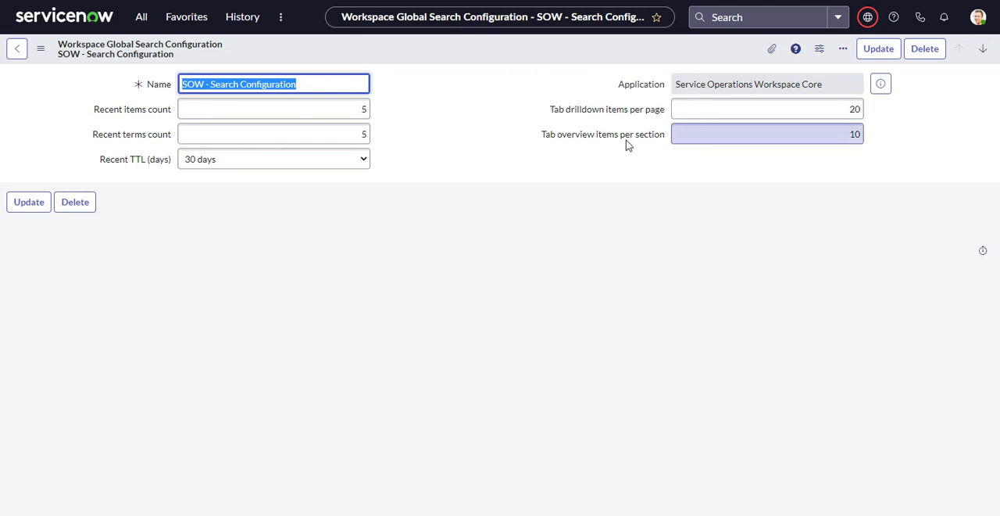
mouse_move(614, 117)
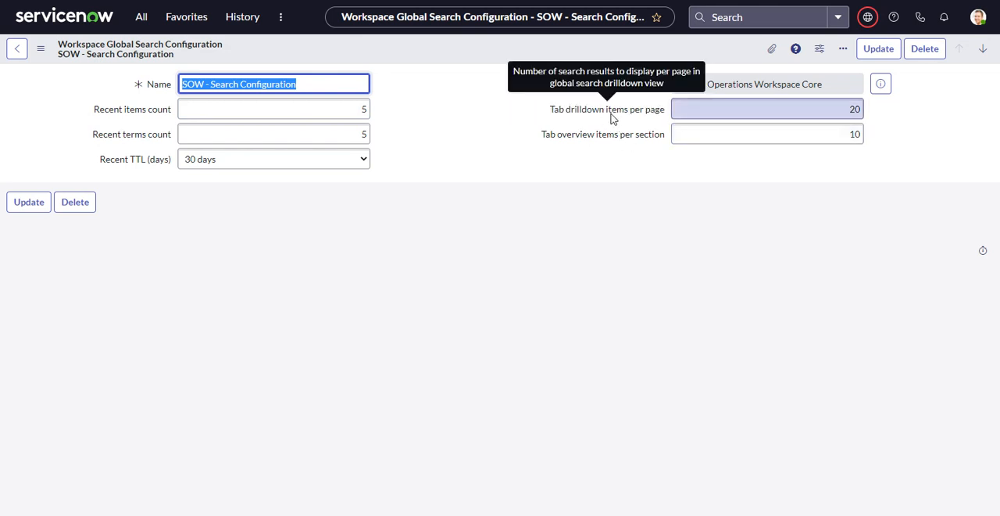
mouse_move(625, 141)
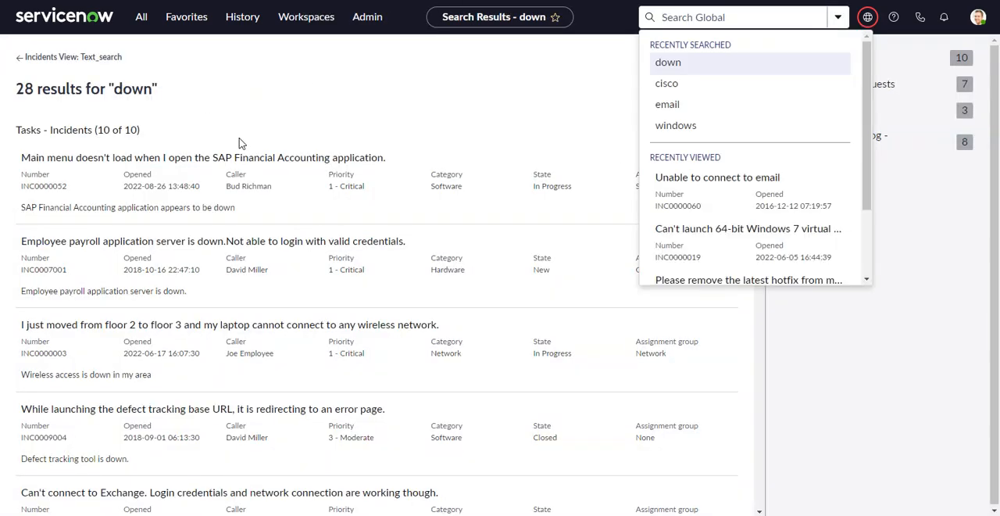
scroll("down", 3)
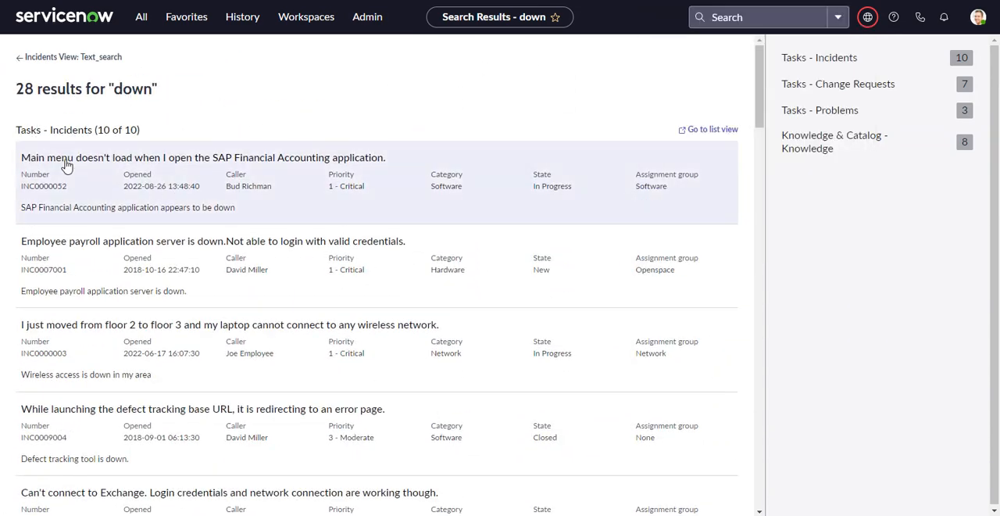
mouse_move(138, 134)
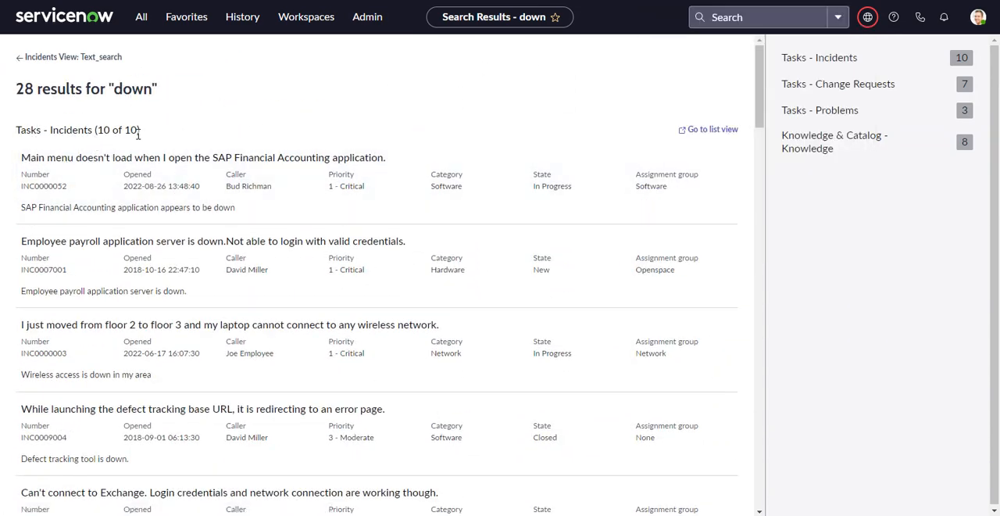
left_click(754, 16)
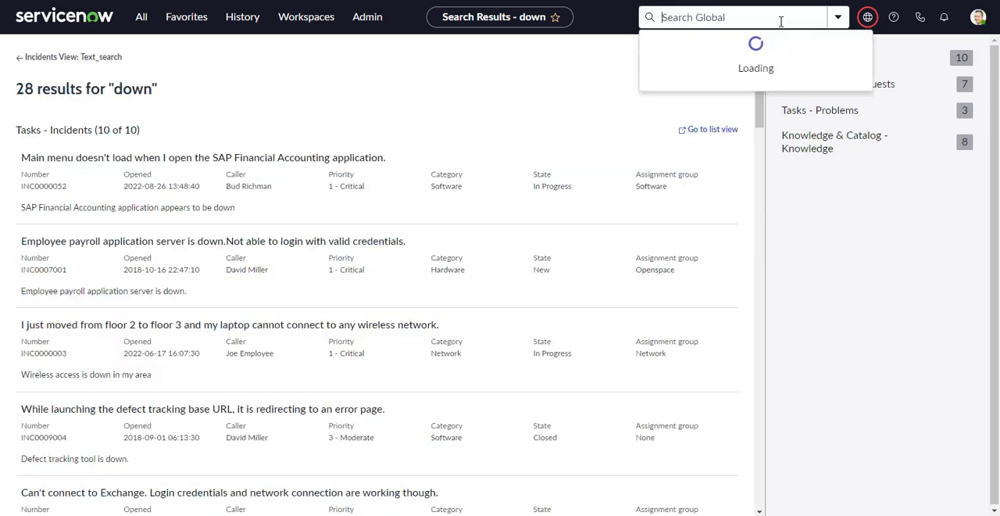
type("email")
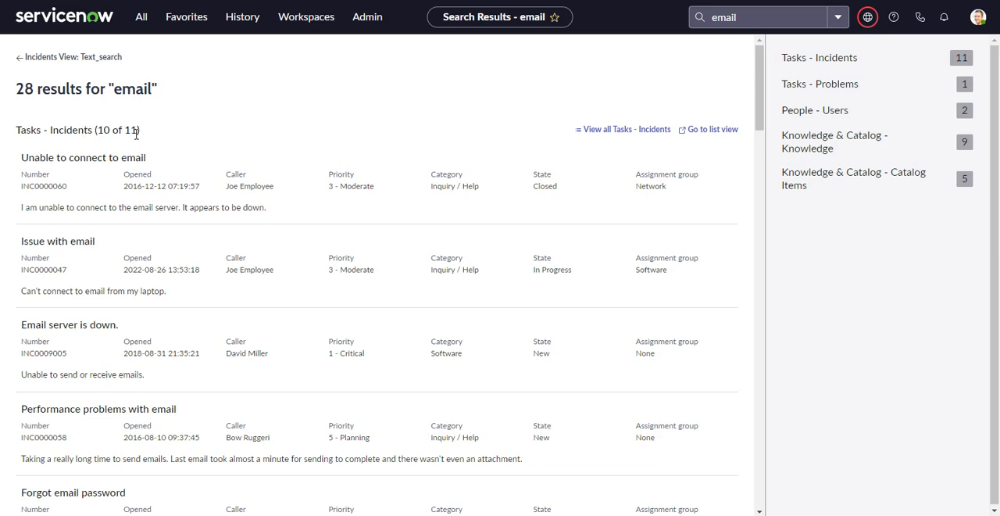
scroll("down", 3)
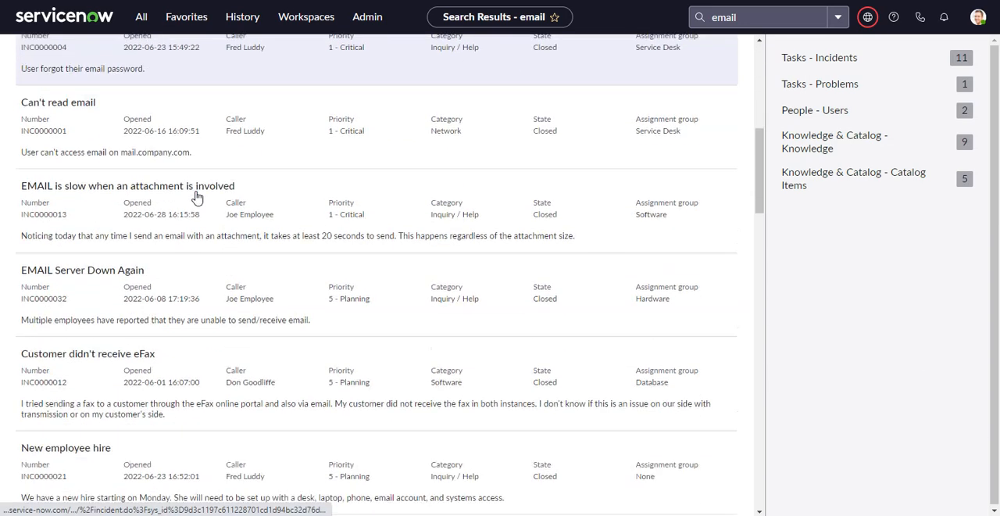
scroll("up", 3)
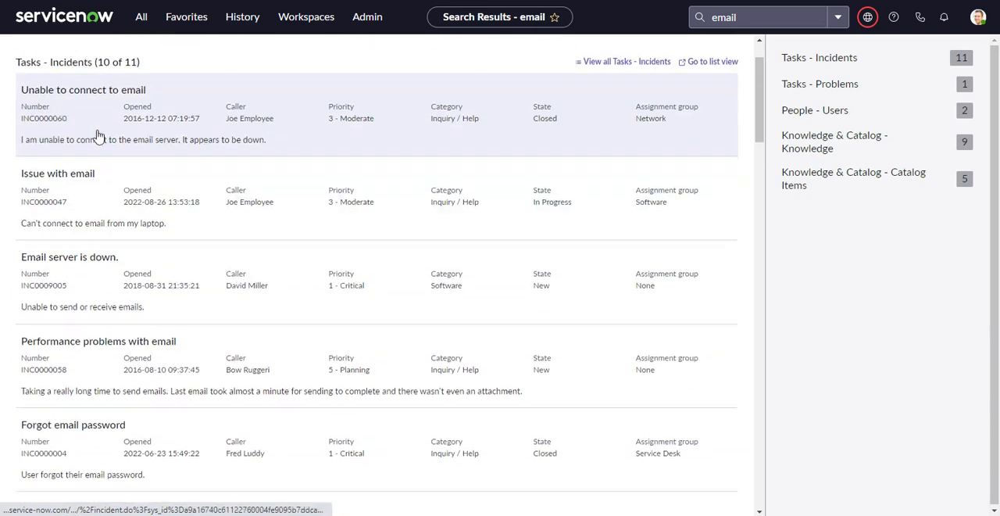
scroll("down", 3)
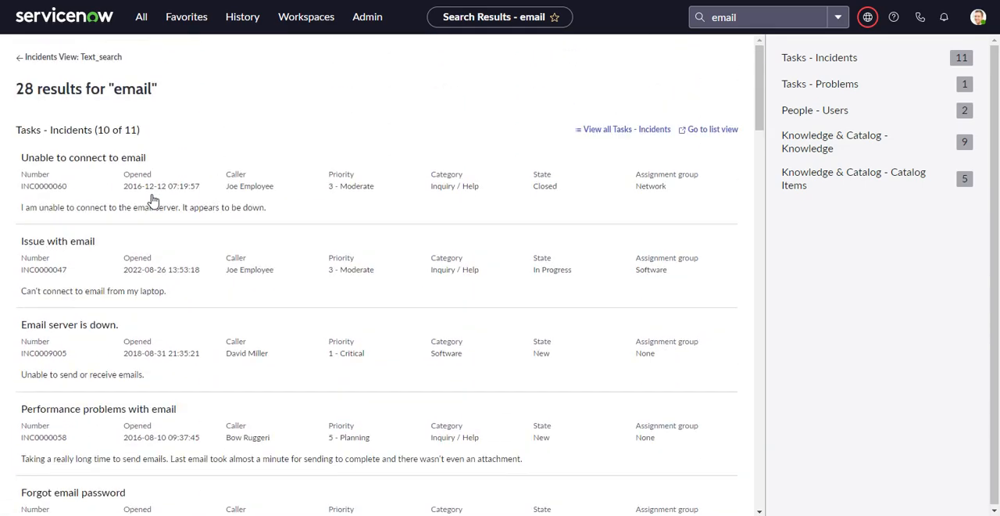
scroll("down", 3)
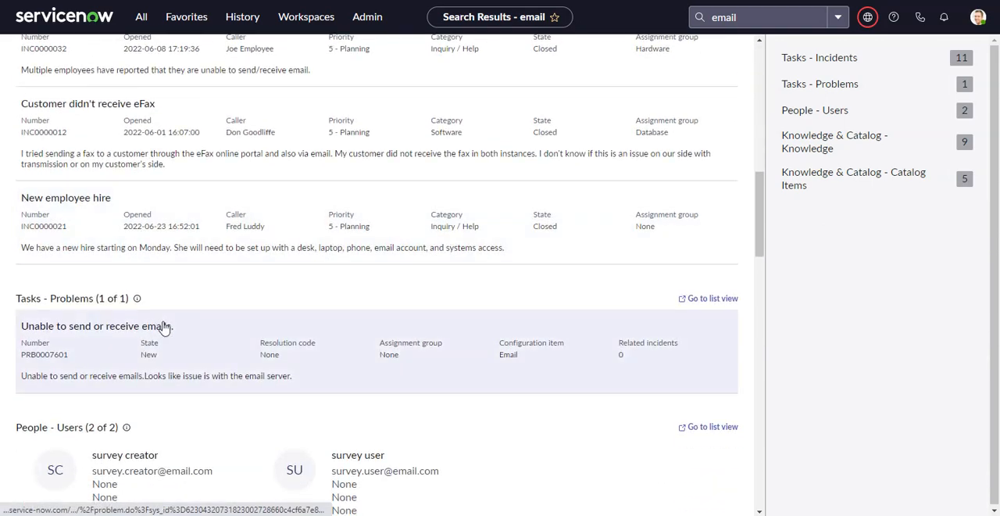
scroll("up", 3)
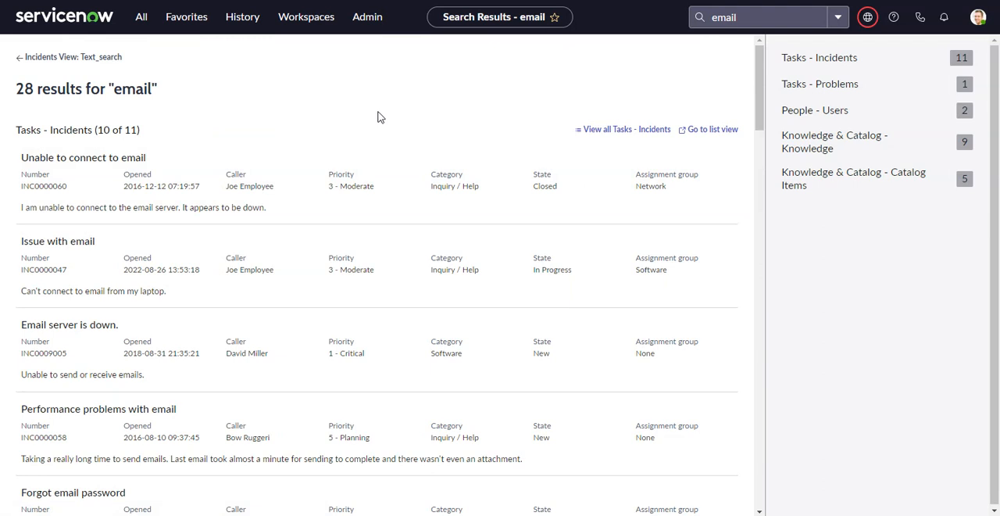
mouse_move(623, 129)
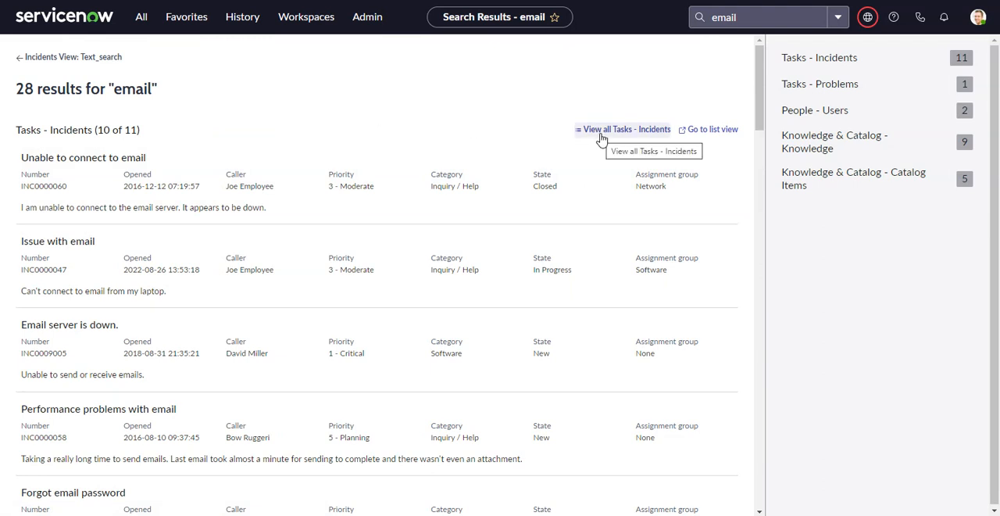
Step: View all 11 email incident results on the drilldown page, then return to SOW - Search Configuration
left_click(626, 129)
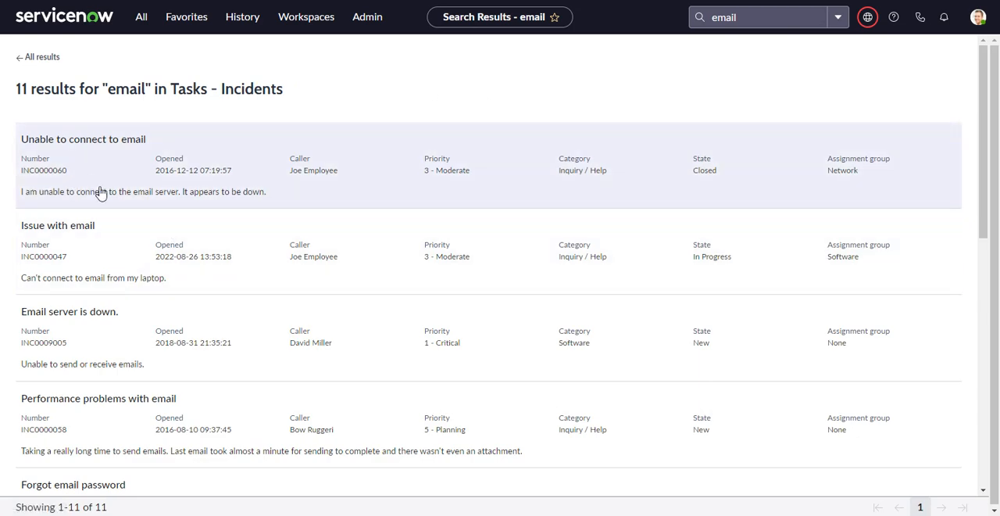
mouse_move(39, 95)
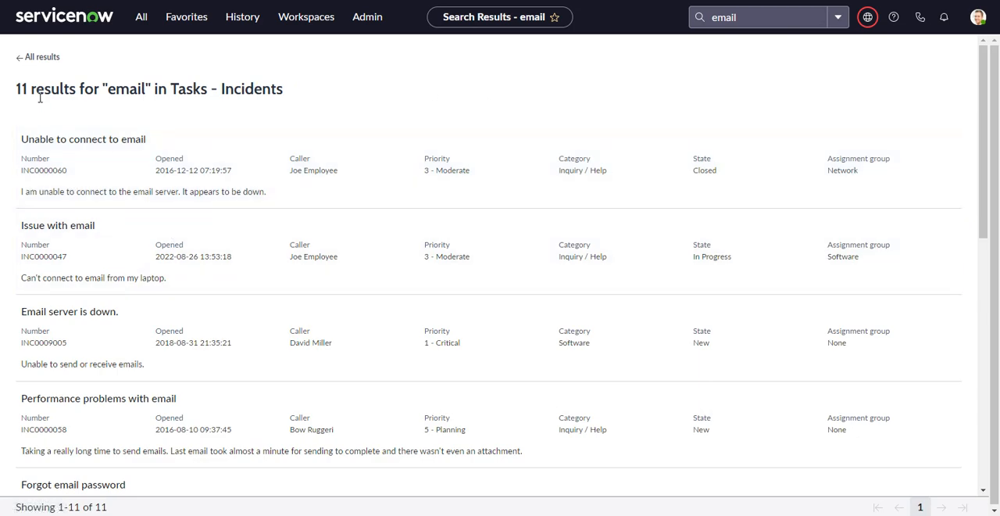
scroll("down", 3)
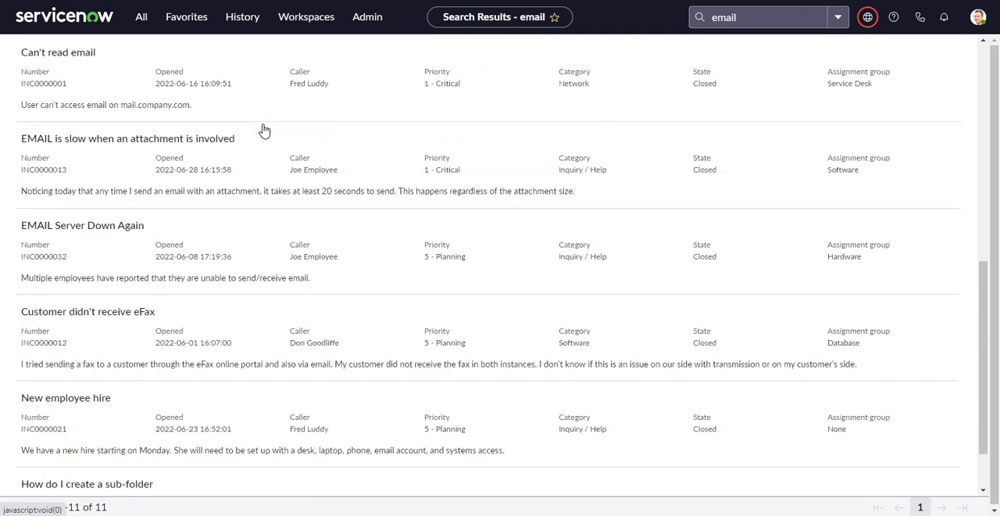
scroll("down", 3)
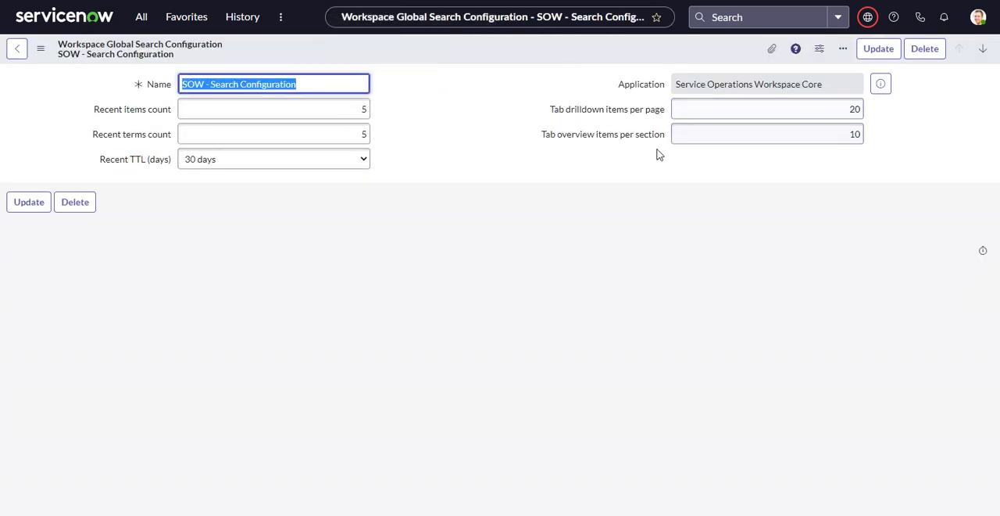
mouse_move(653, 113)
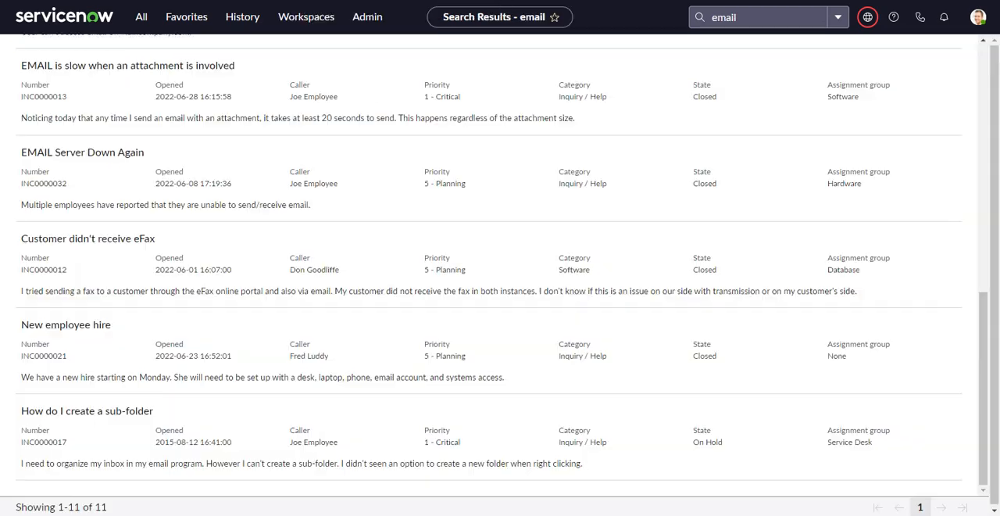
scroll("up", 3)
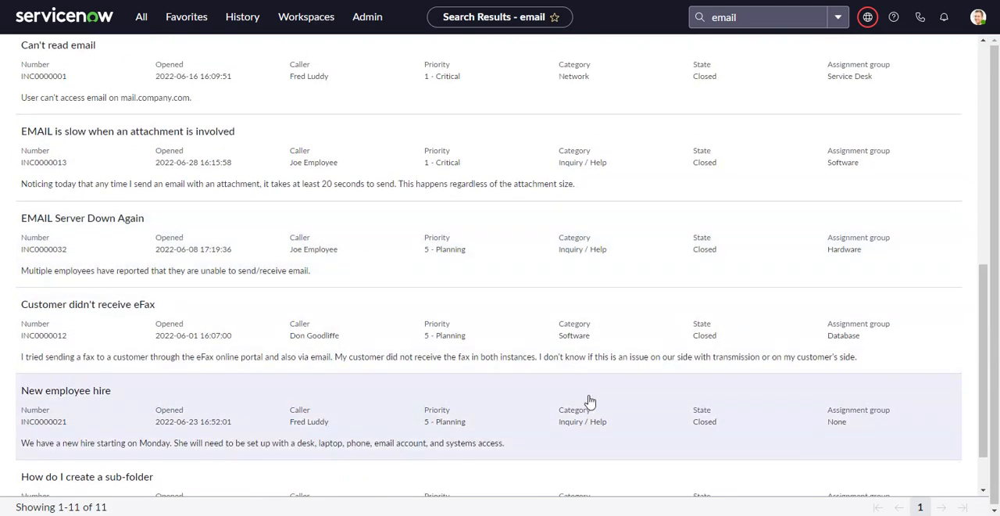
scroll("down", 3)
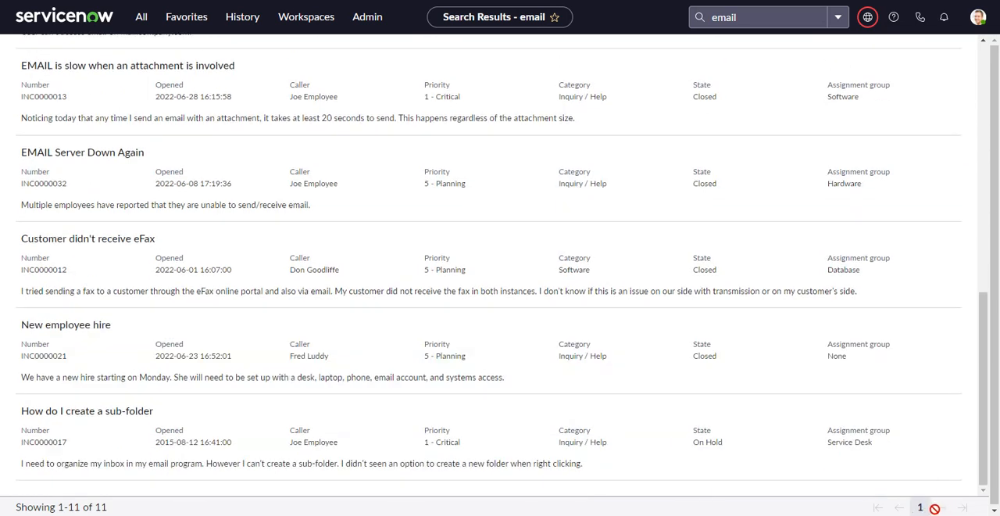
mouse_move(920, 506)
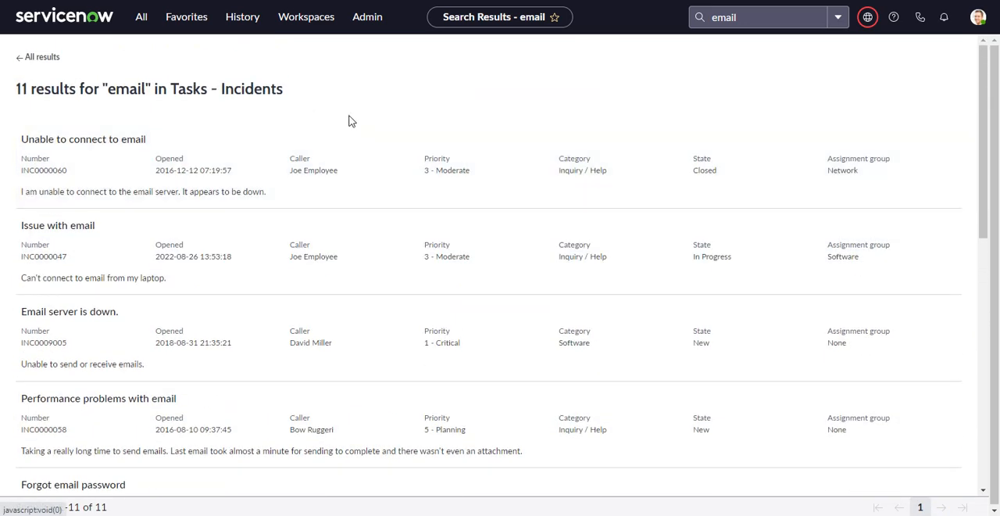
left_click(41, 56)
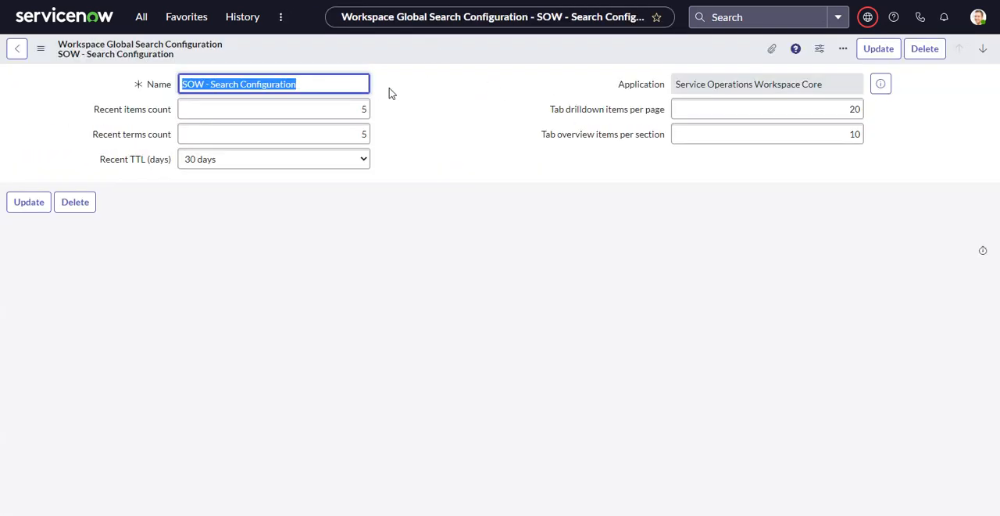
Step: Return to the configurations list, filter for 'search', and open Service Operations Workspace Search Config
left_click(17, 49)
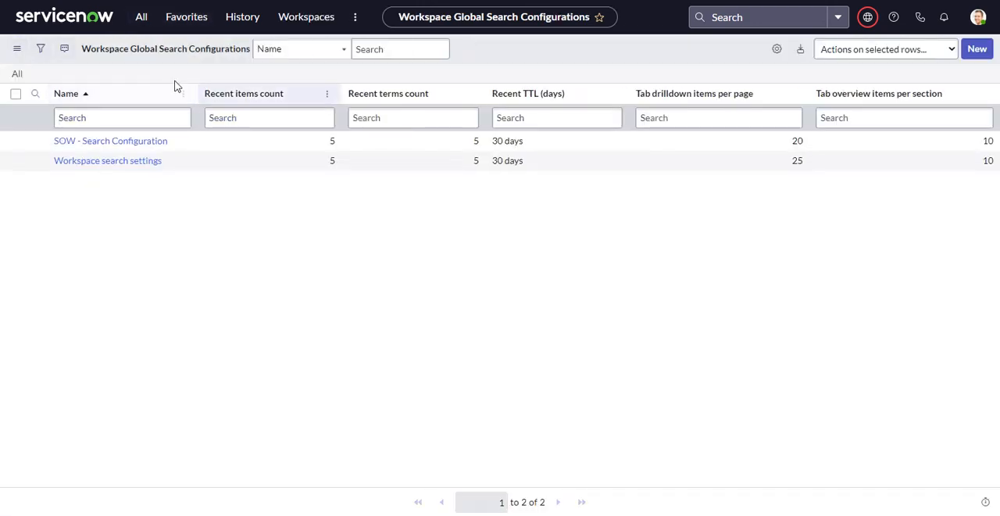
left_click(141, 17)
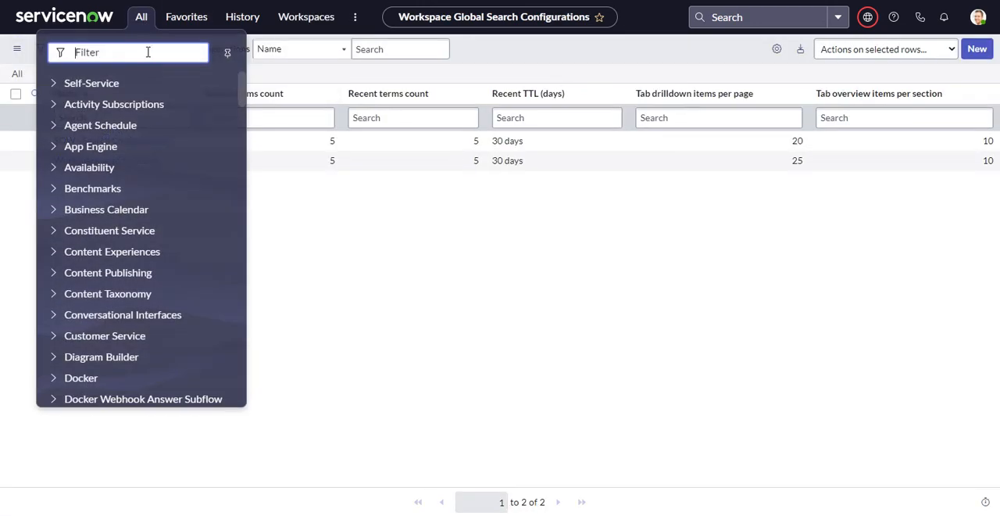
type("search app")
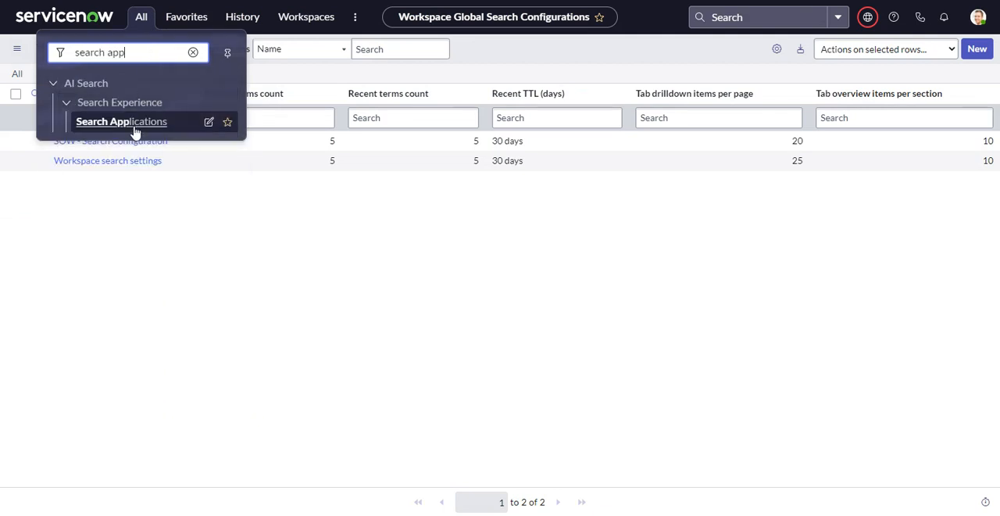
left_click(121, 121)
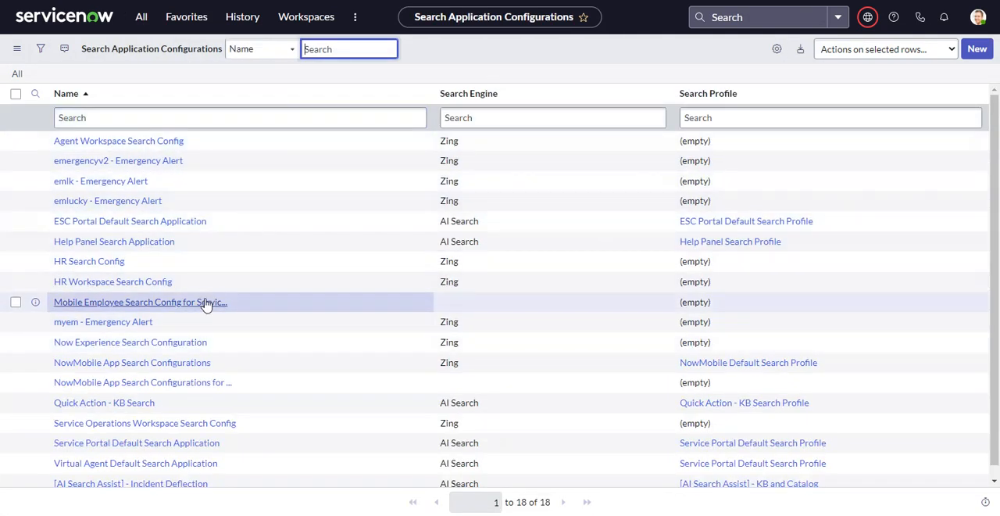
mouse_move(245, 381)
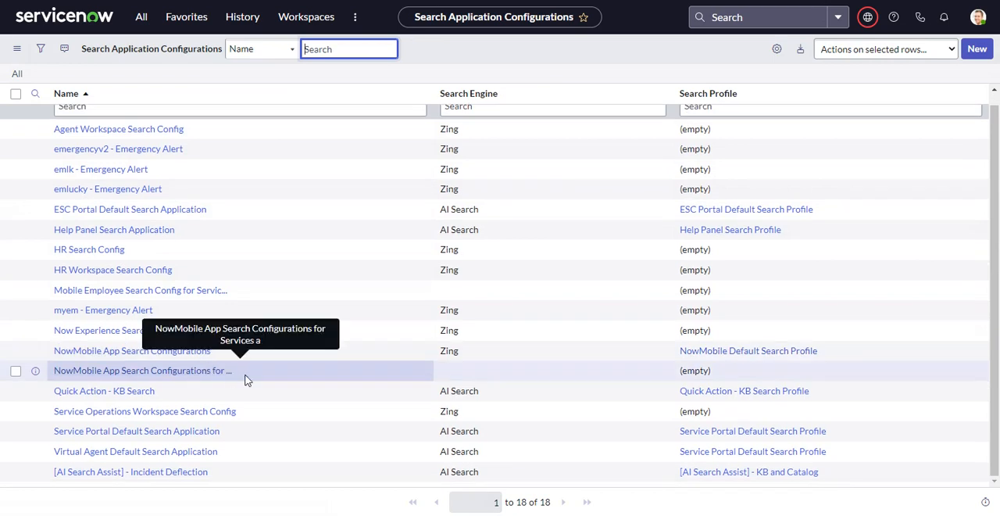
left_click(144, 410)
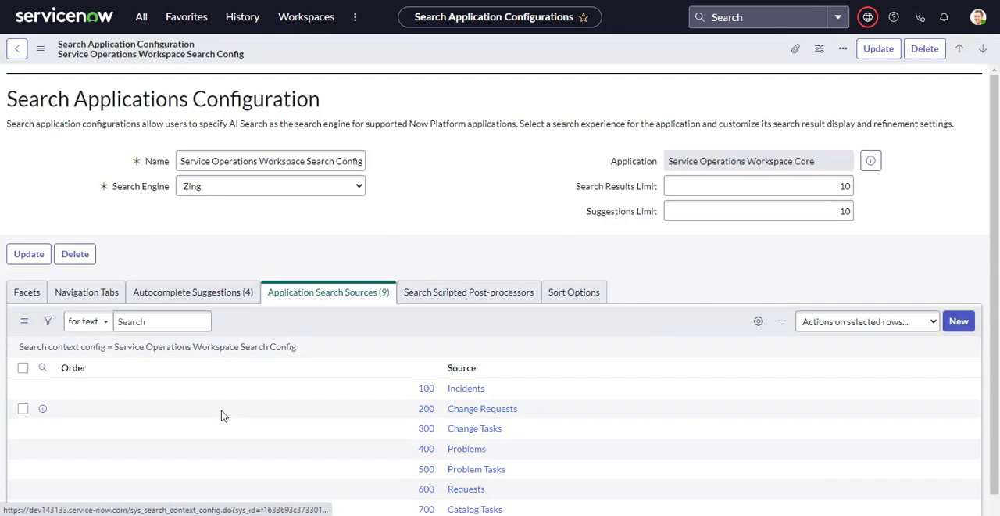
scroll("down", 3)
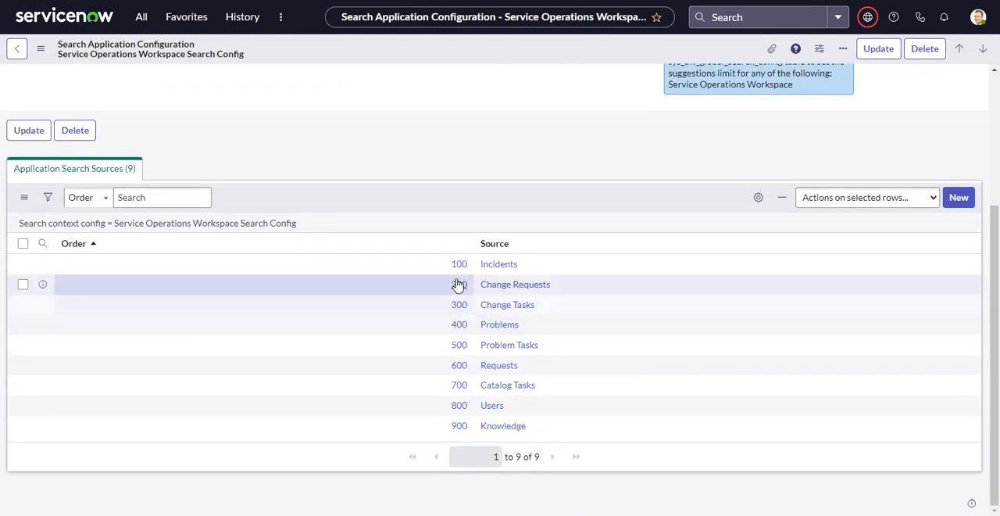
mouse_move(459, 264)
type("email")
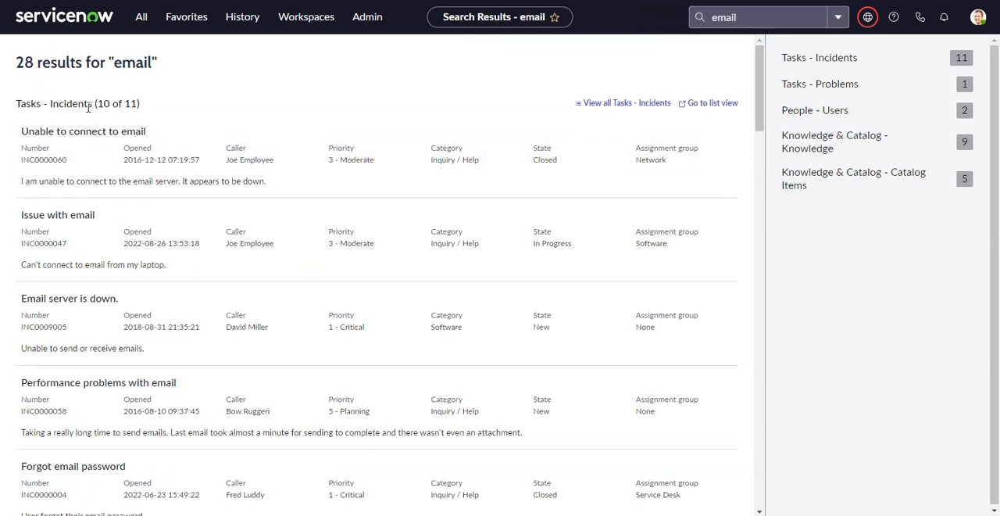
scroll("down", 3)
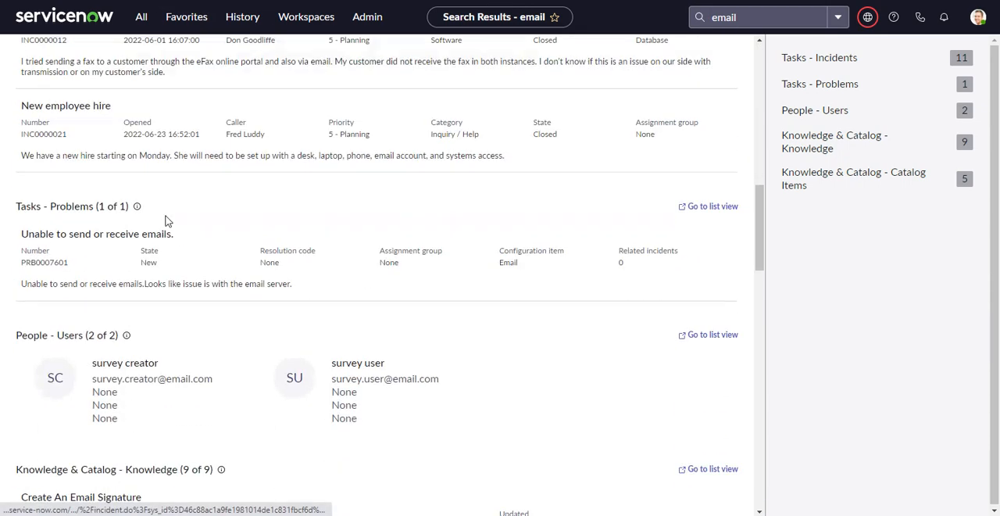
mouse_move(621, 21)
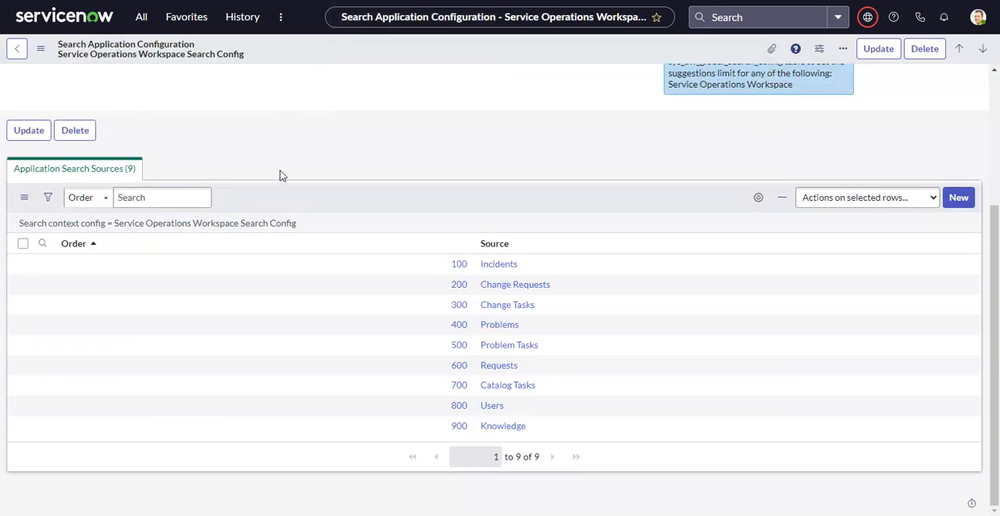
mouse_move(498, 263)
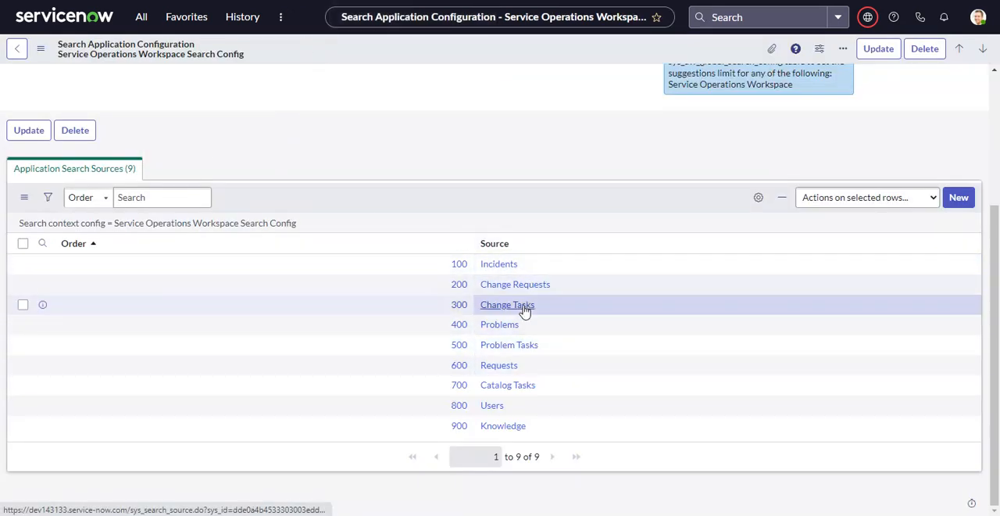
mouse_move(566, 486)
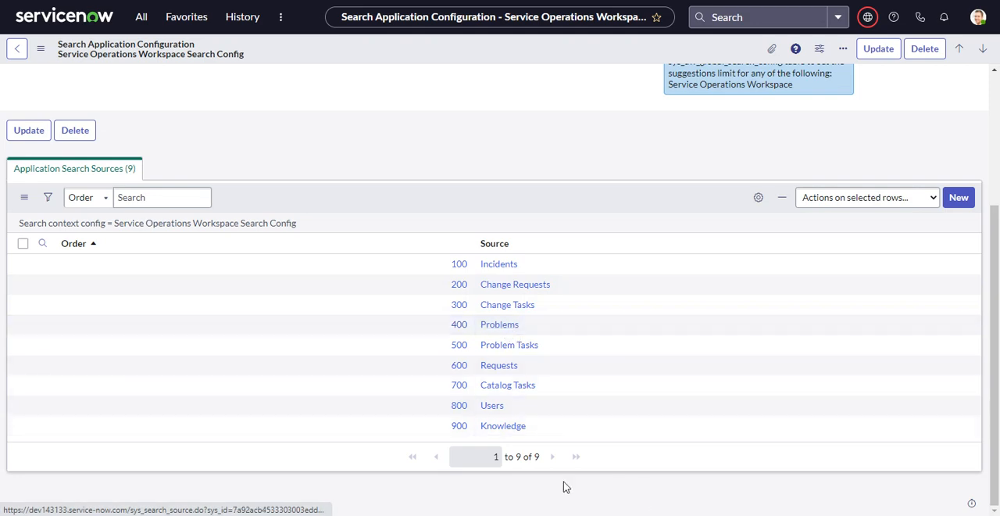
mouse_move(499, 365)
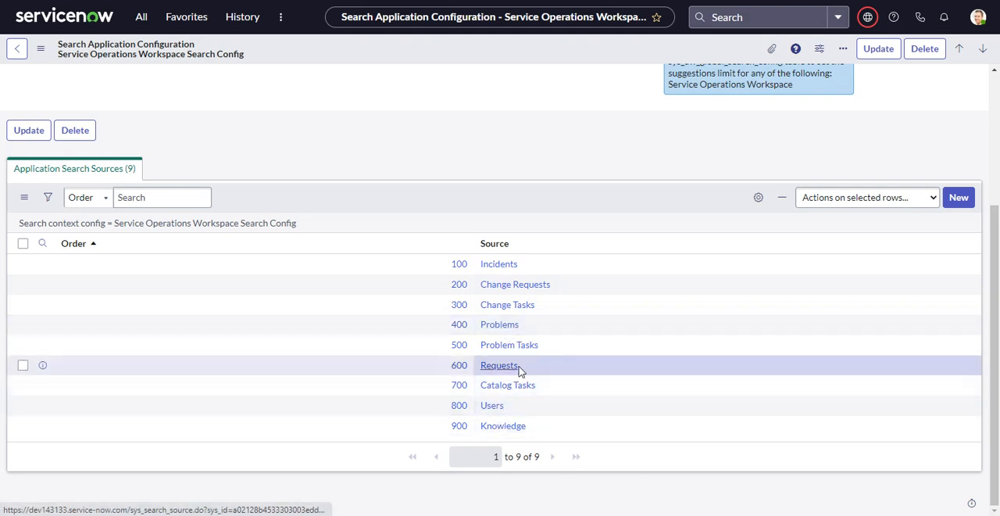
scroll("up", 3)
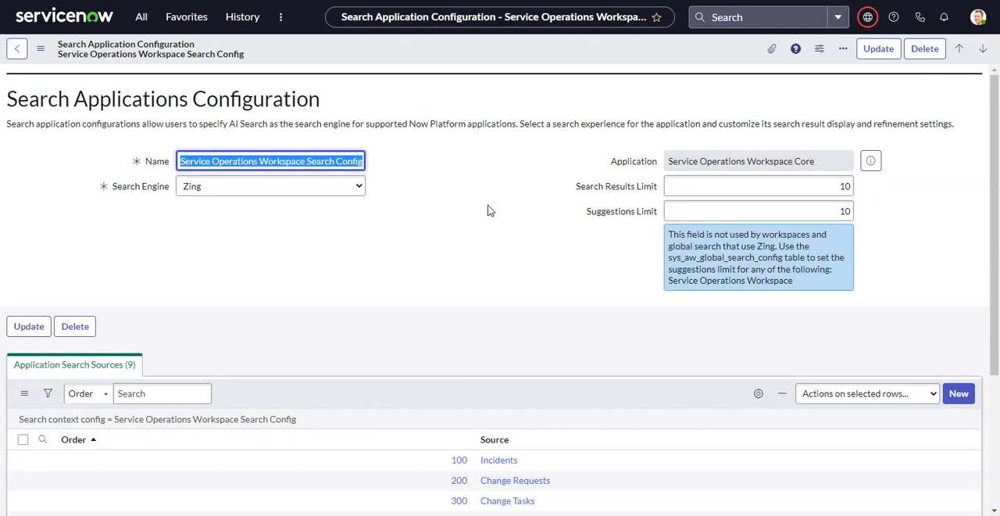